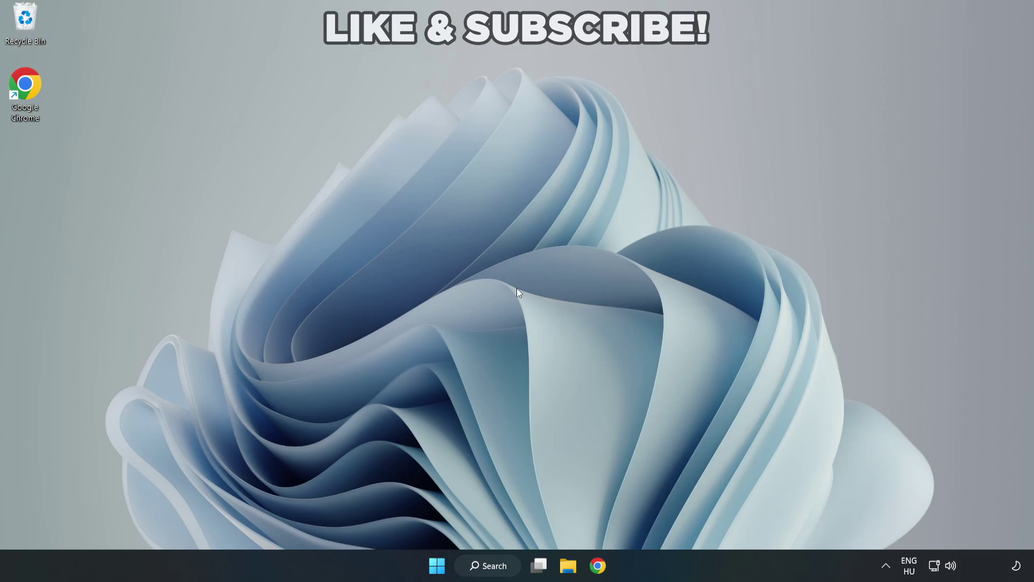
mouse_move(504, 571)
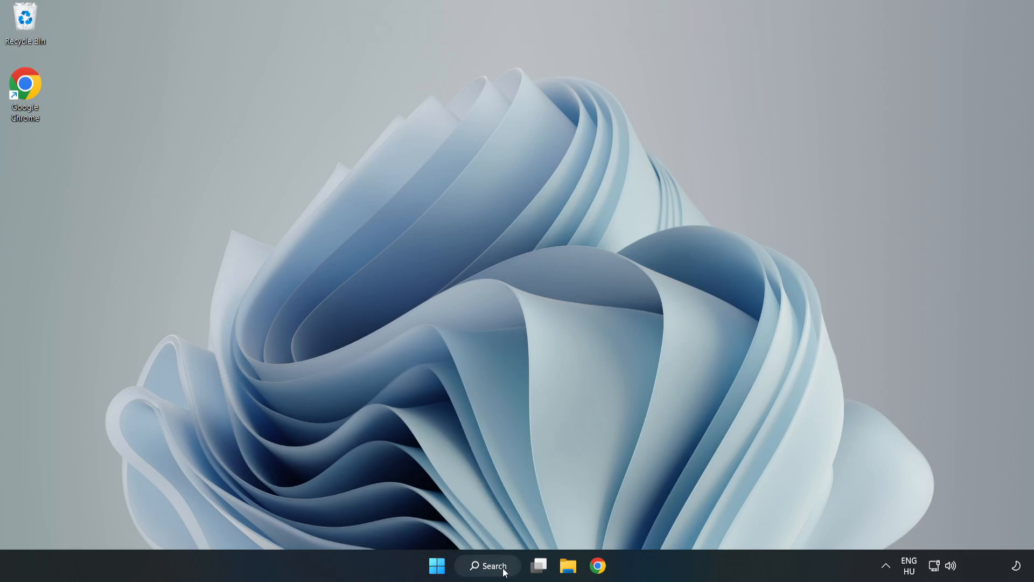
Step: Search Windows for 'device manager' from the taskbar search box
click(487, 565)
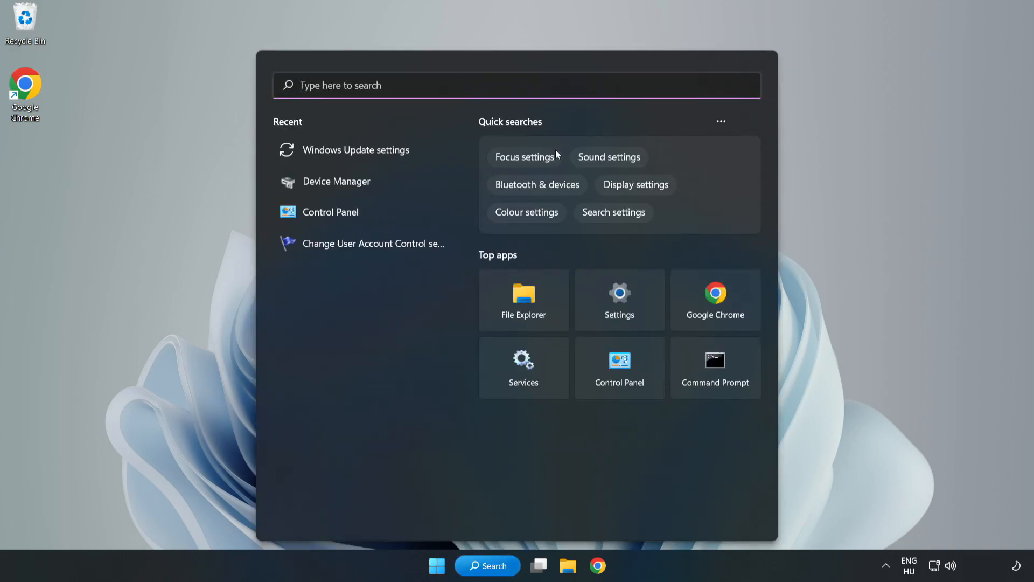
text(device m)
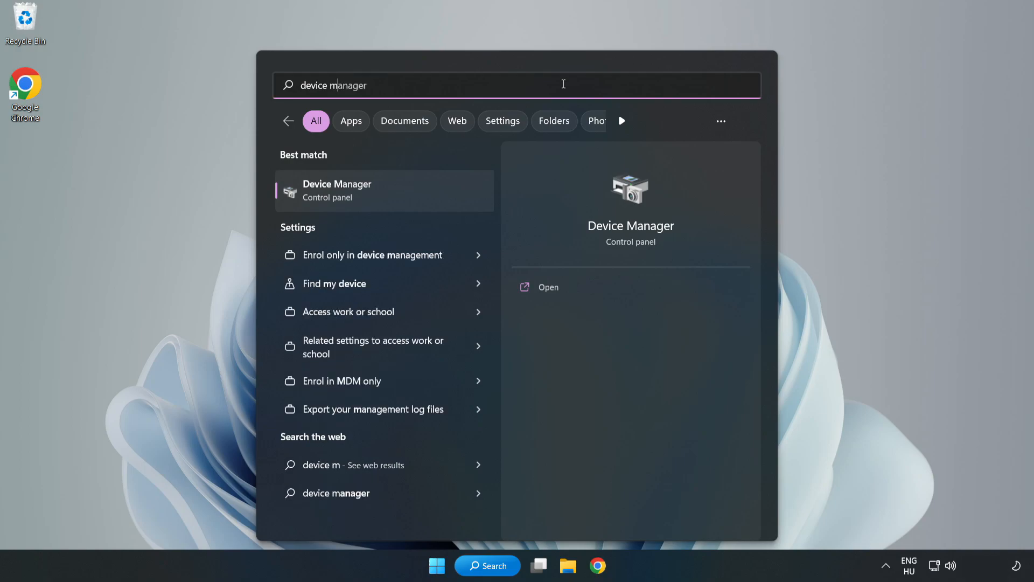
text(anager)
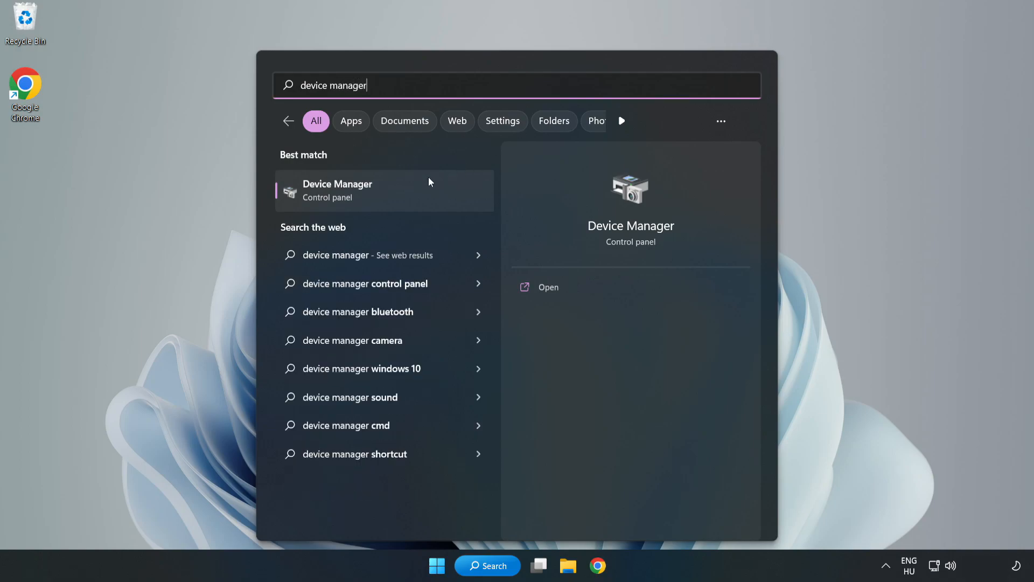
mouse_move(384, 200)
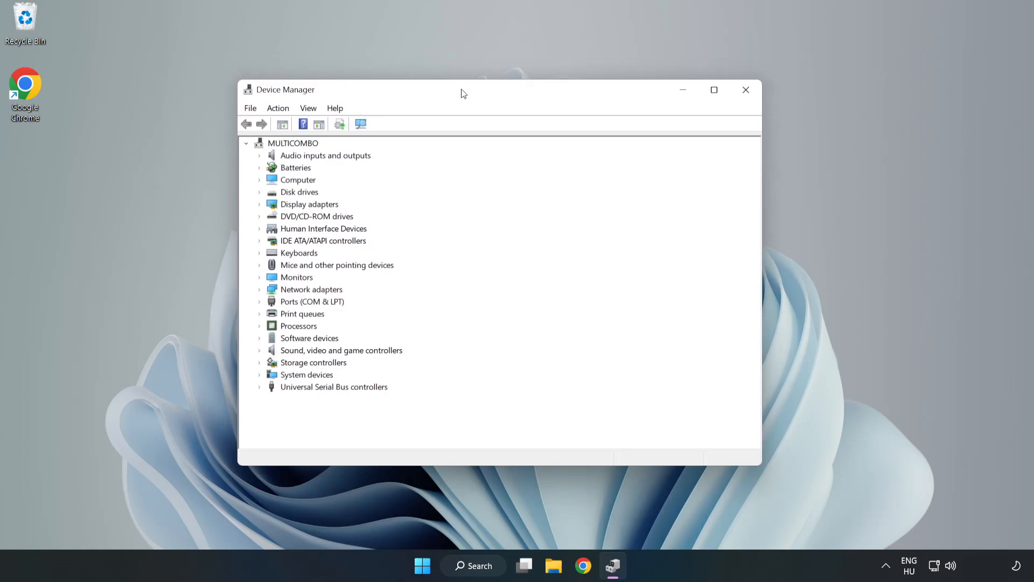
Step: Expand Display adapters and start a driver update for VMware SVGA 3D
click(308, 204)
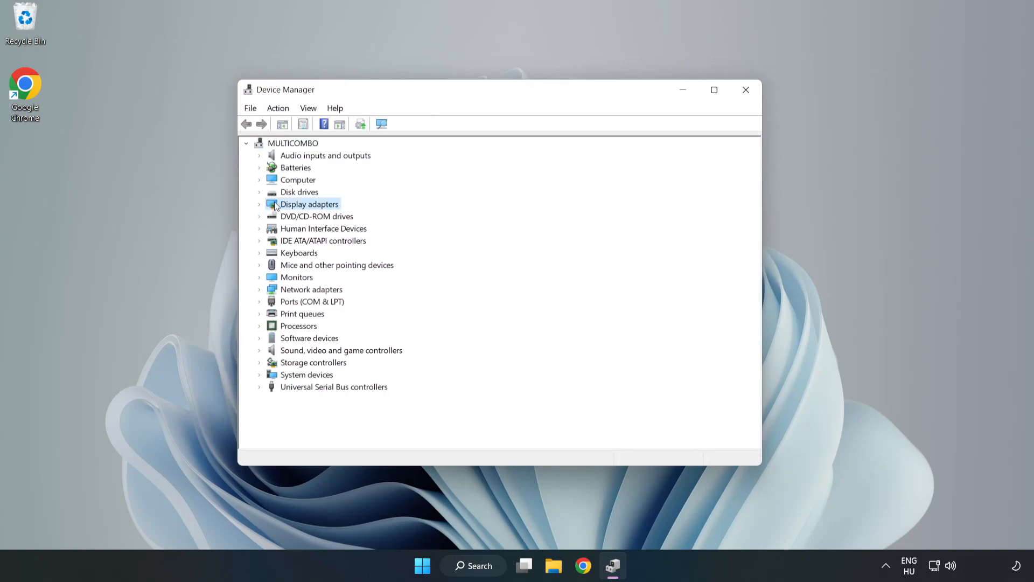
click(259, 204)
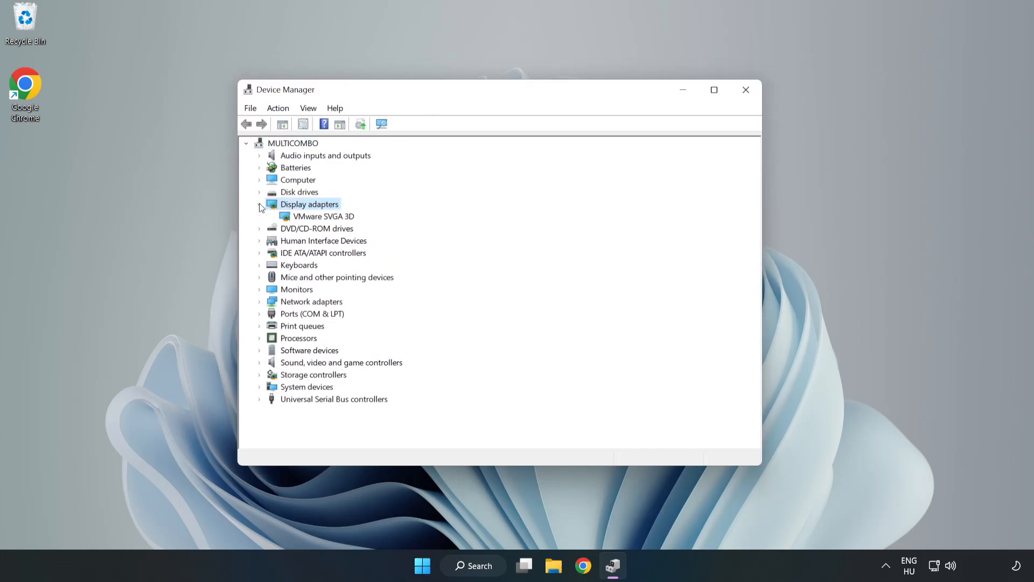
click(324, 215)
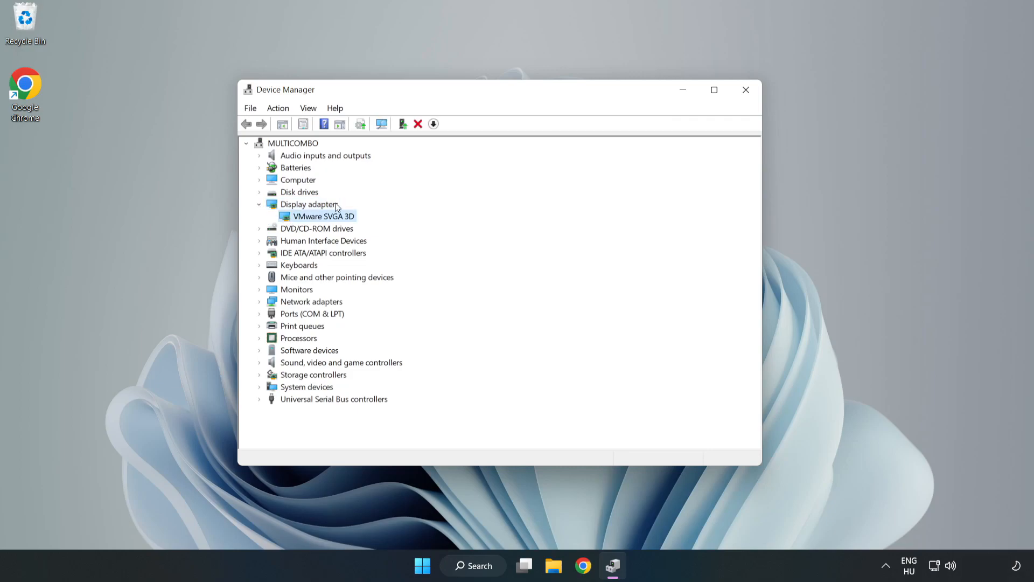
mouse_move(323, 221)
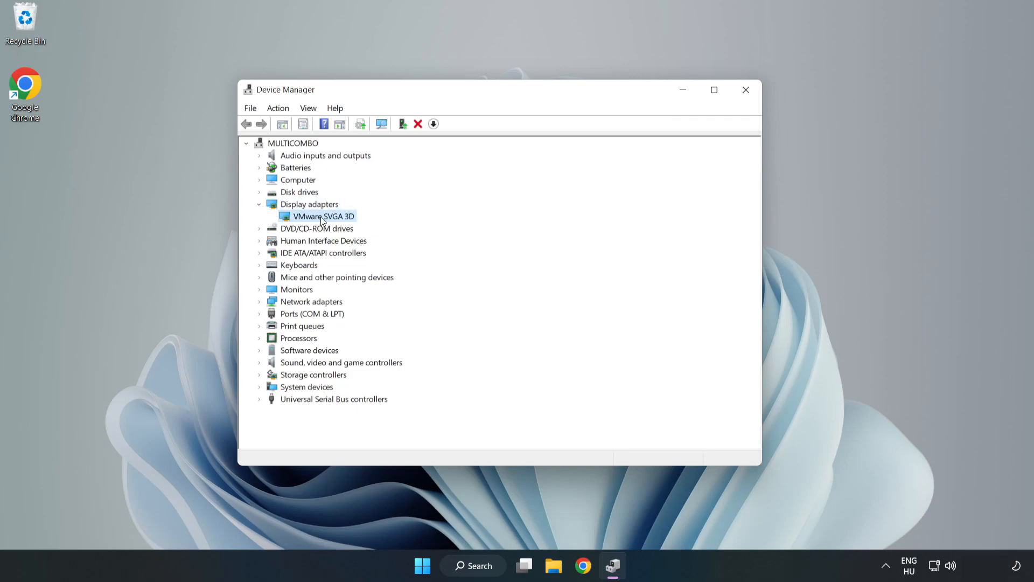
right_click(323, 216)
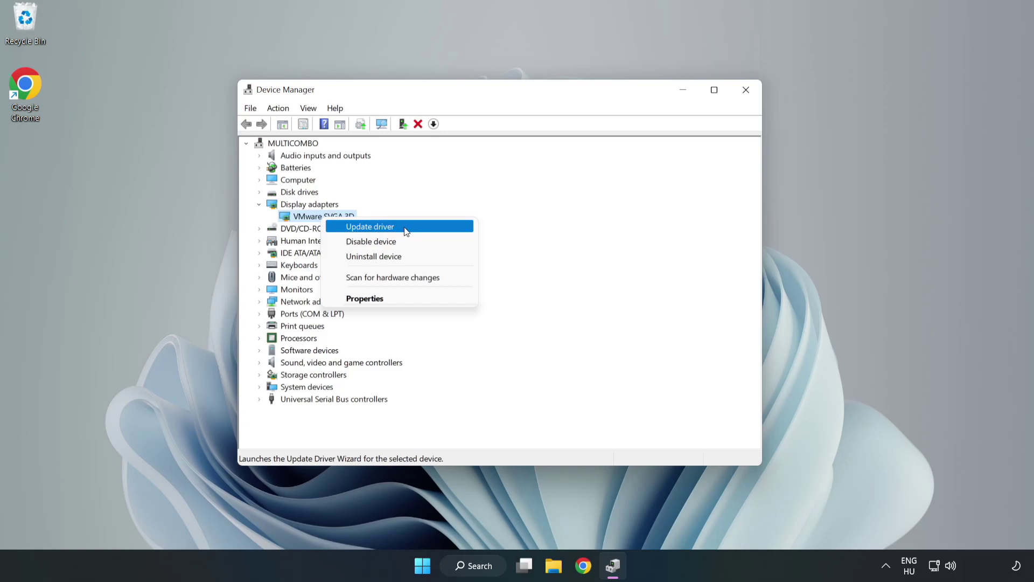
click(370, 226)
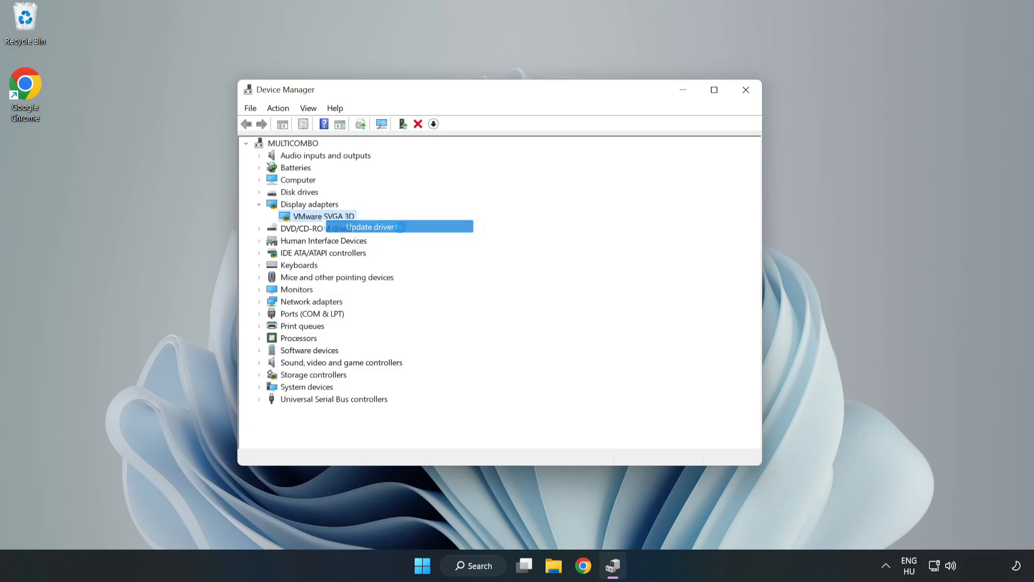
Step: Search automatically for a VMware SVGA 3D driver, confirm it's current, and close Device Manager
click(369, 226)
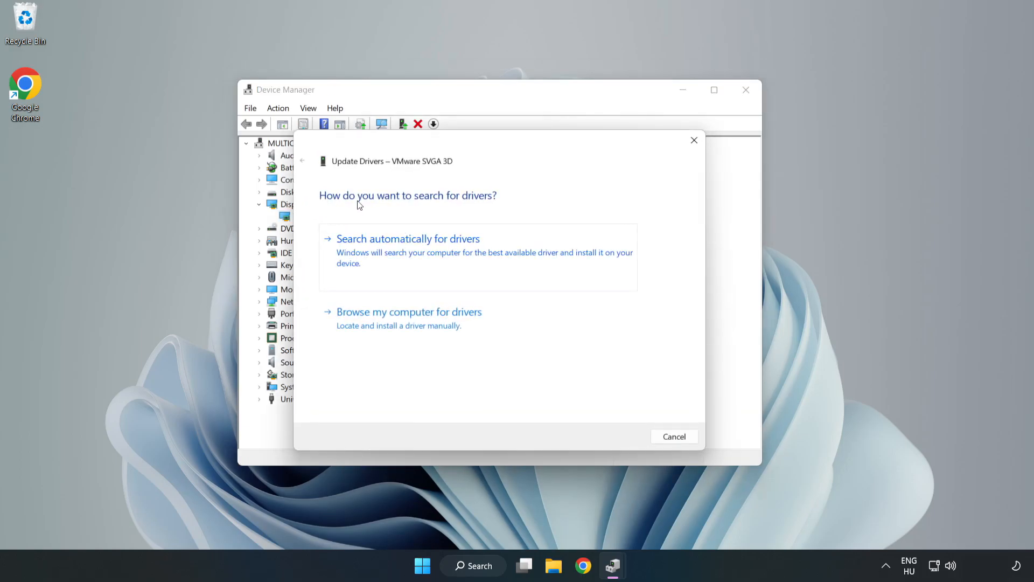
mouse_move(464, 247)
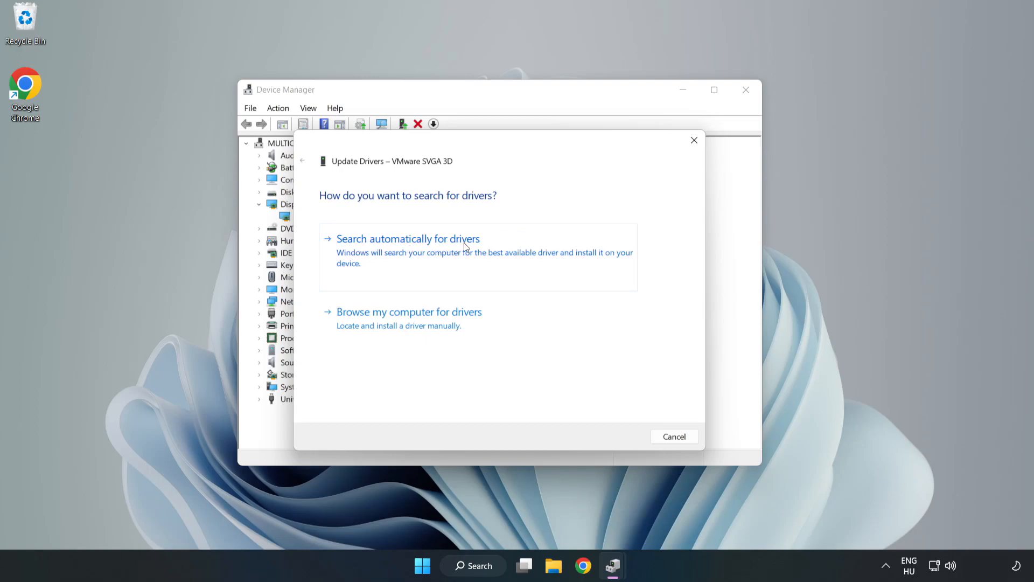
mouse_move(411, 252)
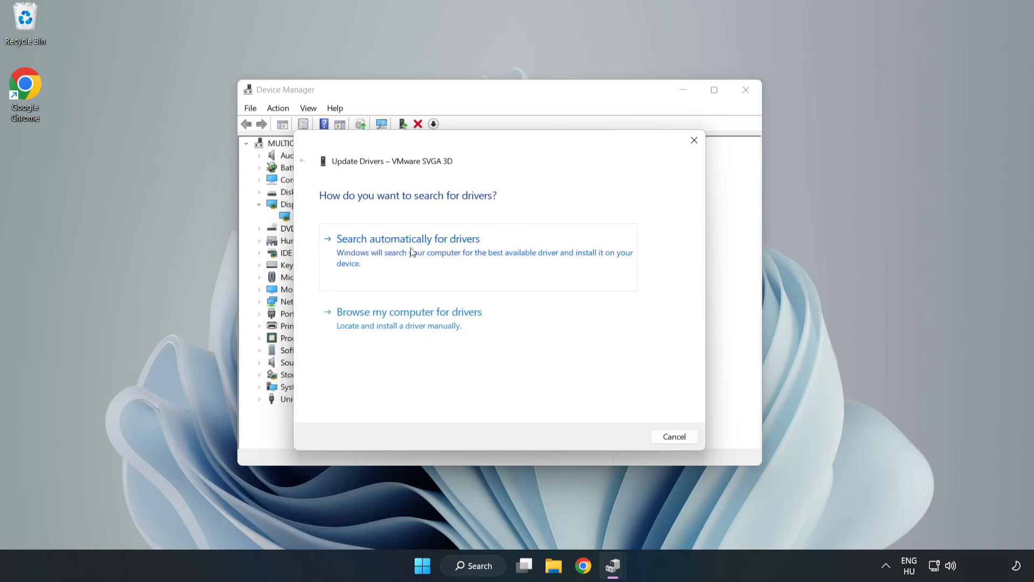
click(408, 238)
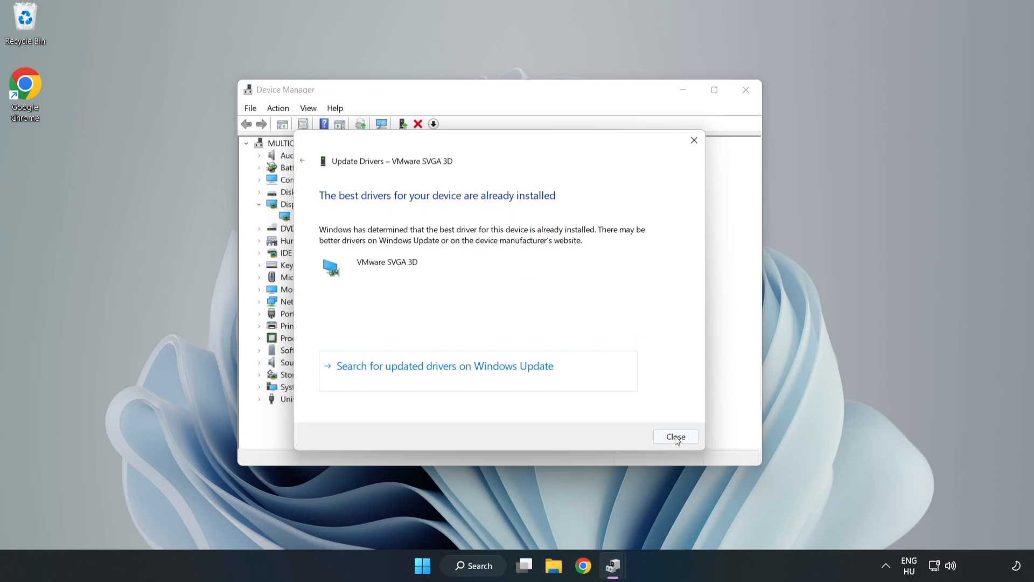
click(676, 436)
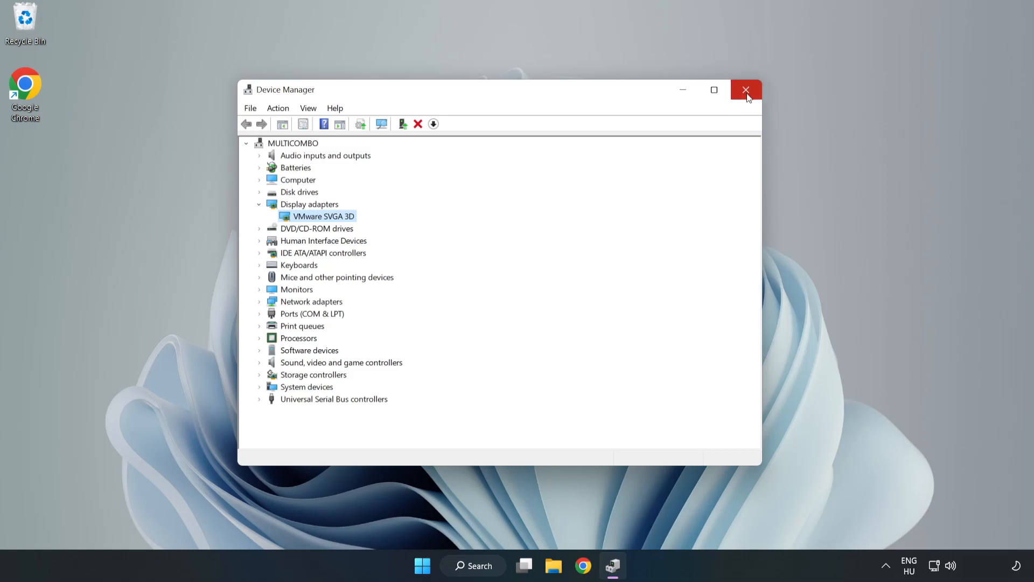
click(746, 90)
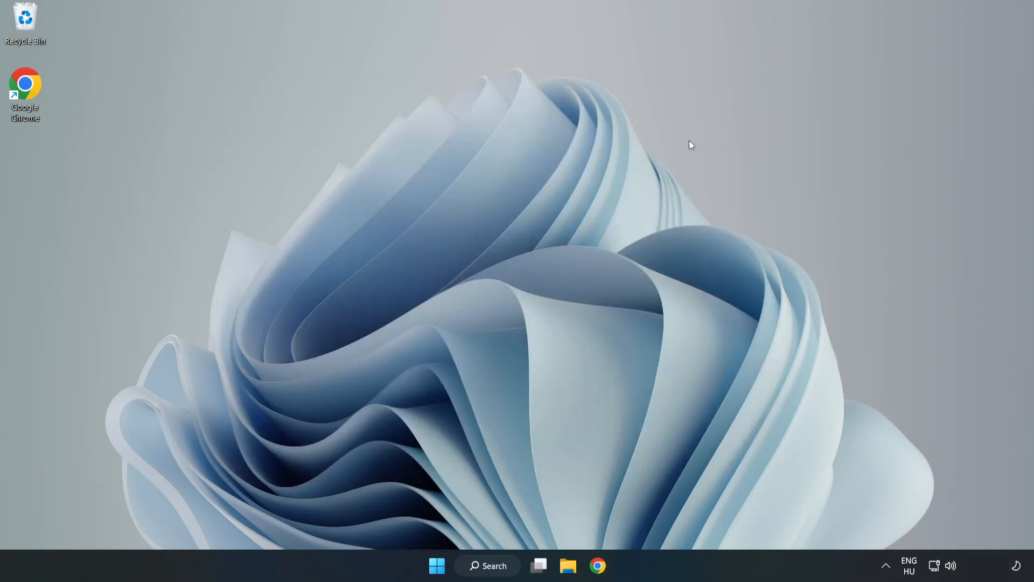
Step: Search for 'updates' and launch Windows Update settings
click(487, 565)
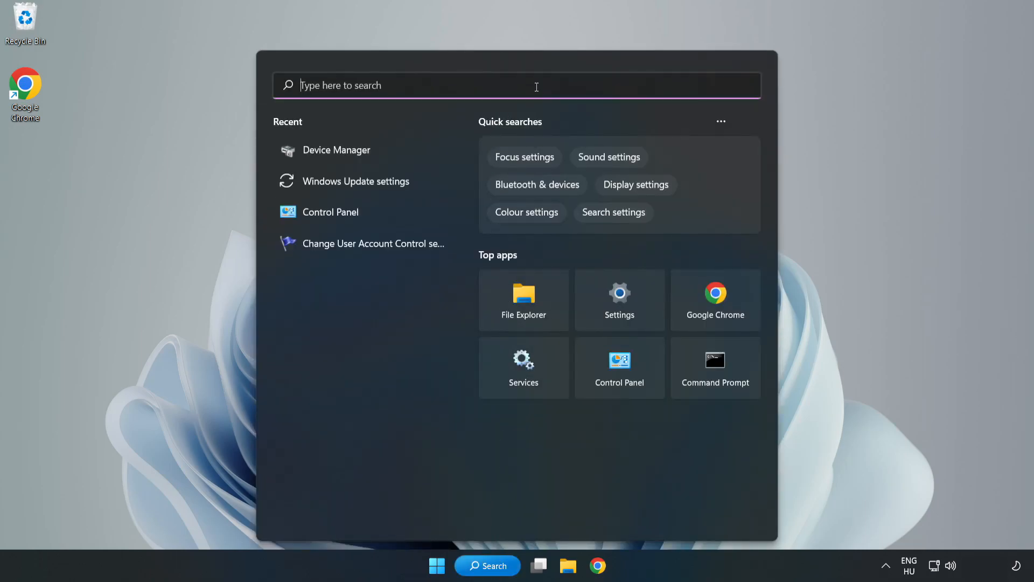
text(upda)
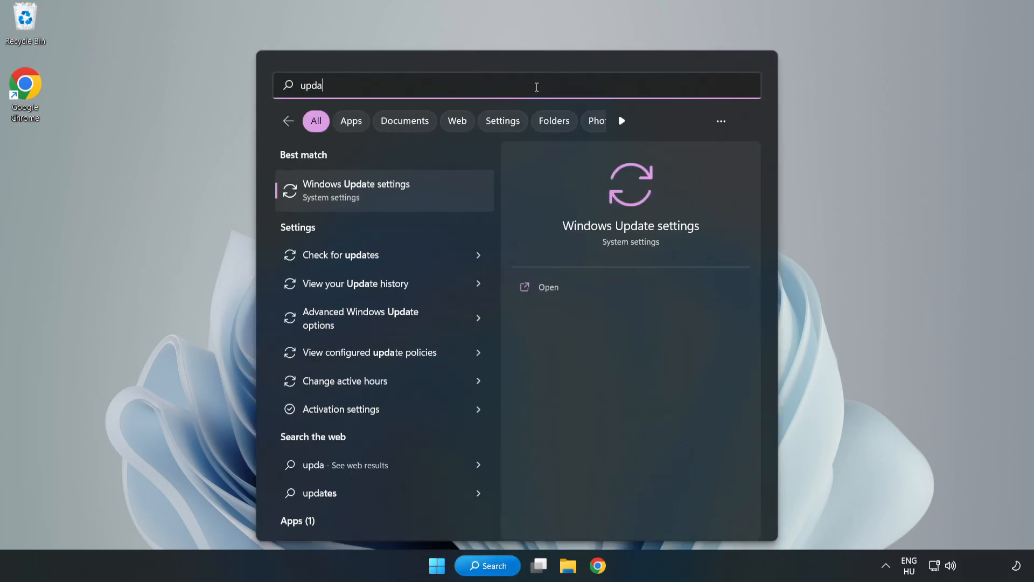
text(tes)
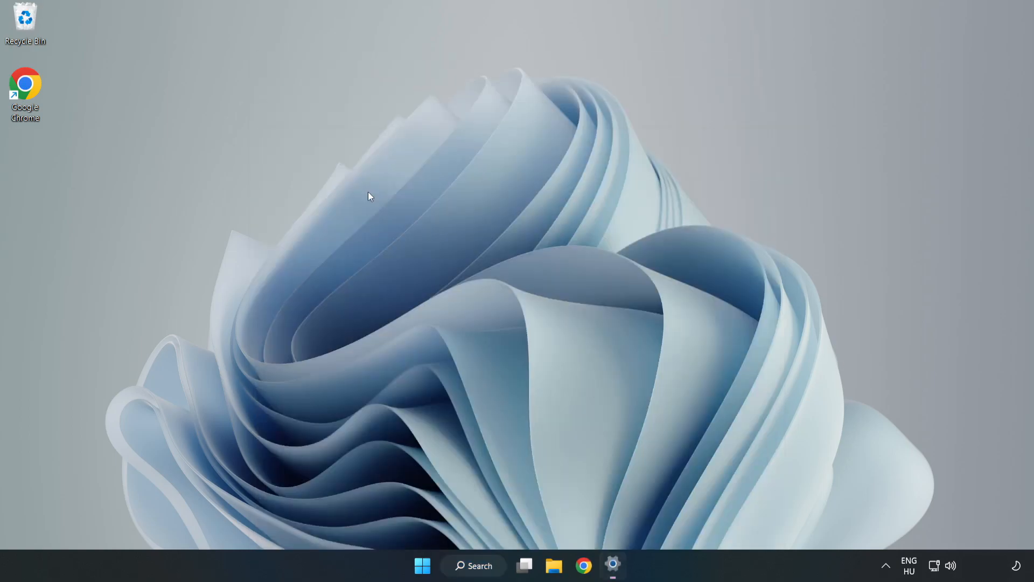
Step: Maximize Settings, run an update check confirming Windows is up to date, then close Settings
click(612, 565)
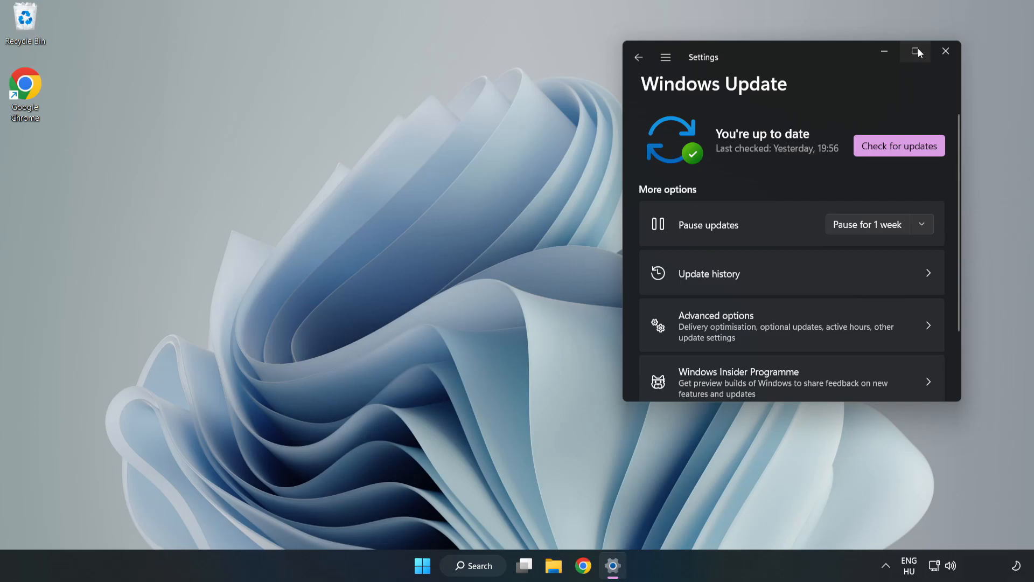
click(916, 52)
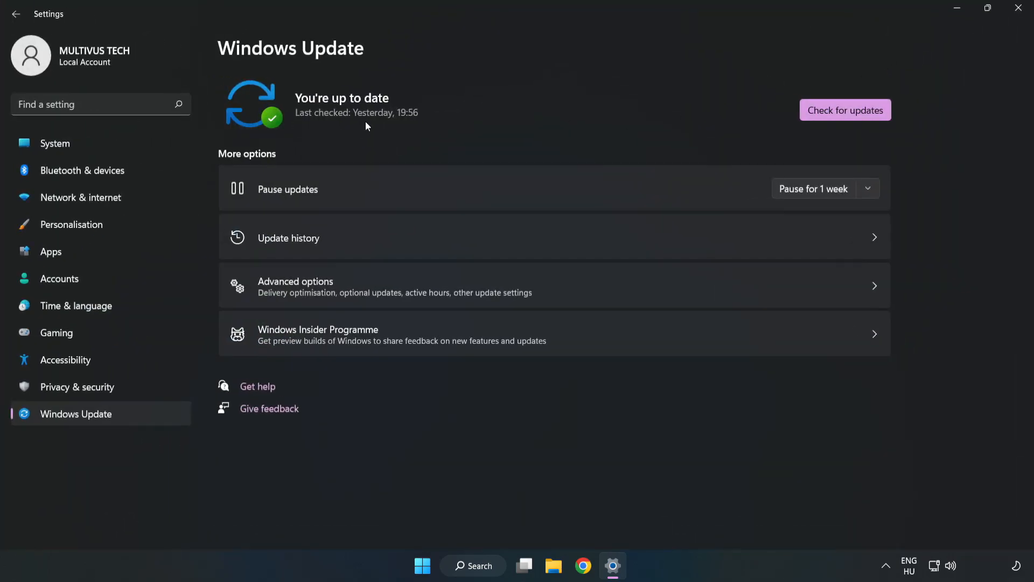
click(845, 109)
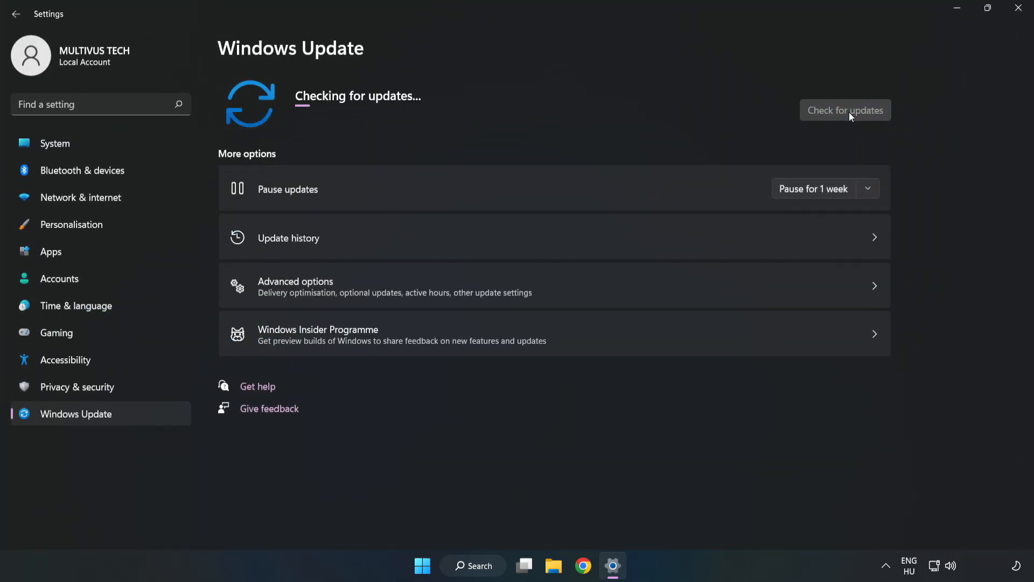
mouse_move(843, 115)
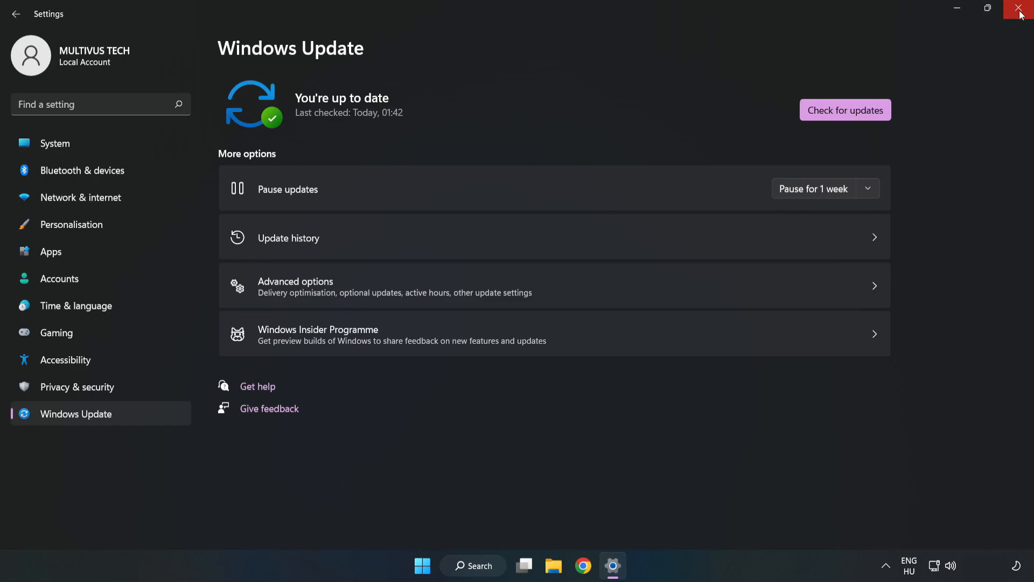
click(1022, 10)
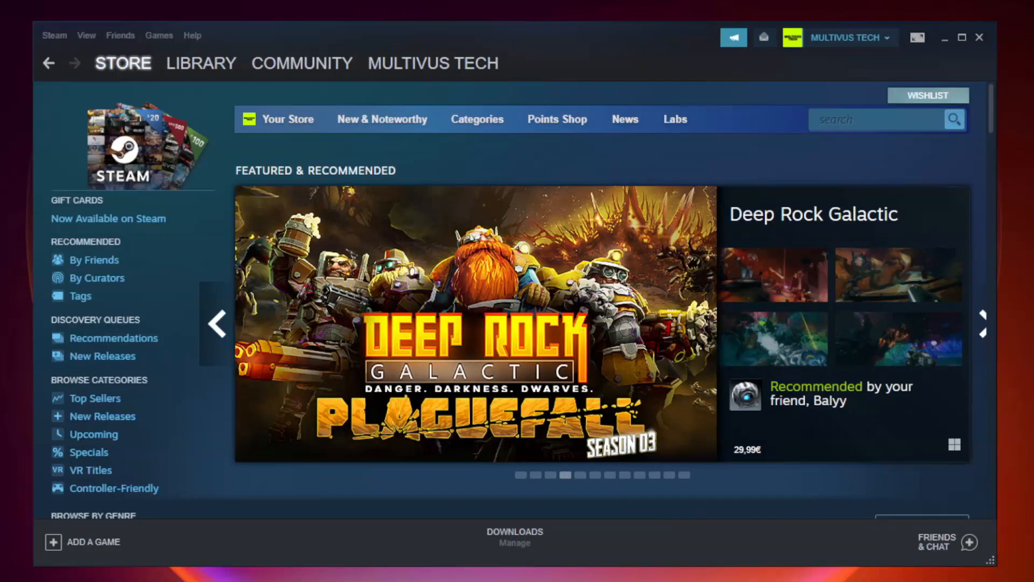
Step: Go to the Steam Library and bring up YOUR NOT WORKING GAME's context menu
click(201, 63)
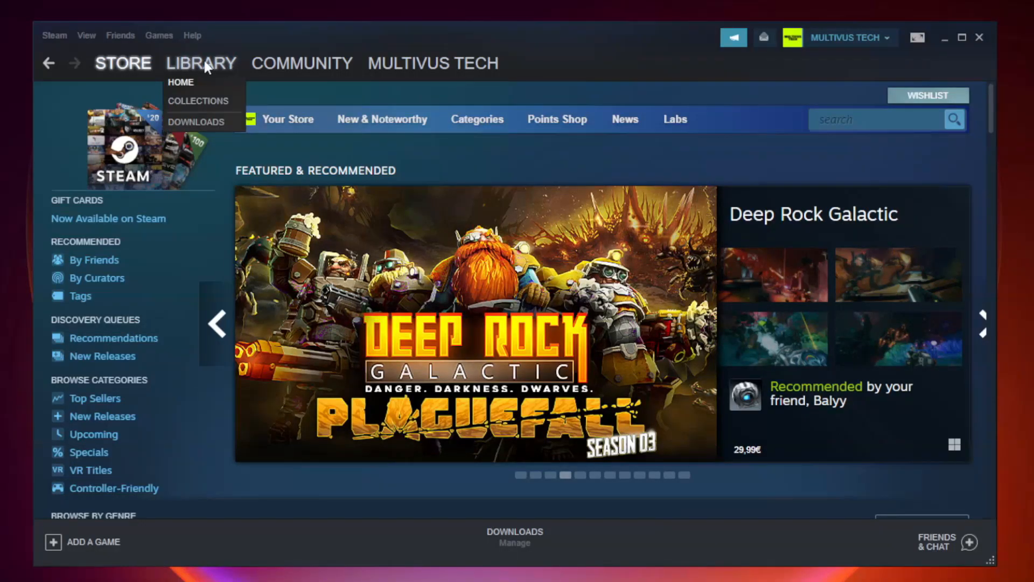
click(181, 82)
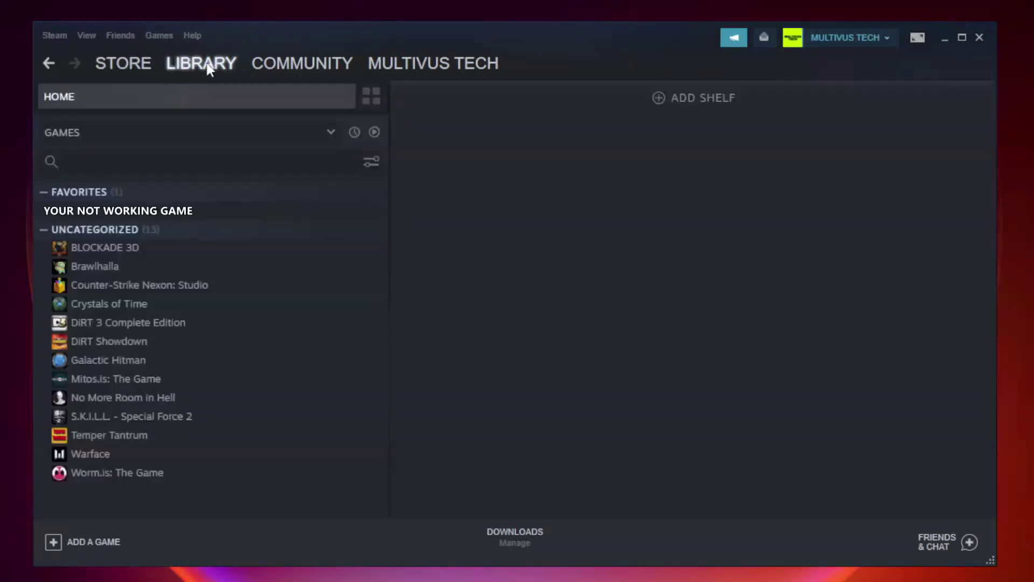
mouse_move(212, 185)
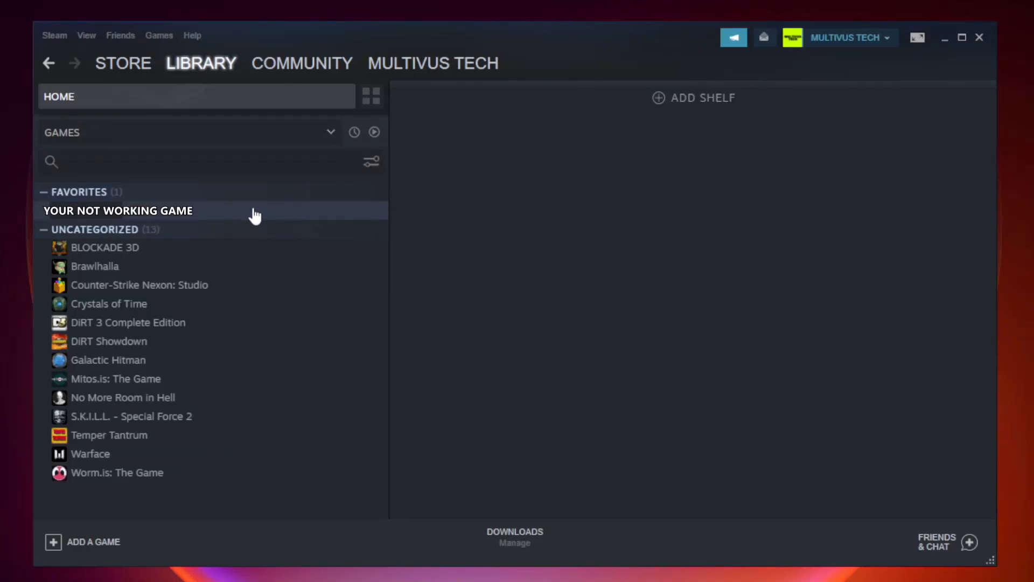
right_click(118, 211)
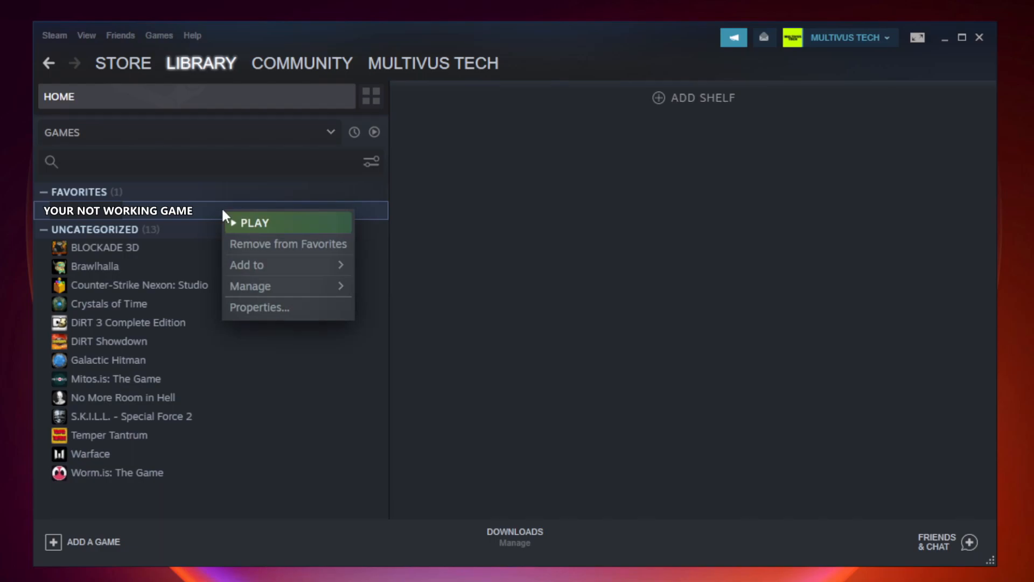
mouse_move(277, 311)
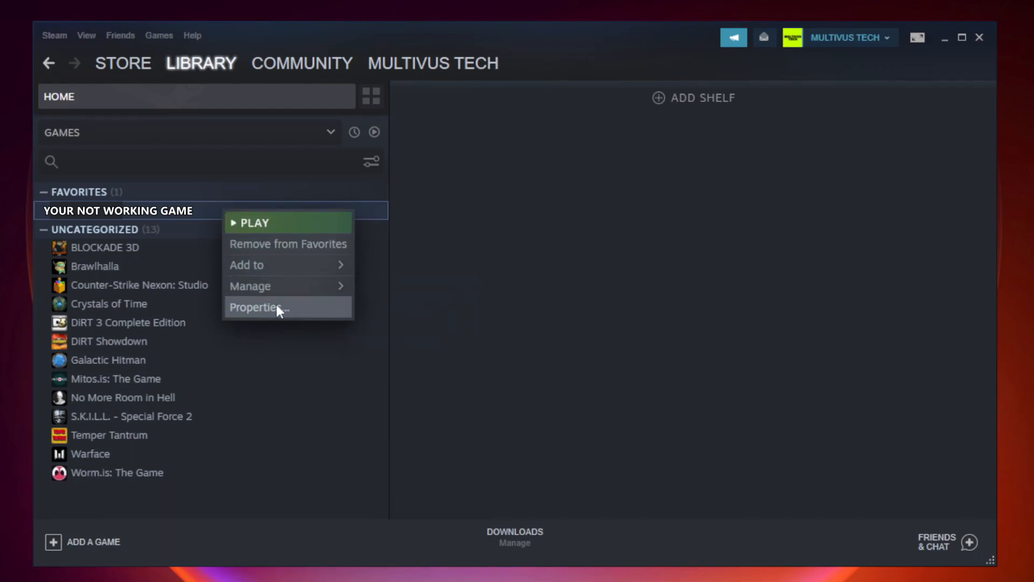
Step: Verify integrity of the game's files from Properties > Local Files
click(256, 307)
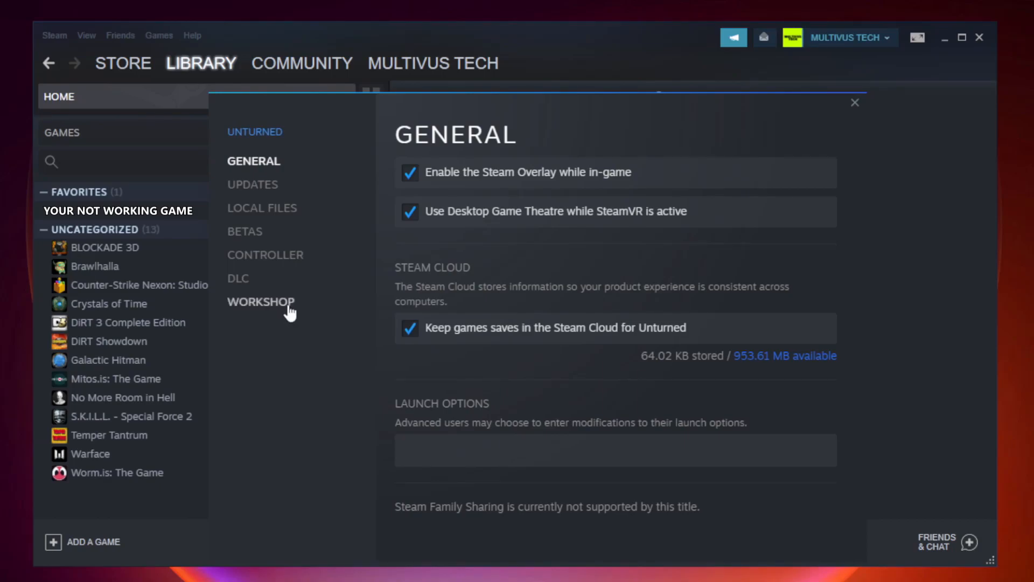
mouse_move(275, 224)
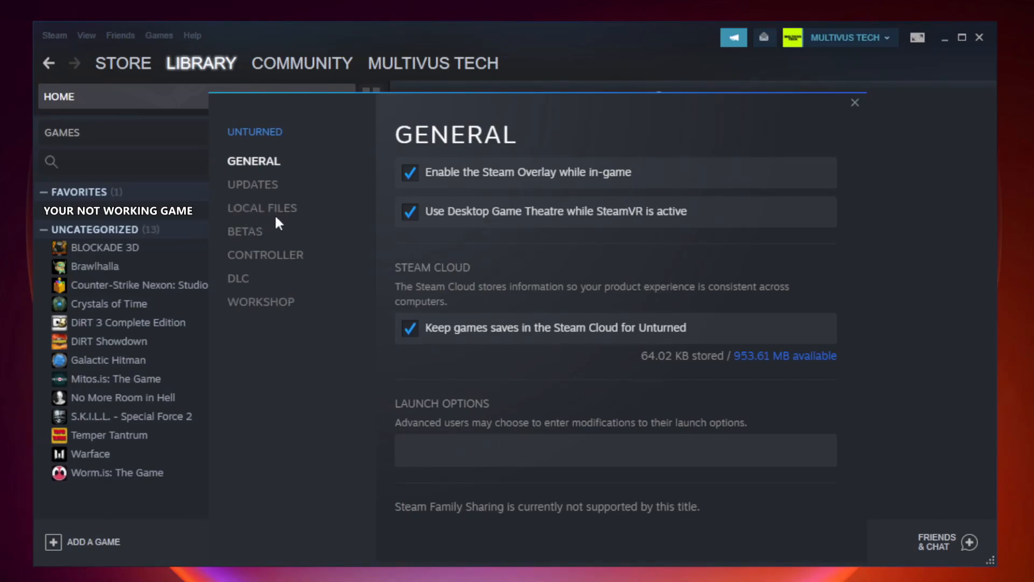
mouse_move(275, 215)
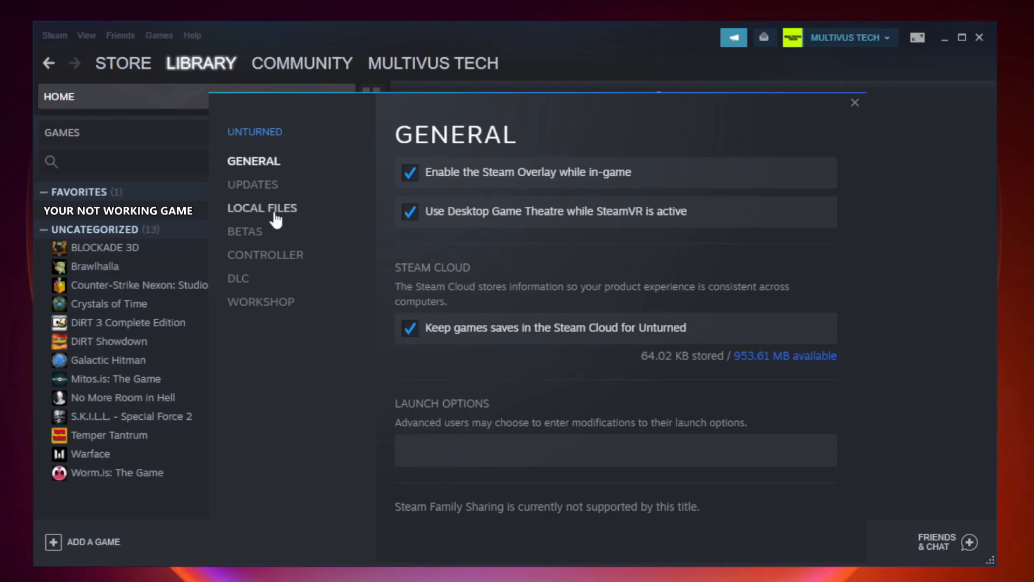
click(262, 208)
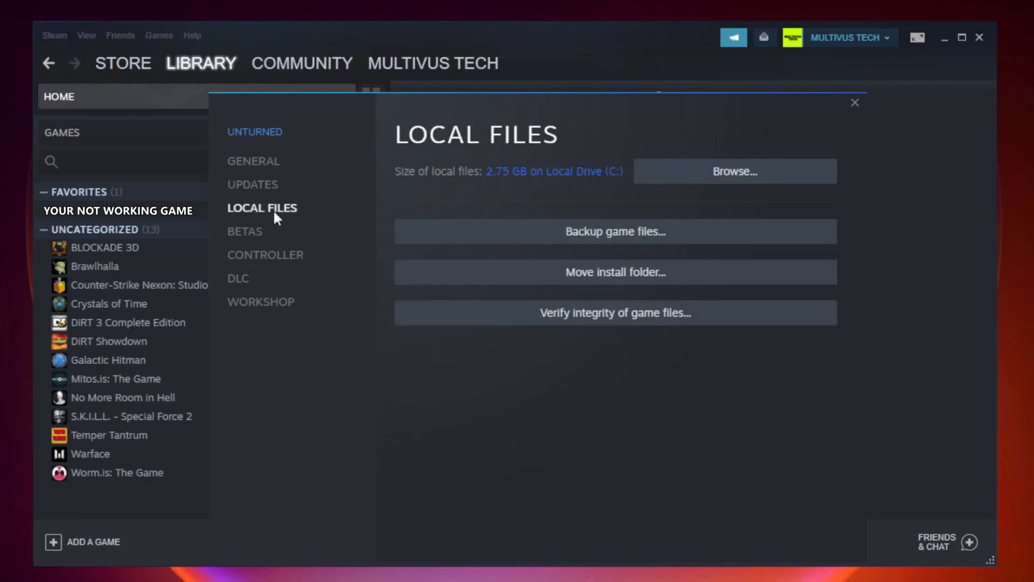
mouse_move(699, 320)
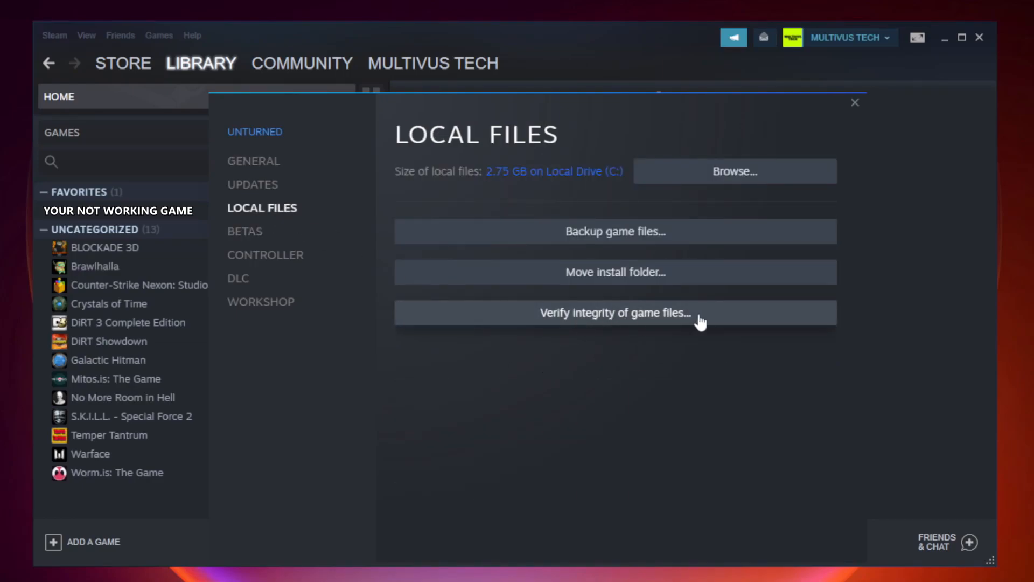
mouse_move(626, 324)
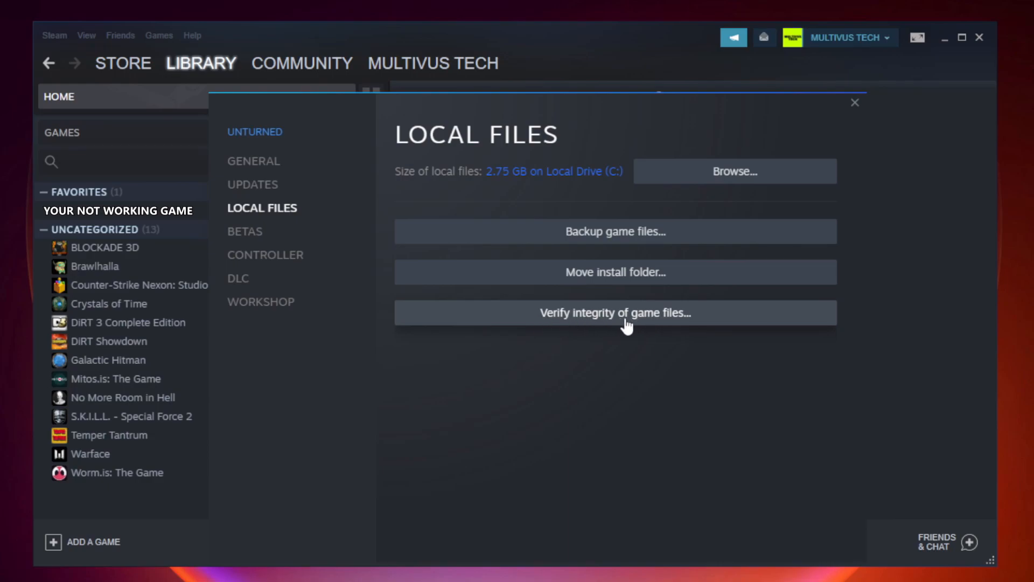
click(615, 313)
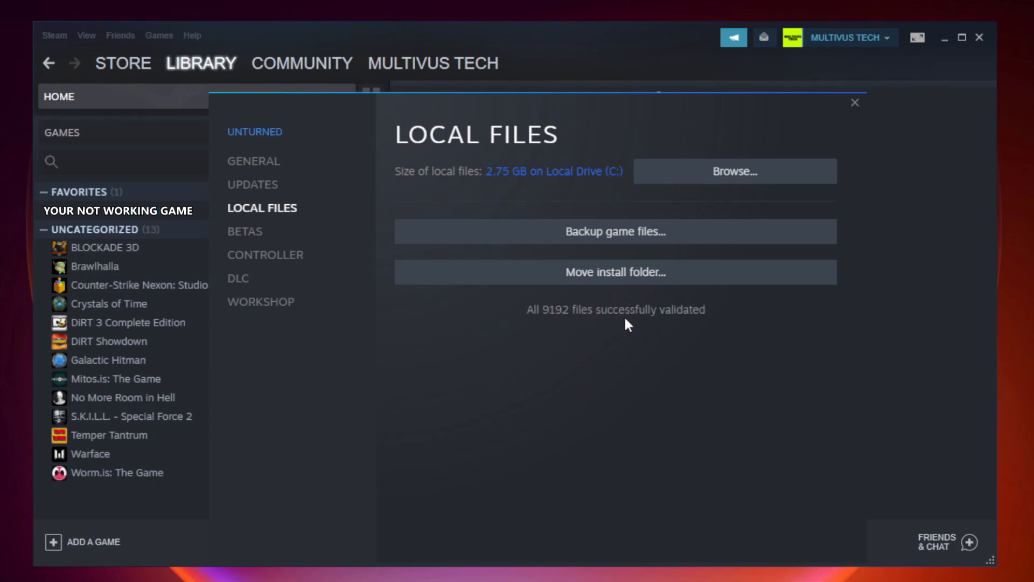
mouse_move(686, 333)
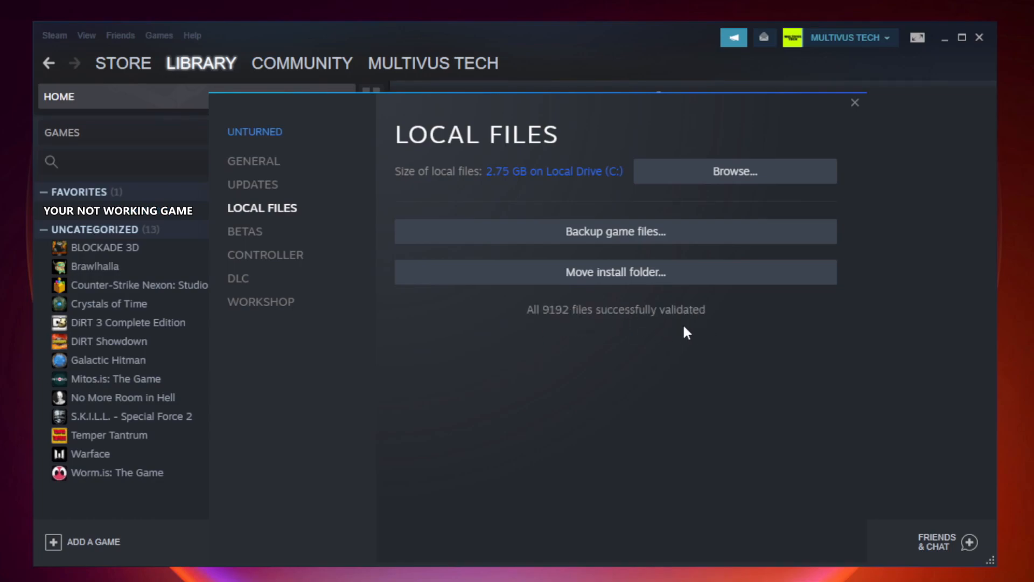
mouse_move(740, 185)
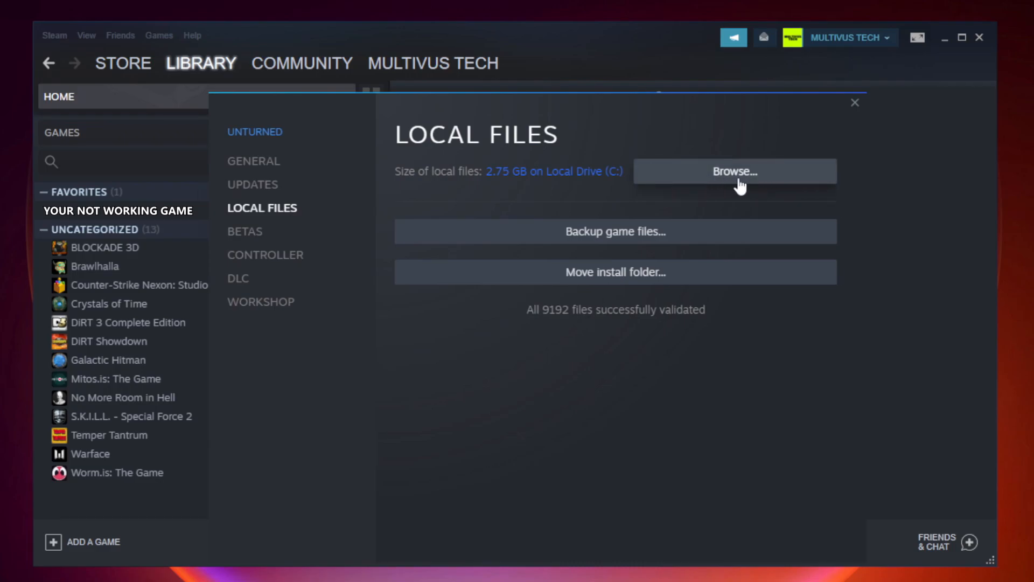
Step: Browse to the install folder and bring up the YOUR NOT WORKING GAME shortcut's context menu
click(734, 171)
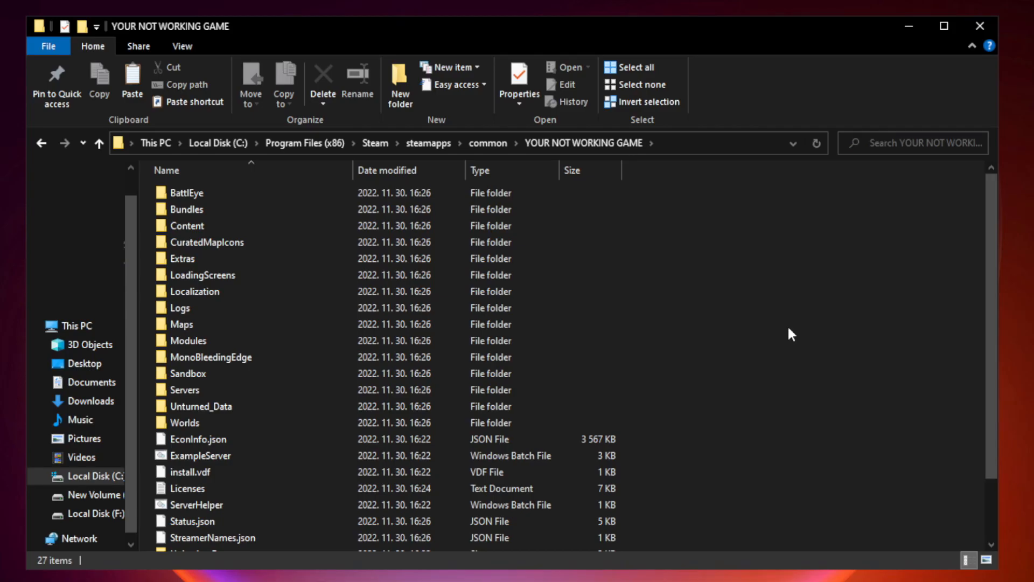
scroll(down, 3)
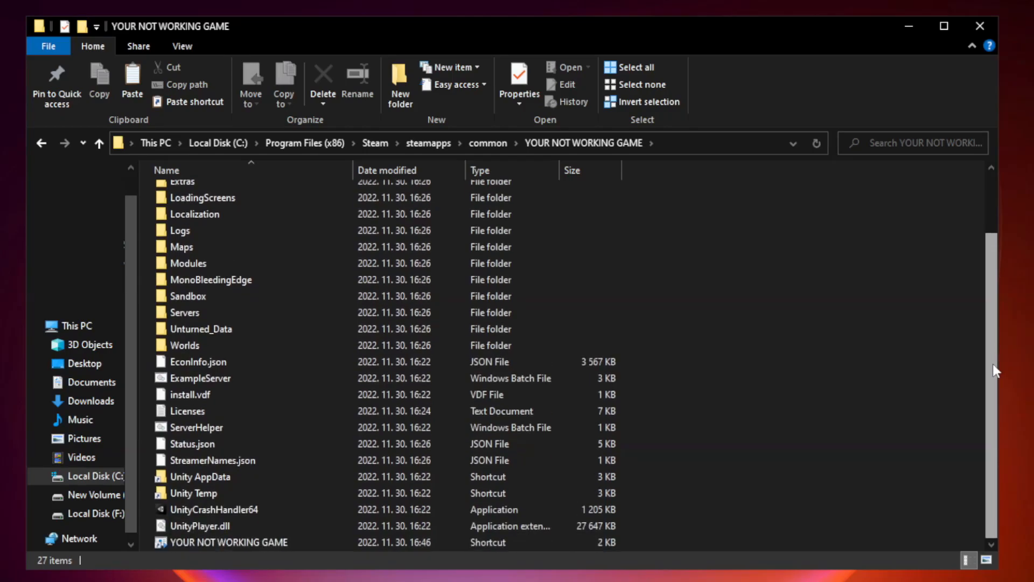
click(244, 541)
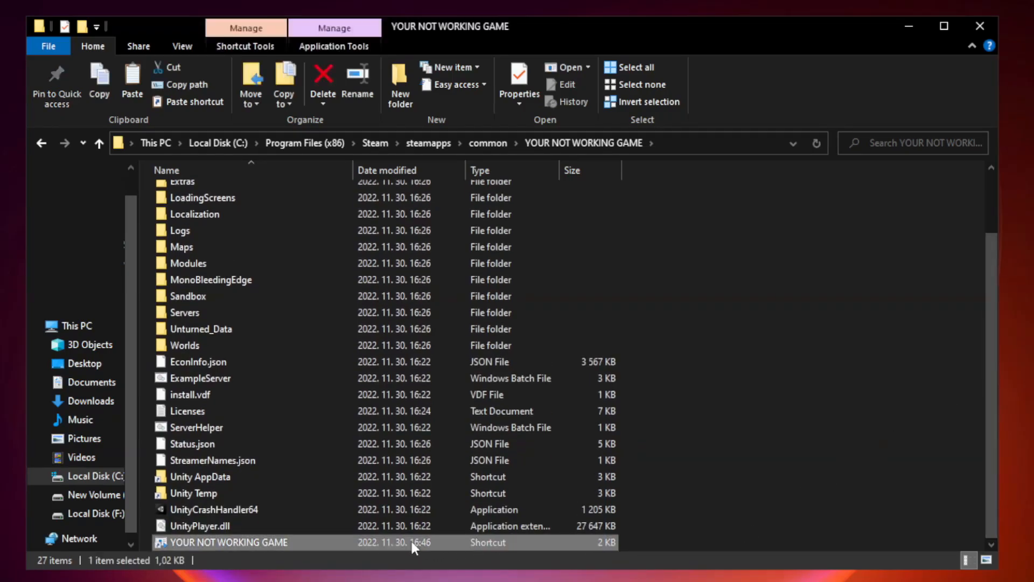
mouse_move(351, 547)
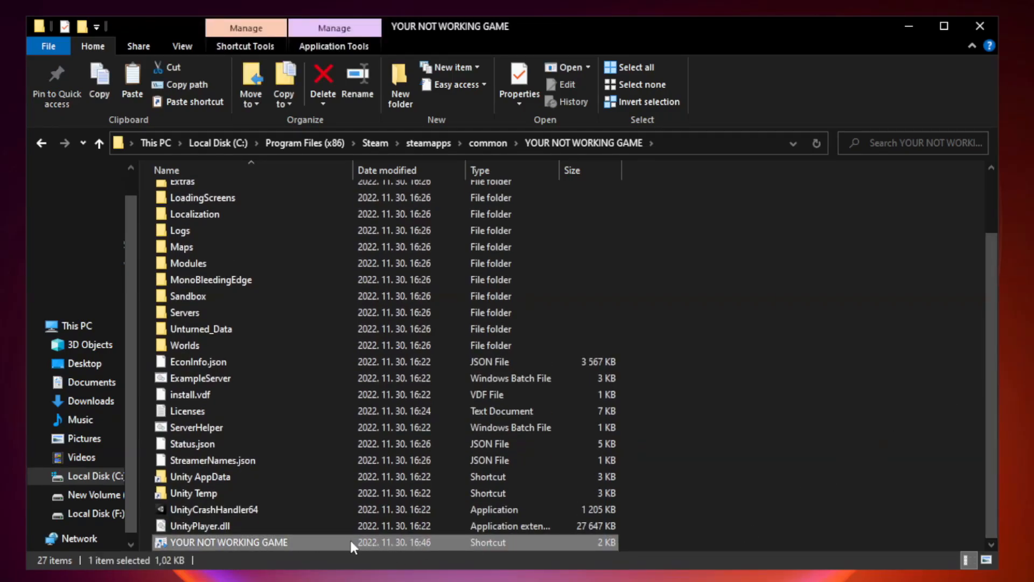
right_click(227, 542)
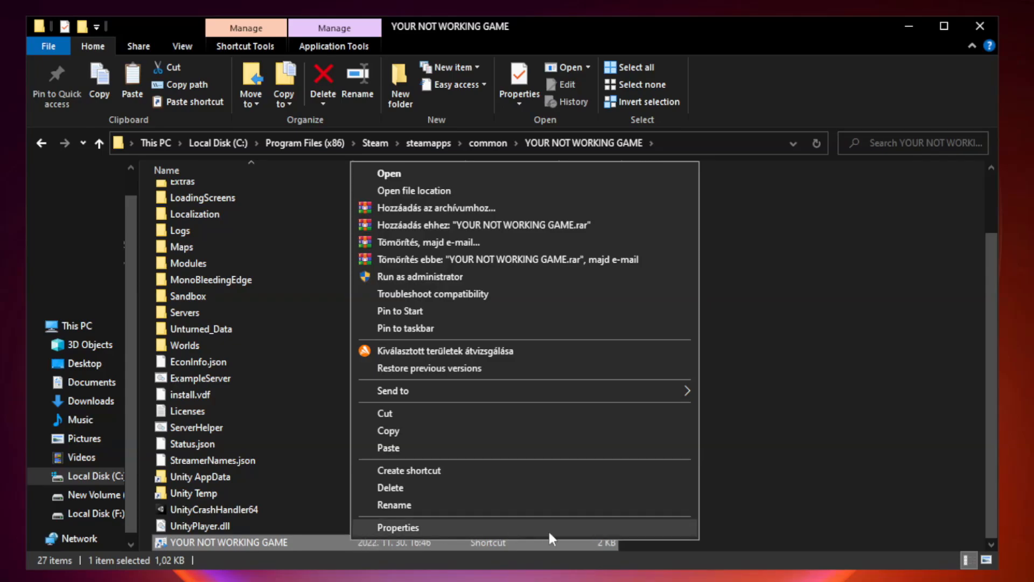
Step: Set the shortcut to Windows 8 compatibility, fullscreen optimizations off, and run as administrator
click(397, 527)
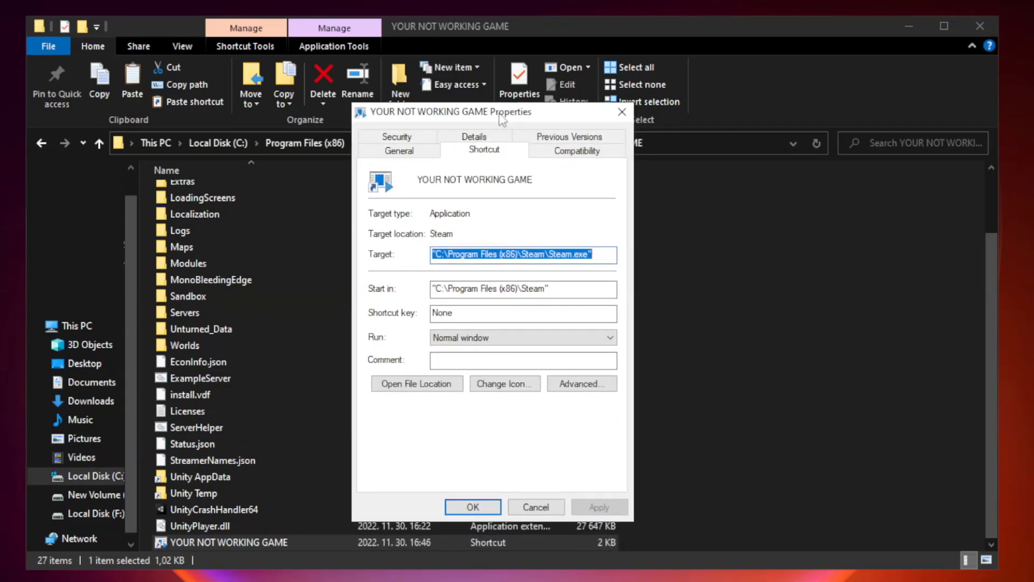
mouse_move(577, 150)
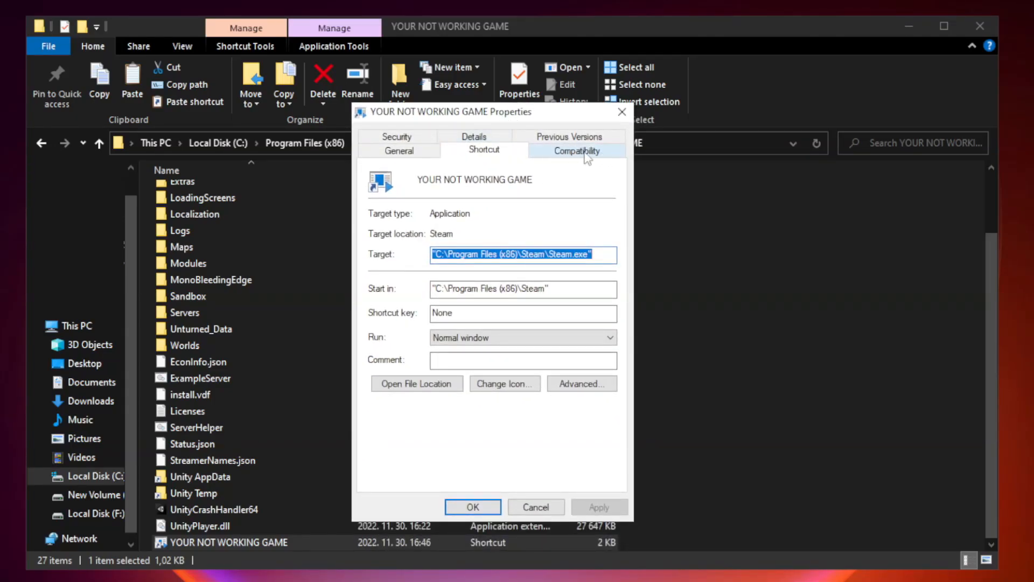
click(576, 150)
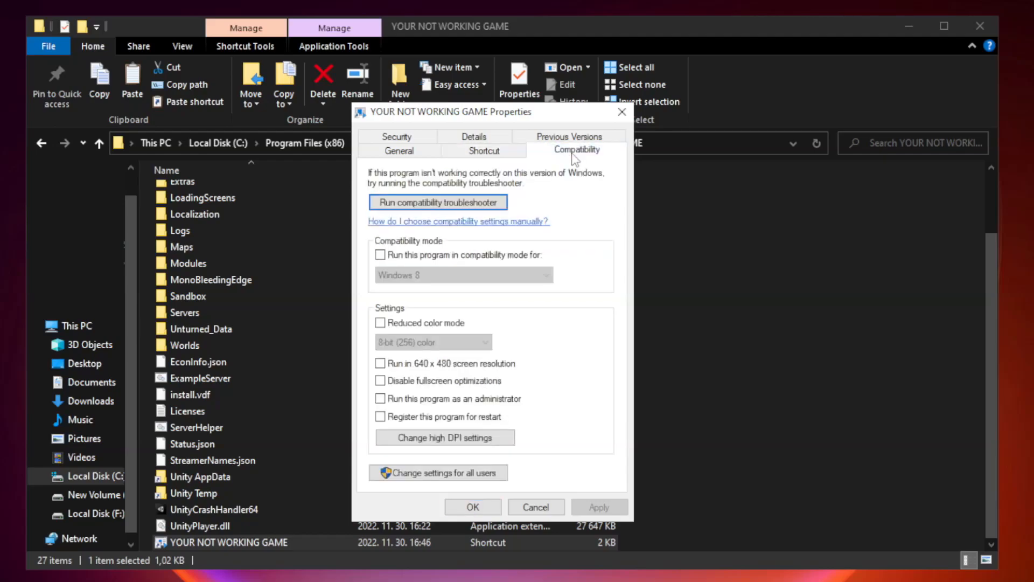
mouse_move(546, 256)
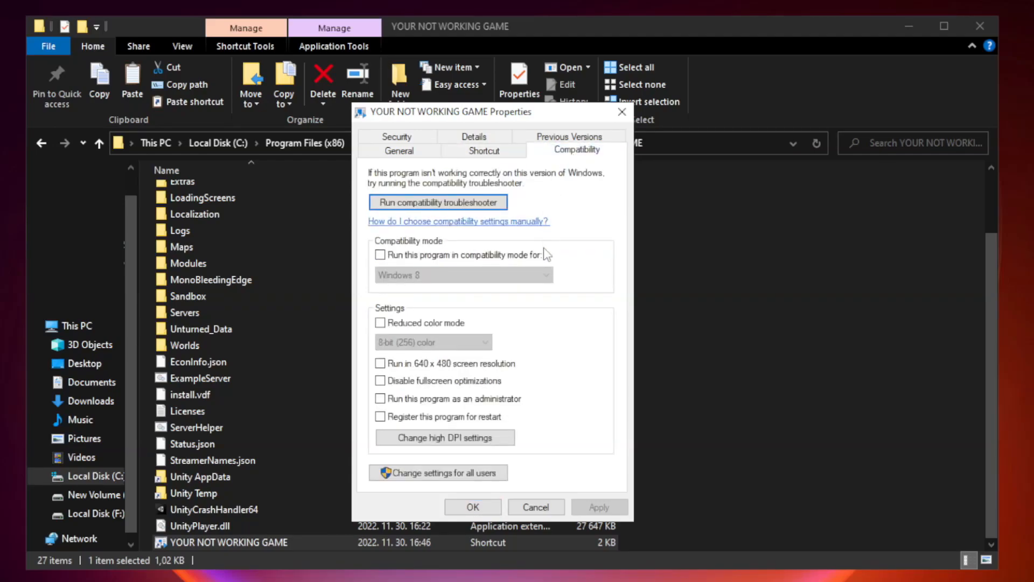
mouse_move(528, 266)
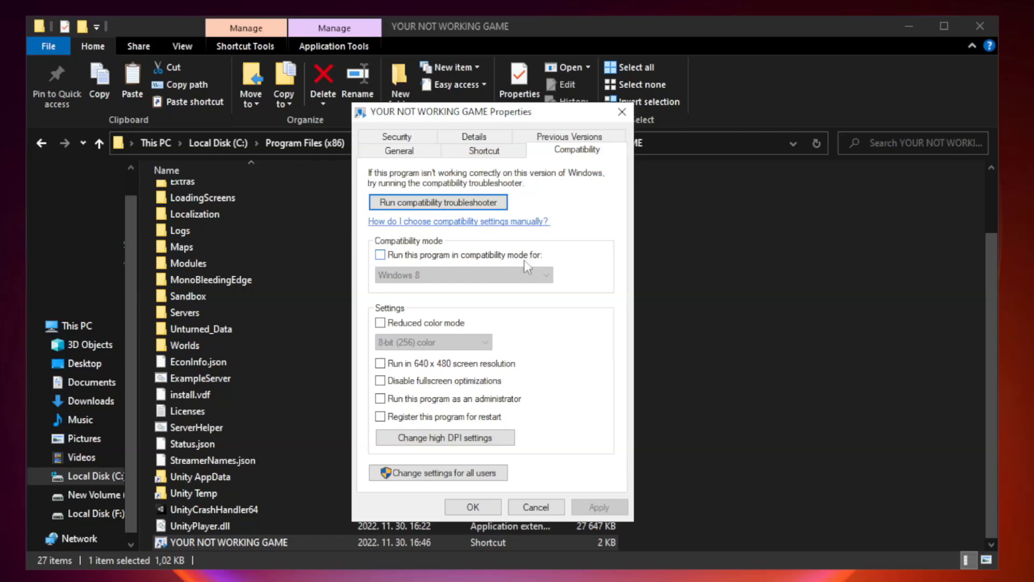
click(380, 255)
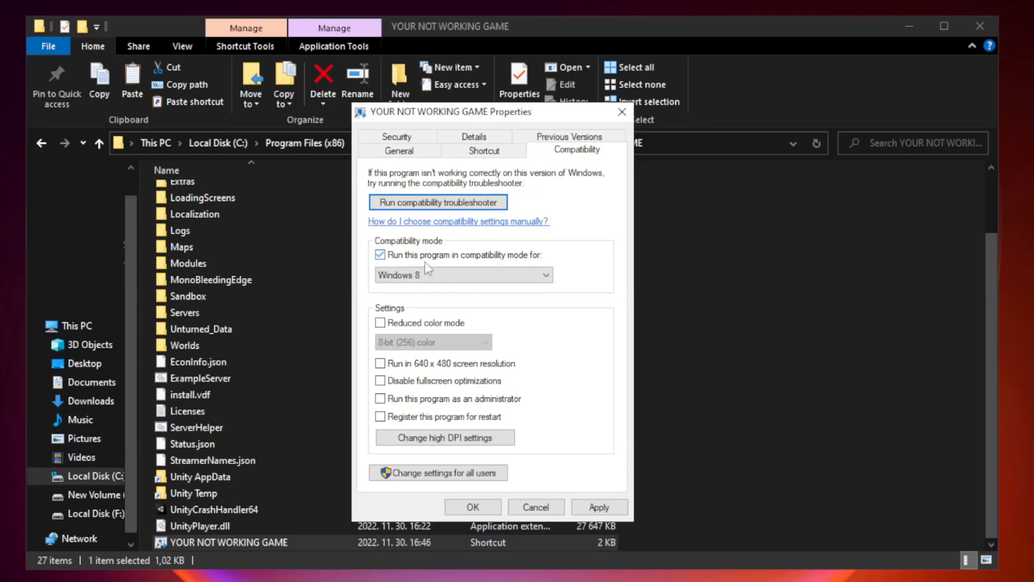
click(546, 275)
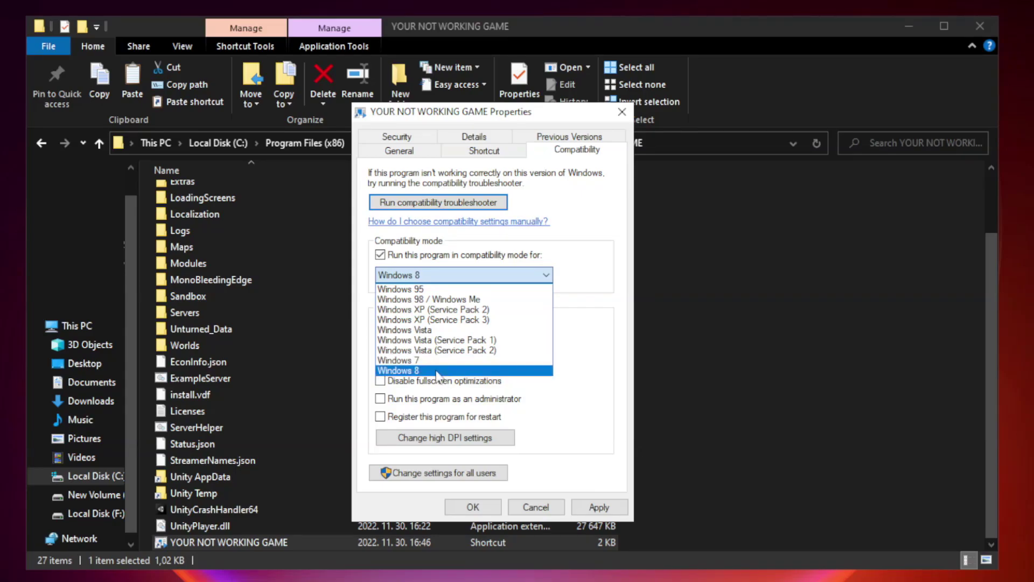
click(436, 371)
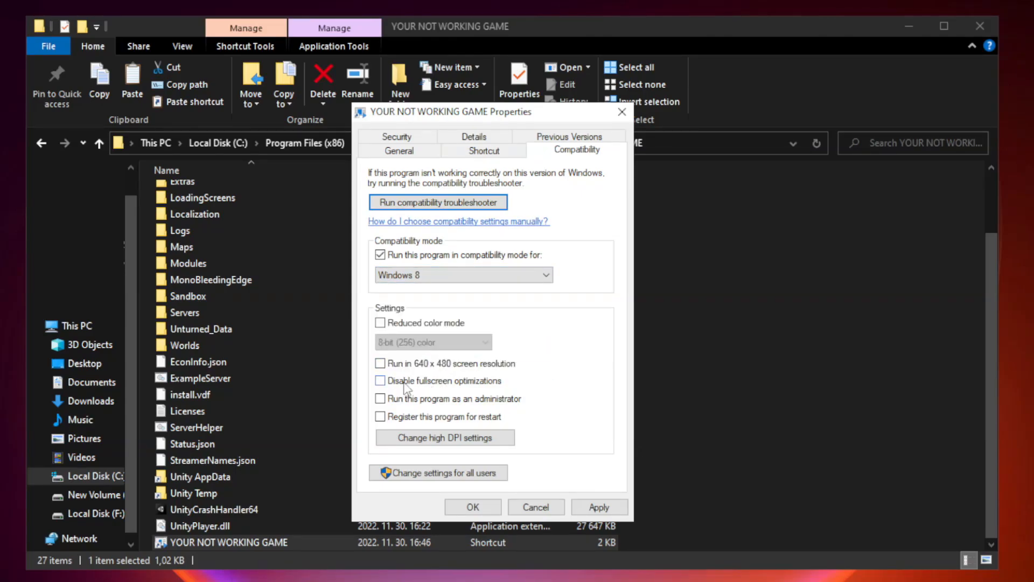
click(381, 381)
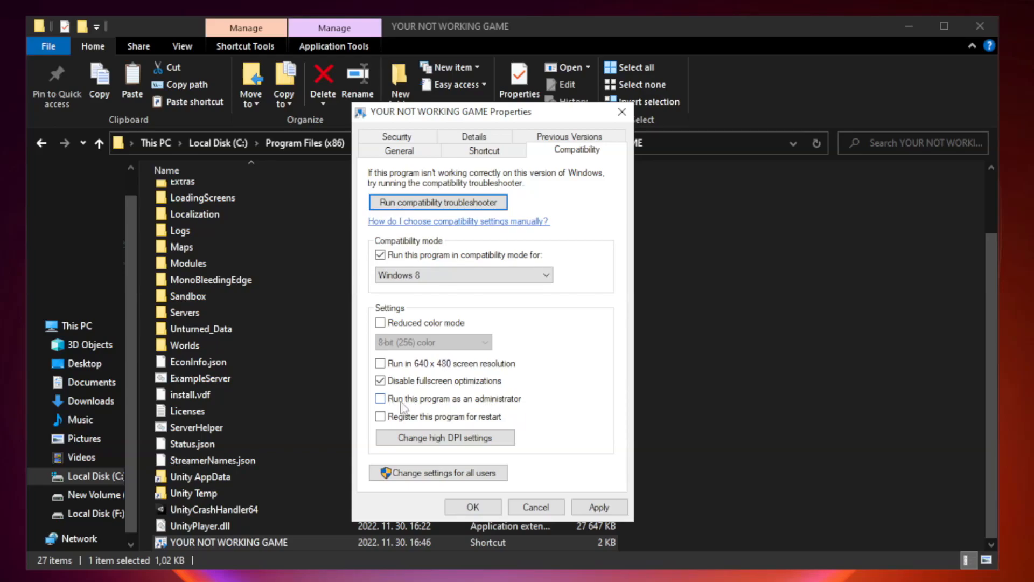
click(381, 399)
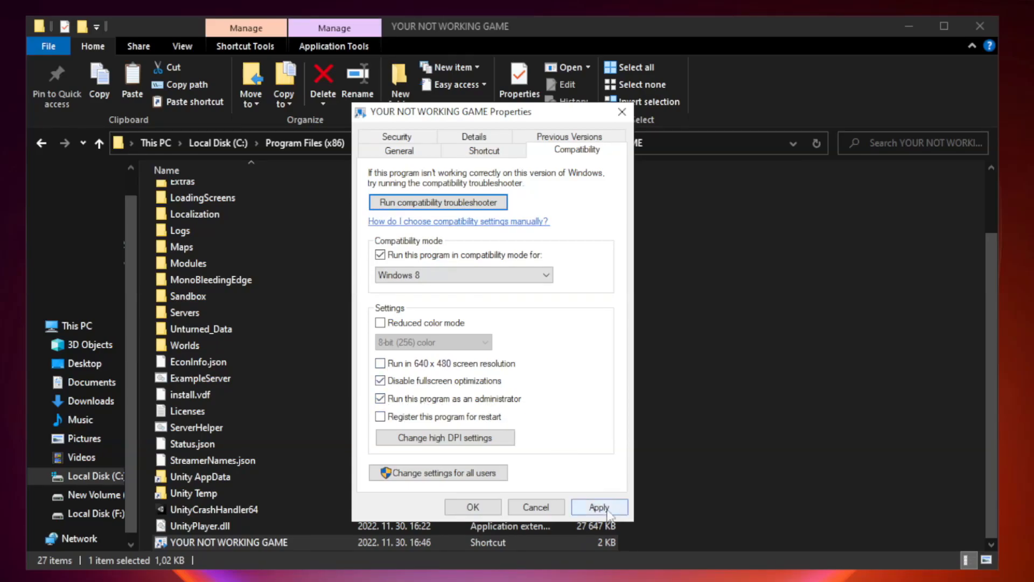
click(600, 506)
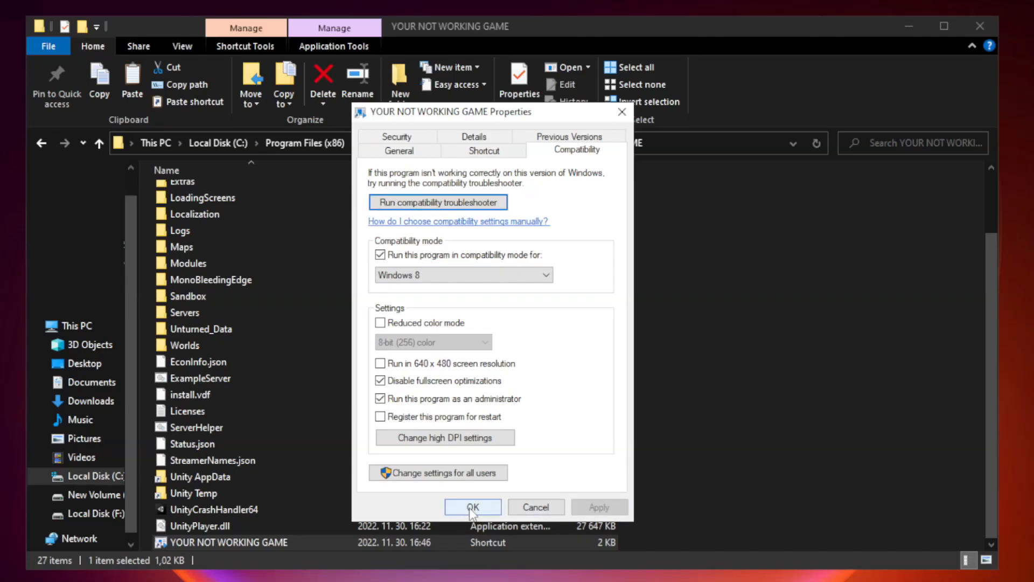
click(473, 506)
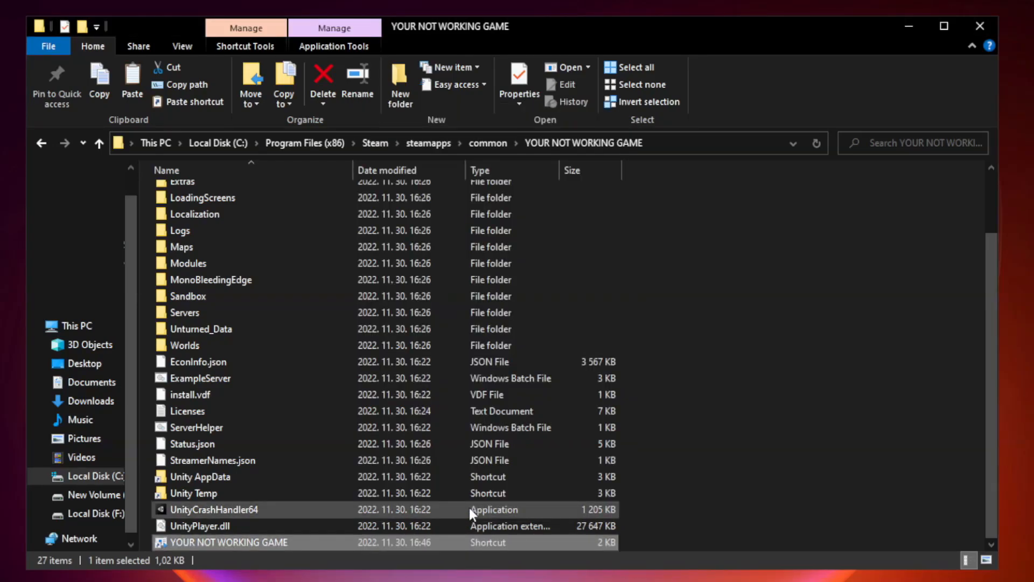
mouse_move(817, 372)
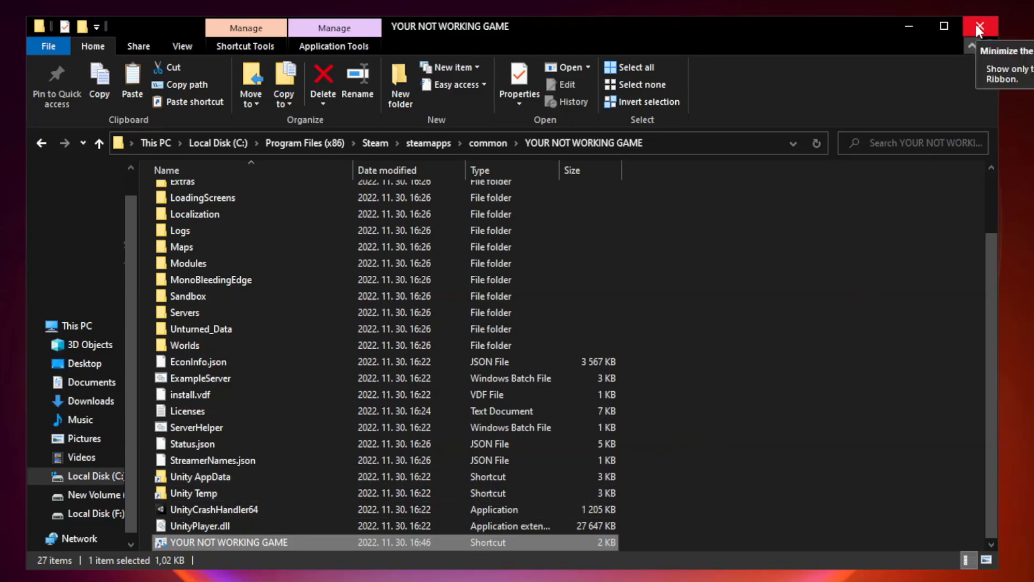
mouse_move(980, 26)
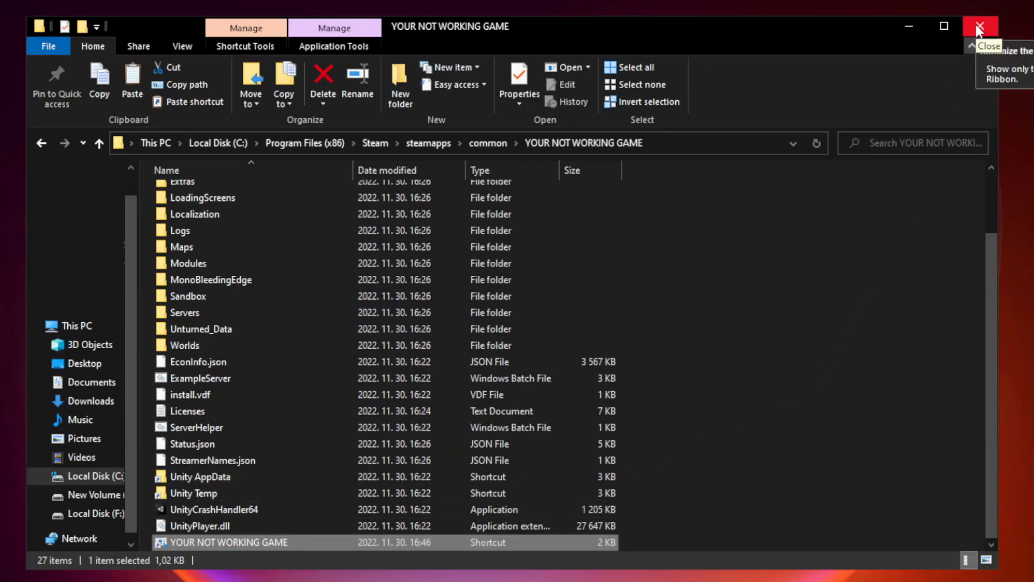
Step: Close the game's install folder window to return to the desktop
click(982, 27)
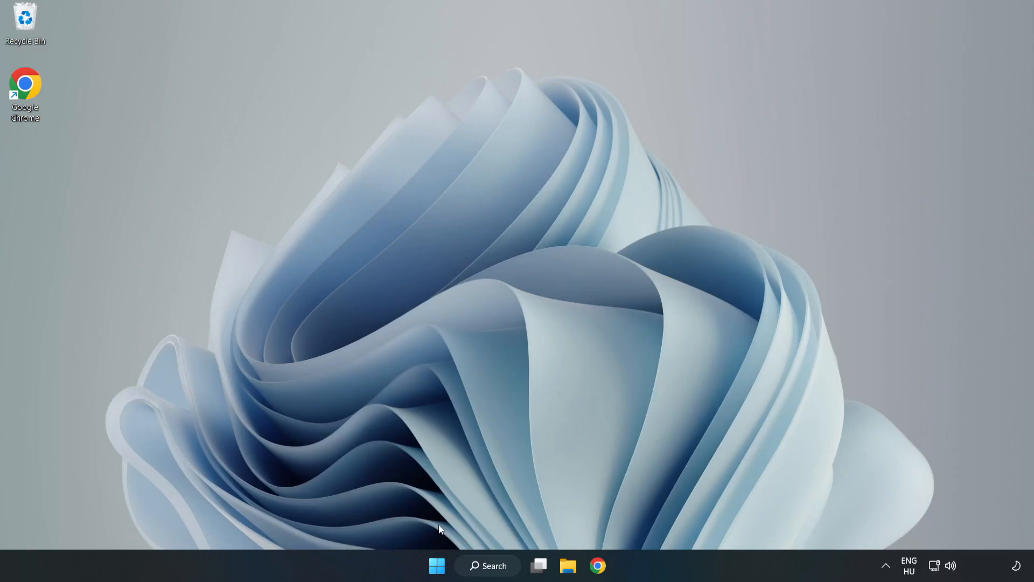
mouse_move(437, 565)
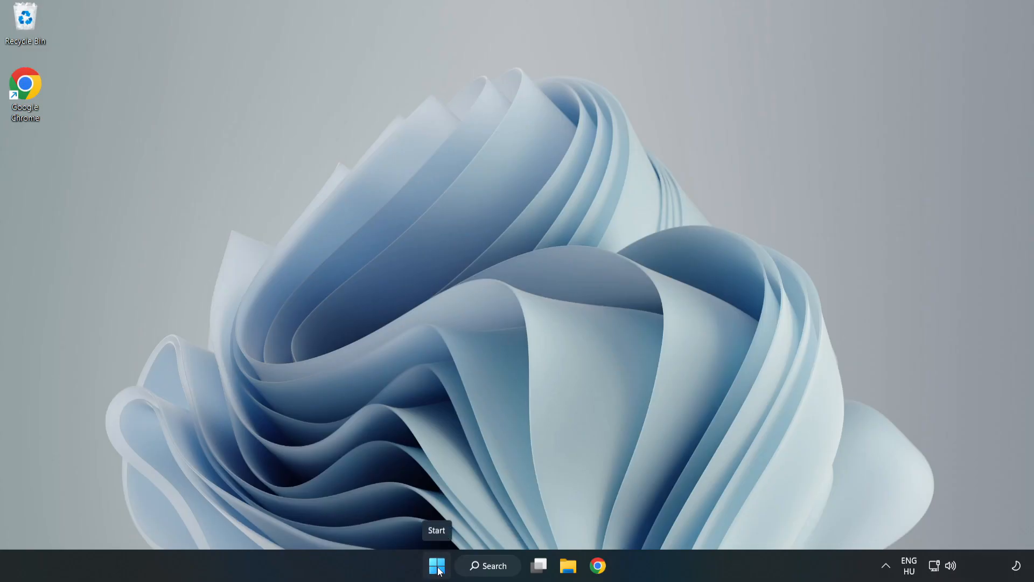
Step: Disable Cortana, Edge, Teams and Phone Link as startup apps in Task Manager, then close it
right_click(437, 565)
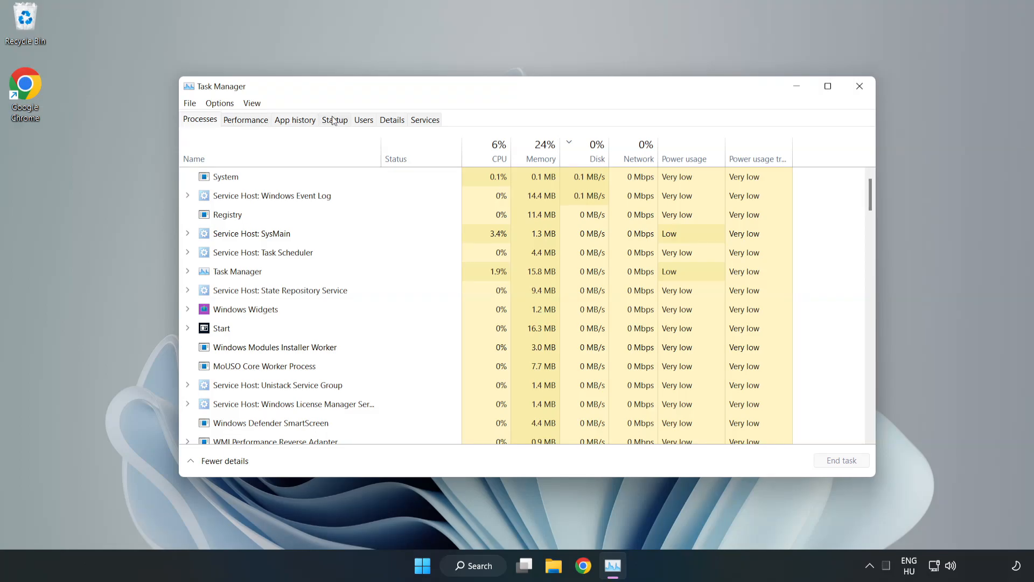
click(334, 120)
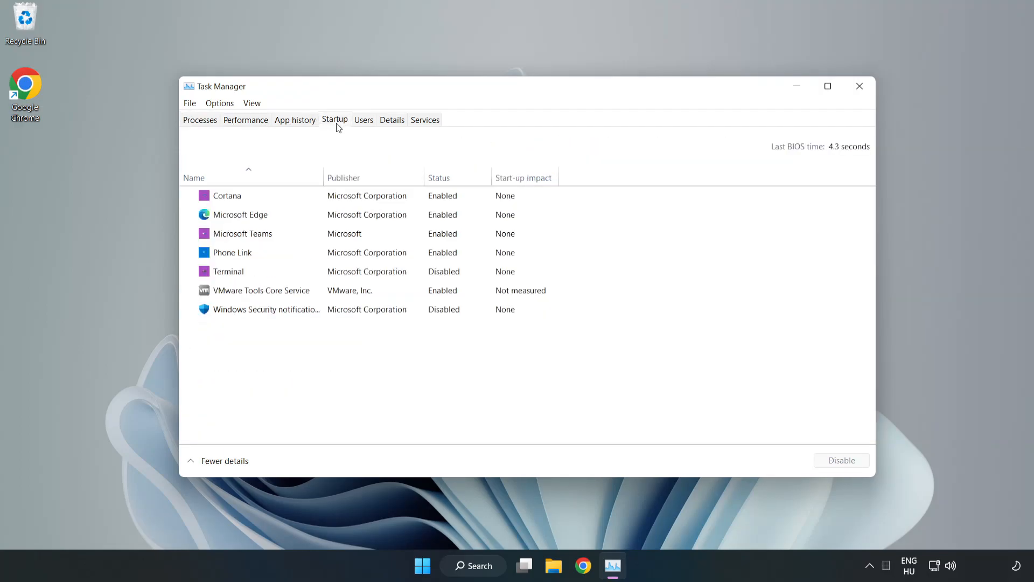
click(227, 195)
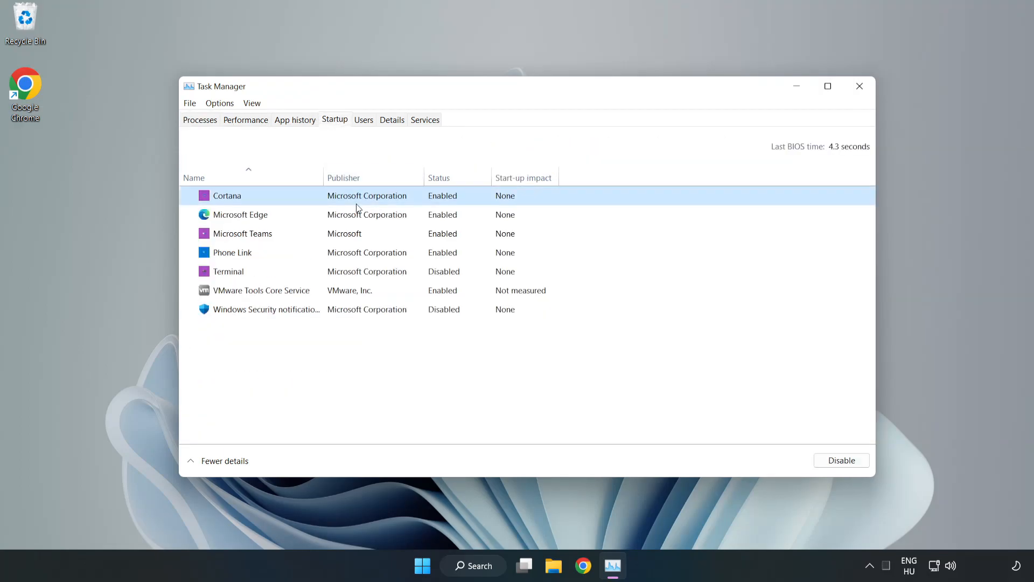
click(841, 460)
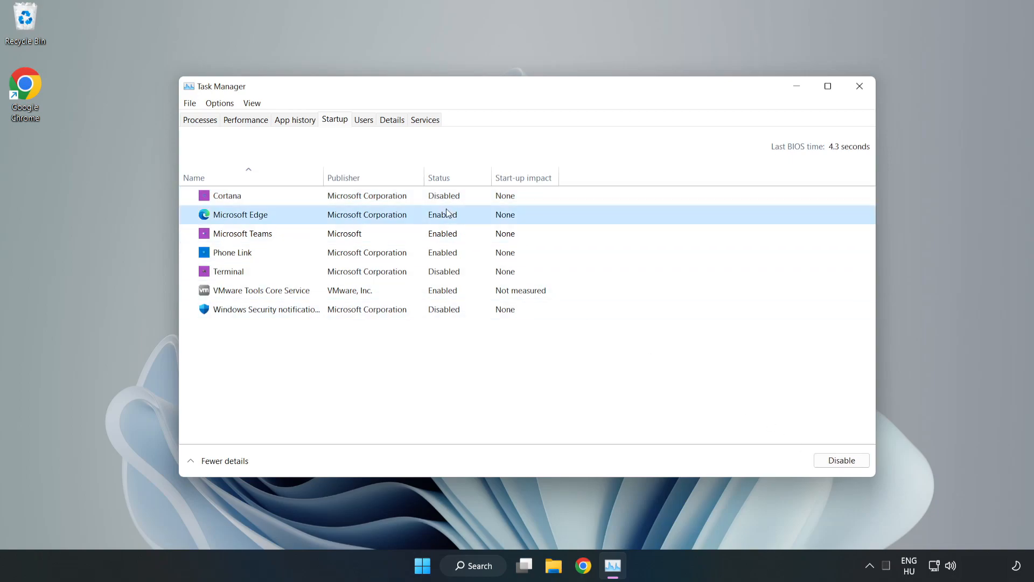
click(840, 460)
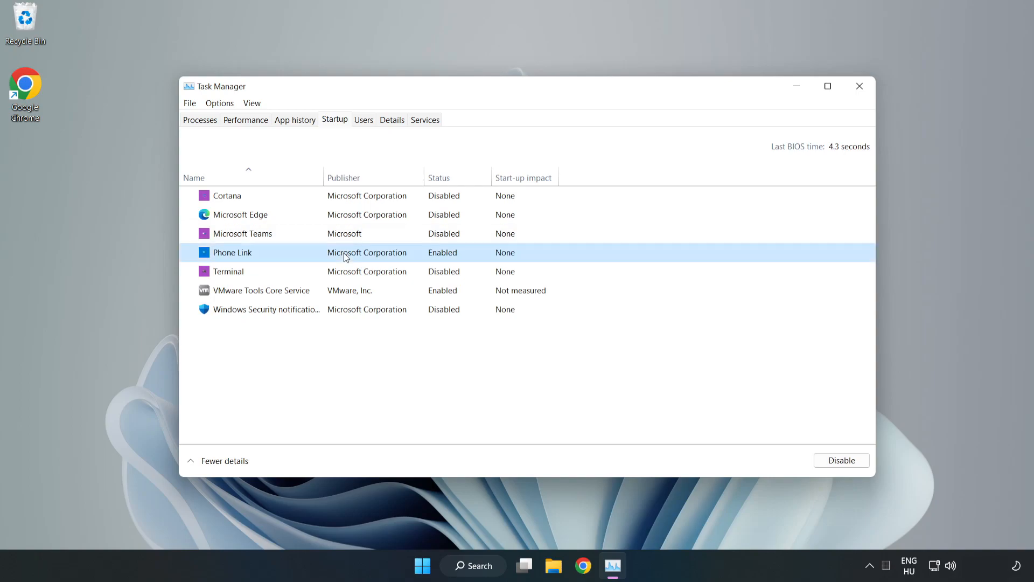
click(841, 459)
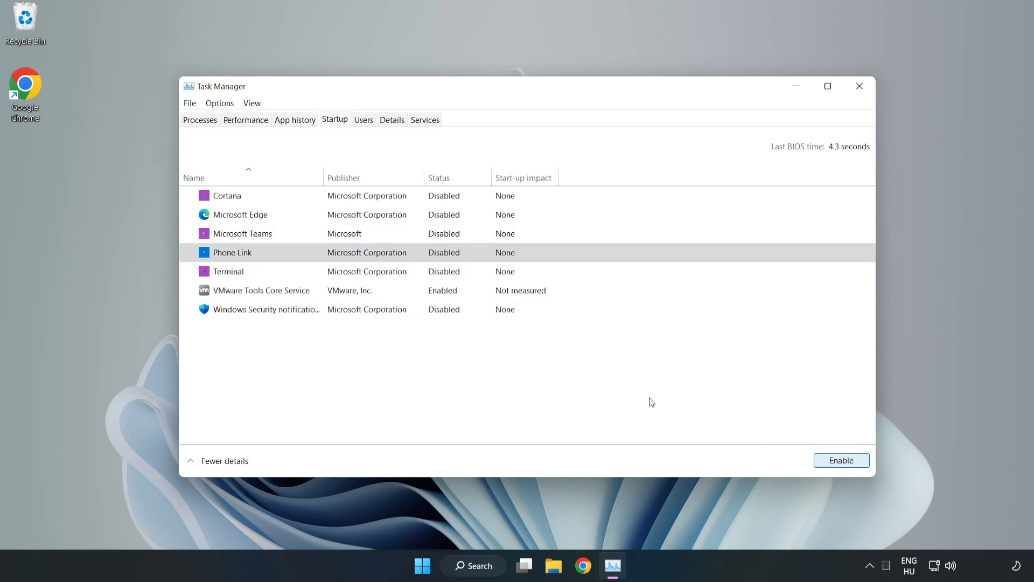
mouse_move(822, 111)
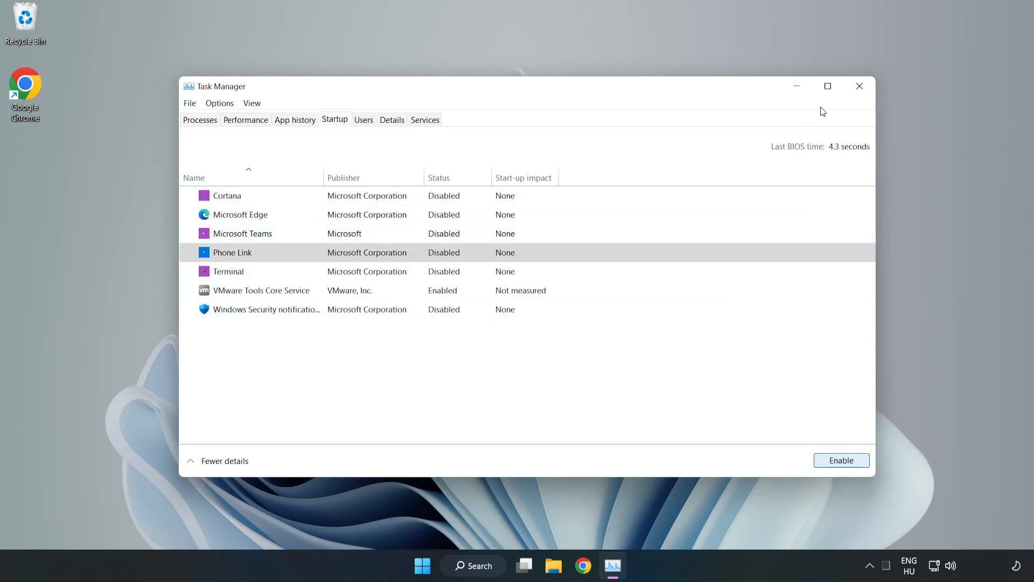
mouse_move(860, 86)
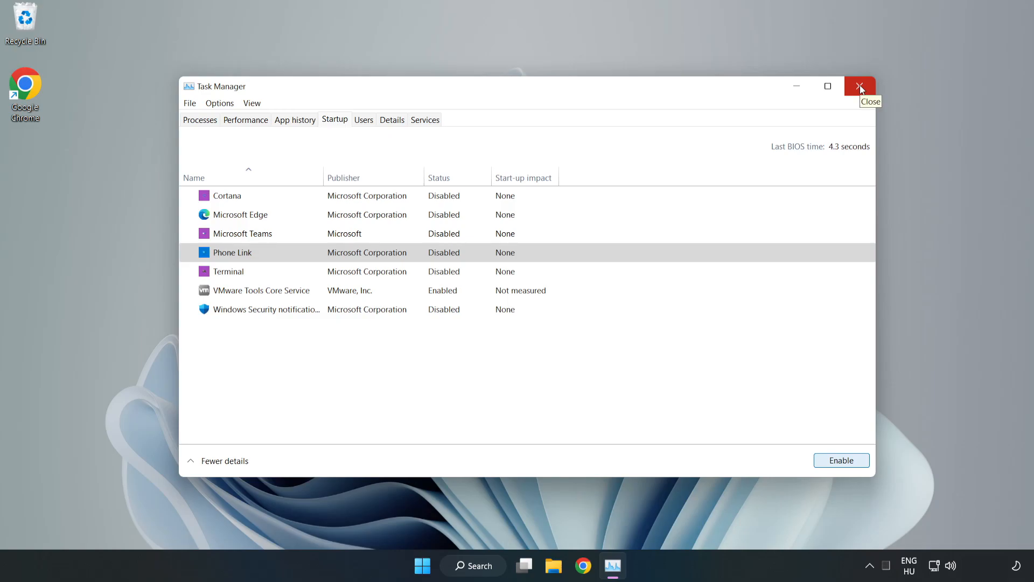
click(860, 86)
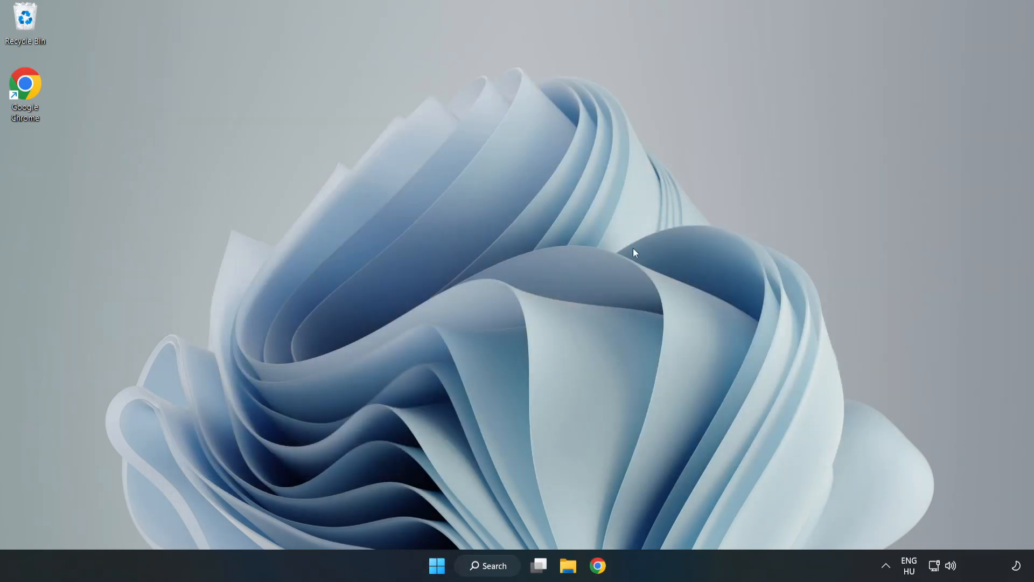
mouse_move(597, 565)
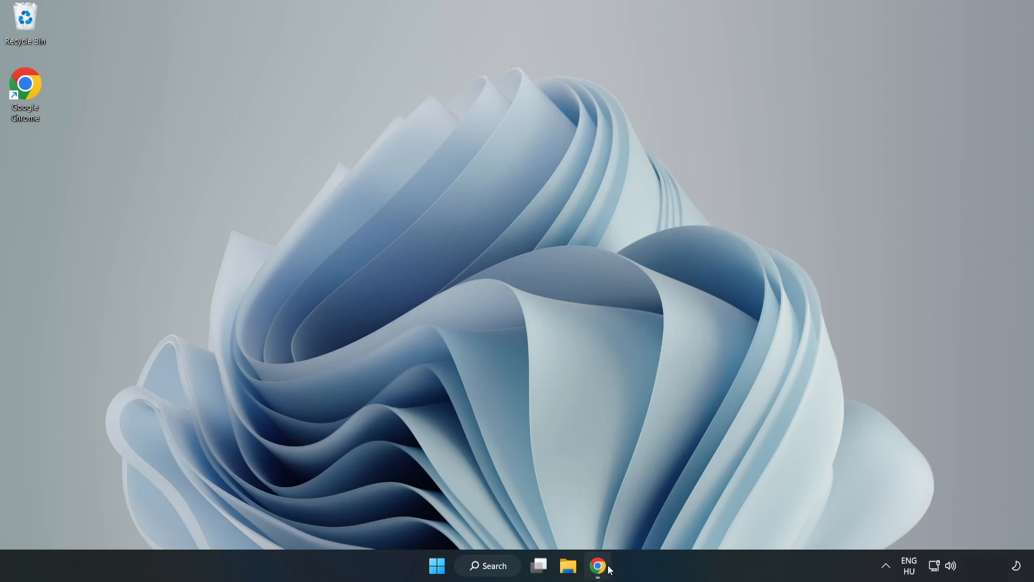
Step: Download the DirectX End-User Runtime Web Installer in Chrome and launch dxwebsetup.exe
click(598, 565)
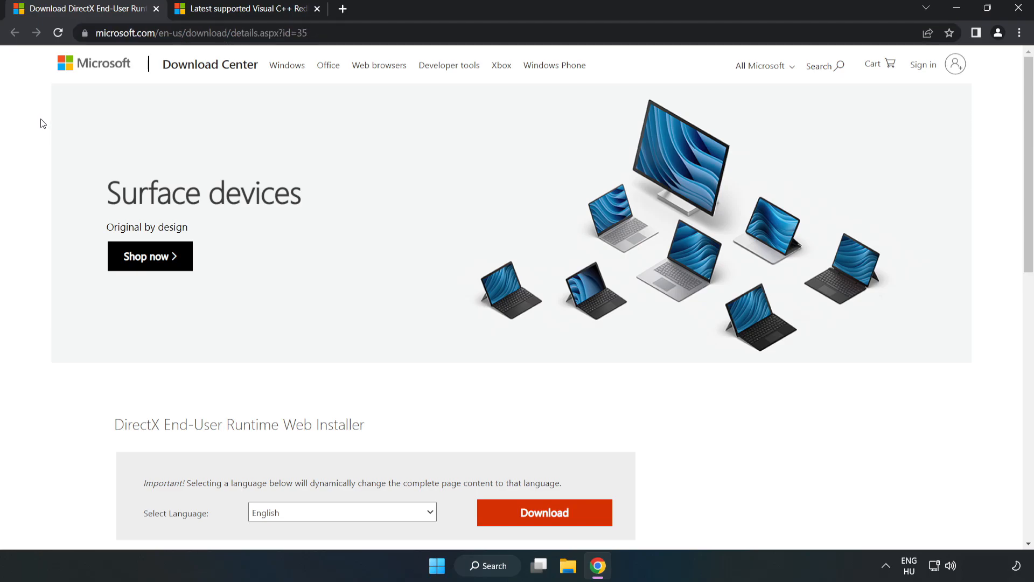
scroll(down, 3)
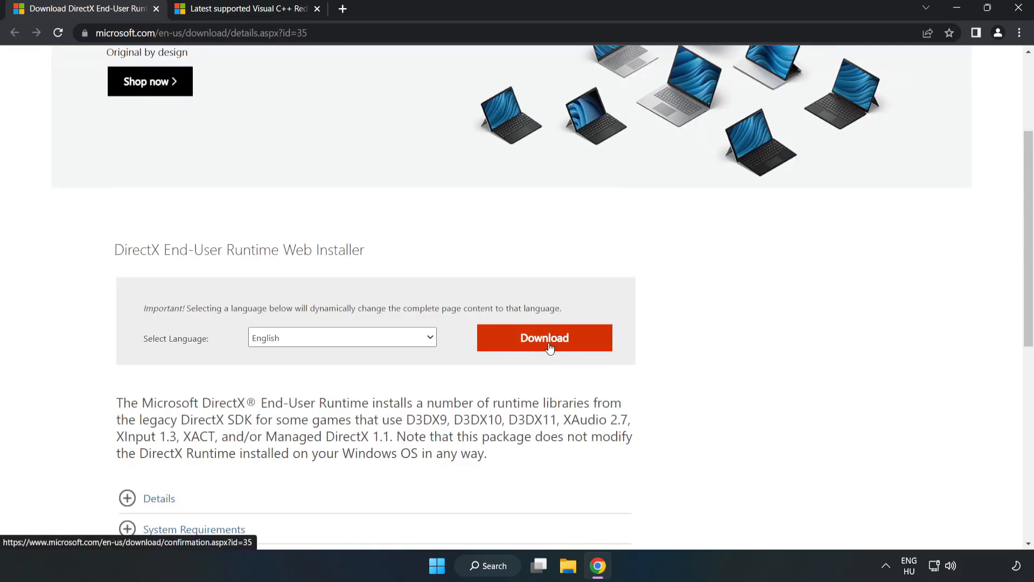
click(544, 337)
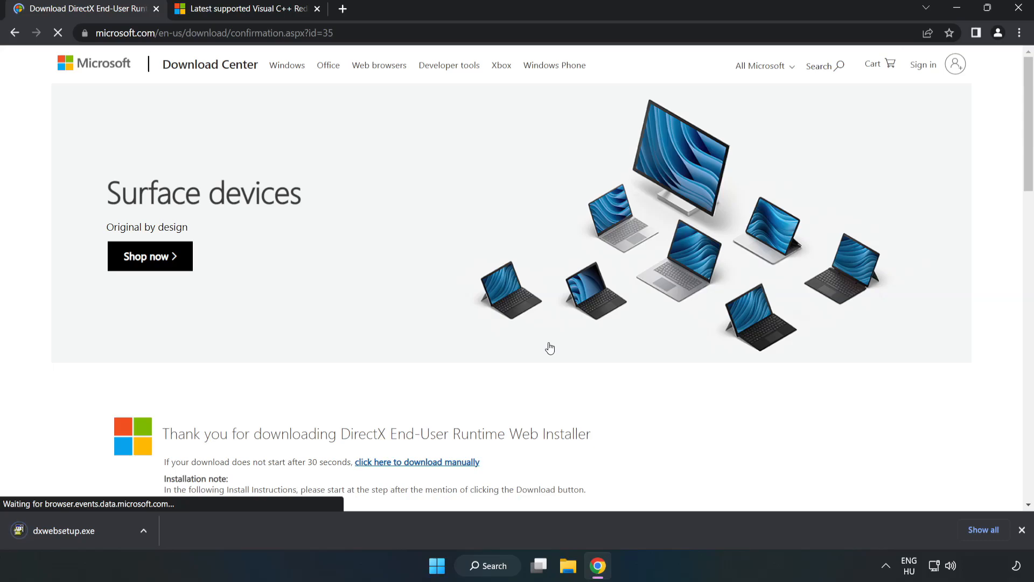
mouse_move(62, 538)
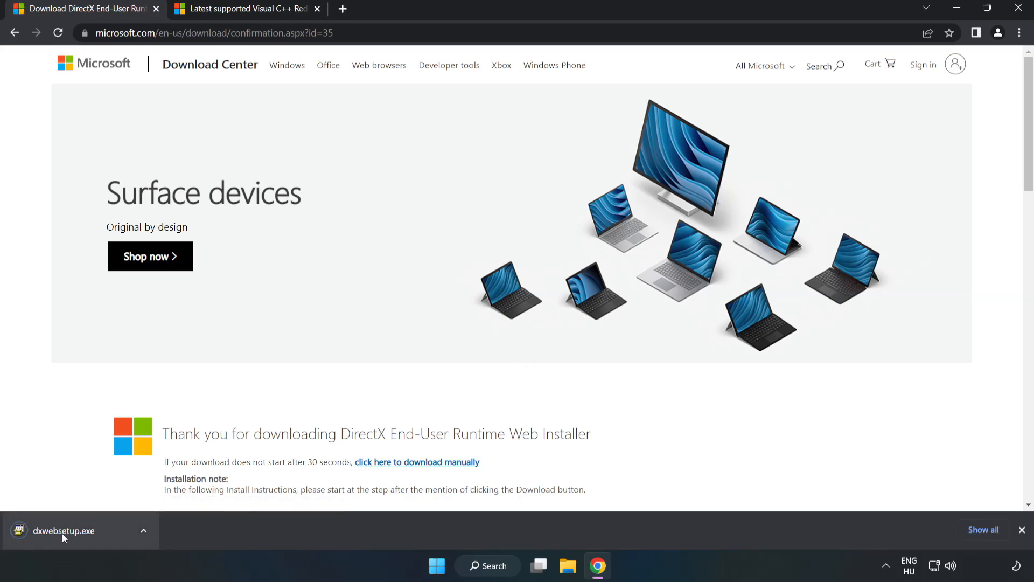
click(62, 531)
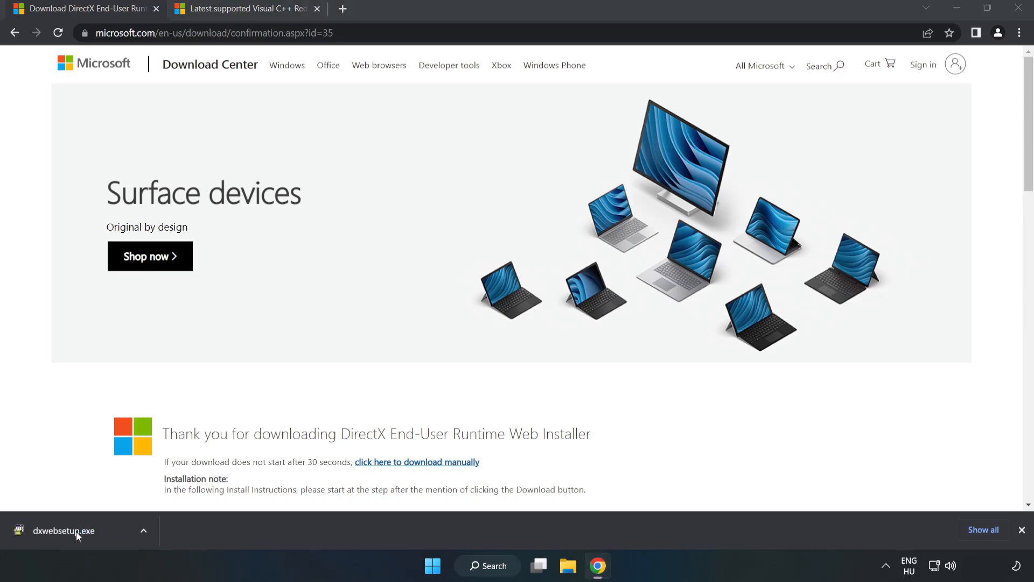
click(64, 530)
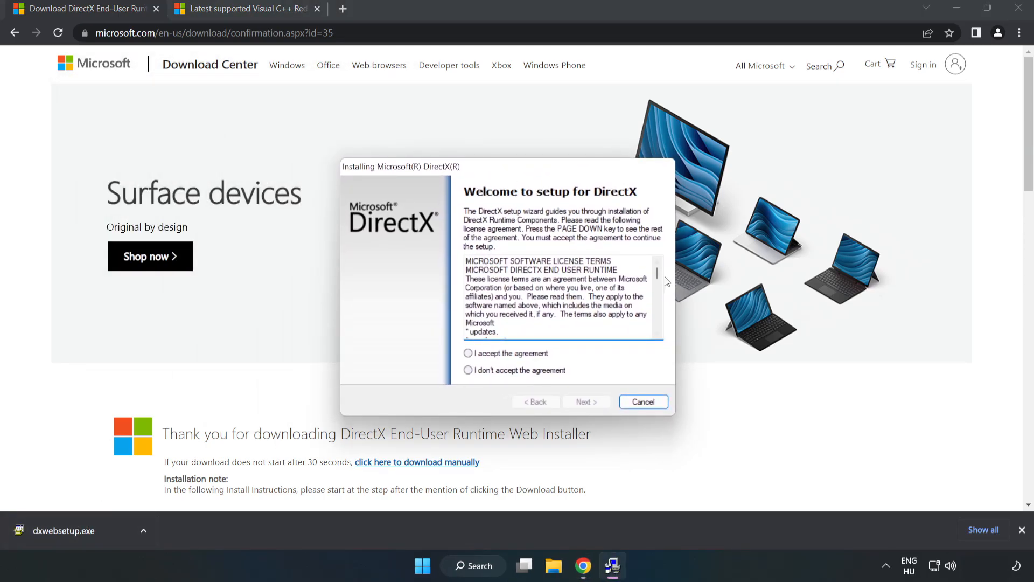
Step: Accept the DirectX licence, decline the Bing Bar offer, and finish setup
scroll(down, 3)
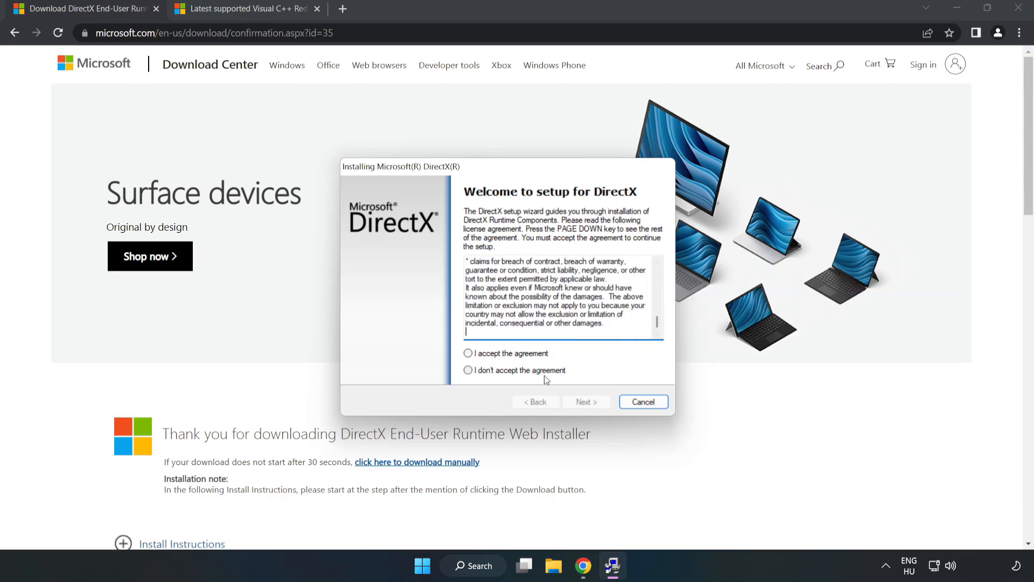
click(468, 353)
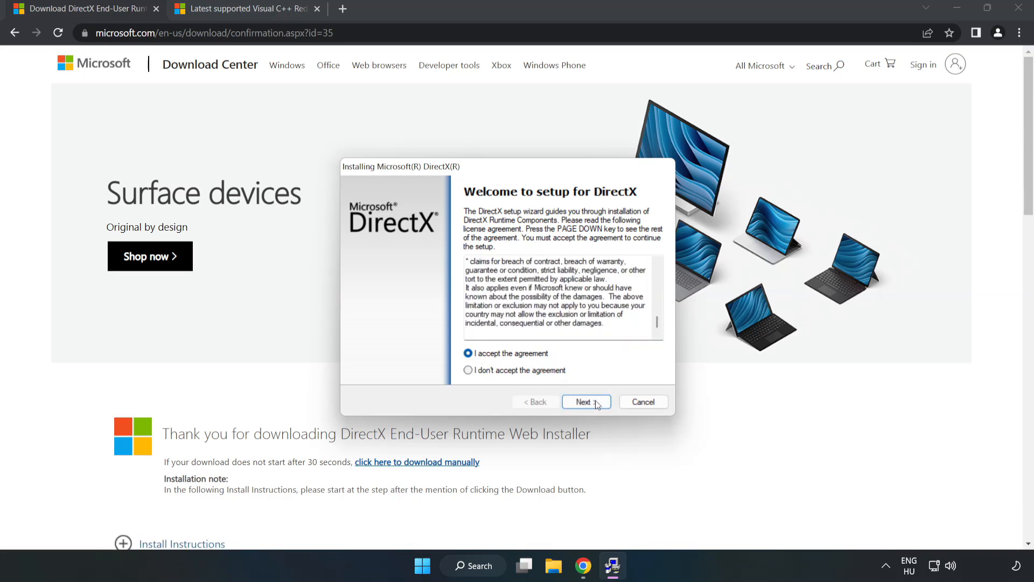
click(586, 401)
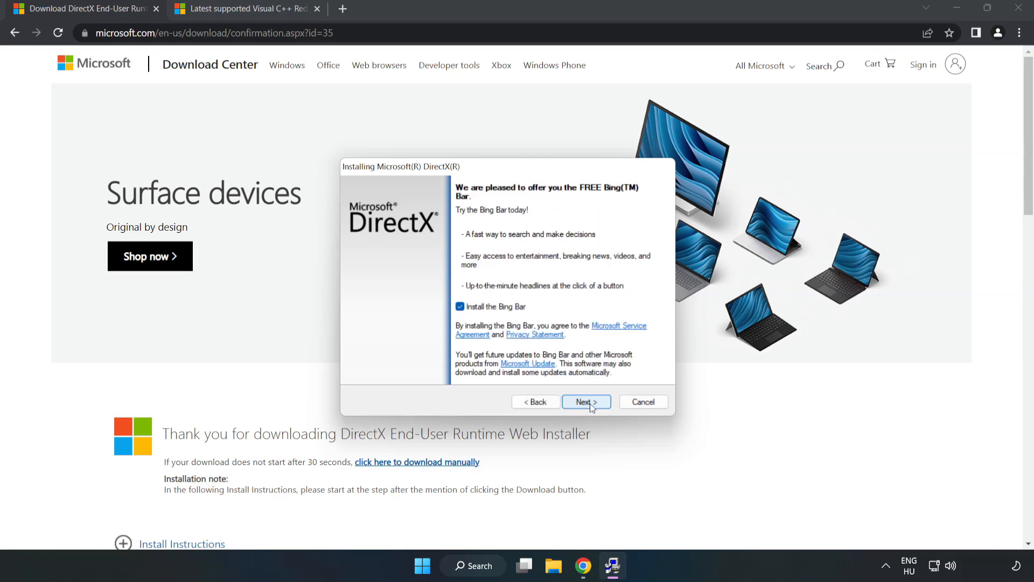
click(459, 306)
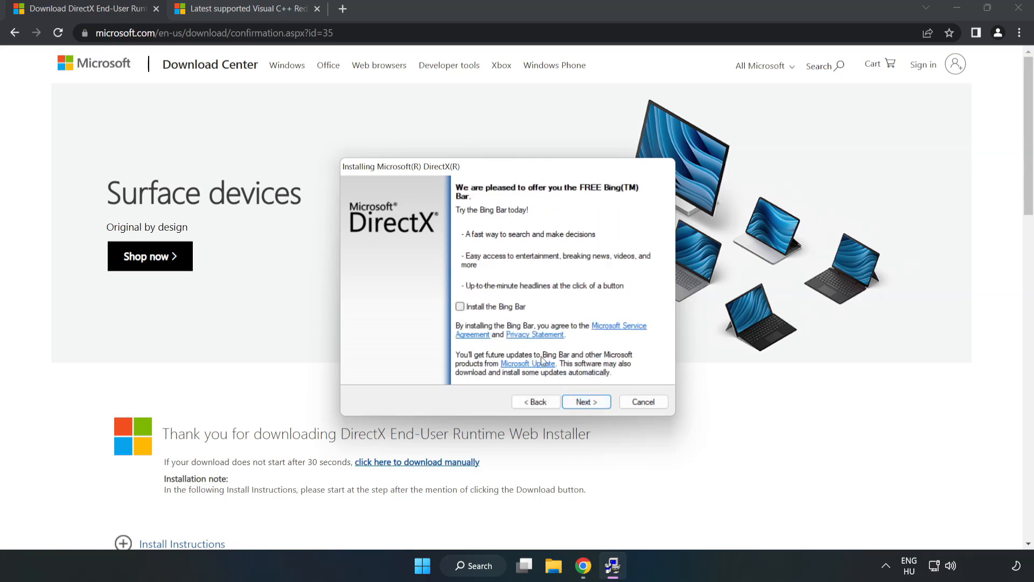
click(585, 402)
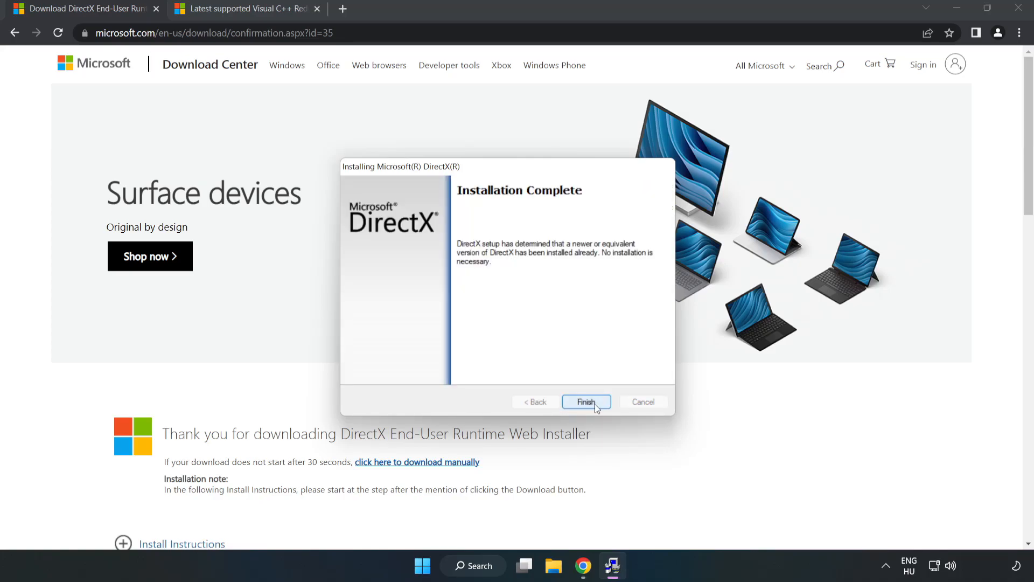
click(585, 402)
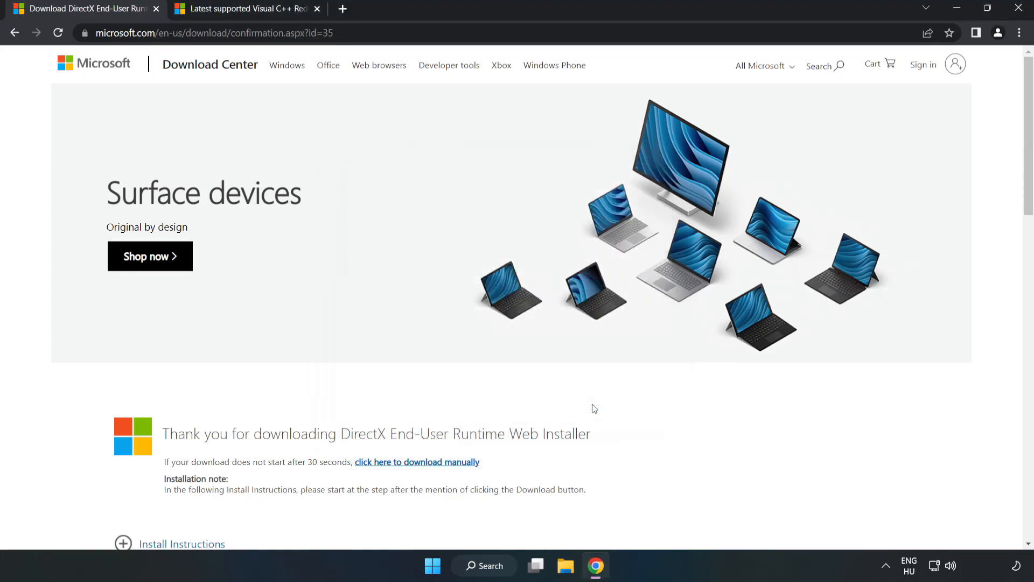
mouse_move(152, 27)
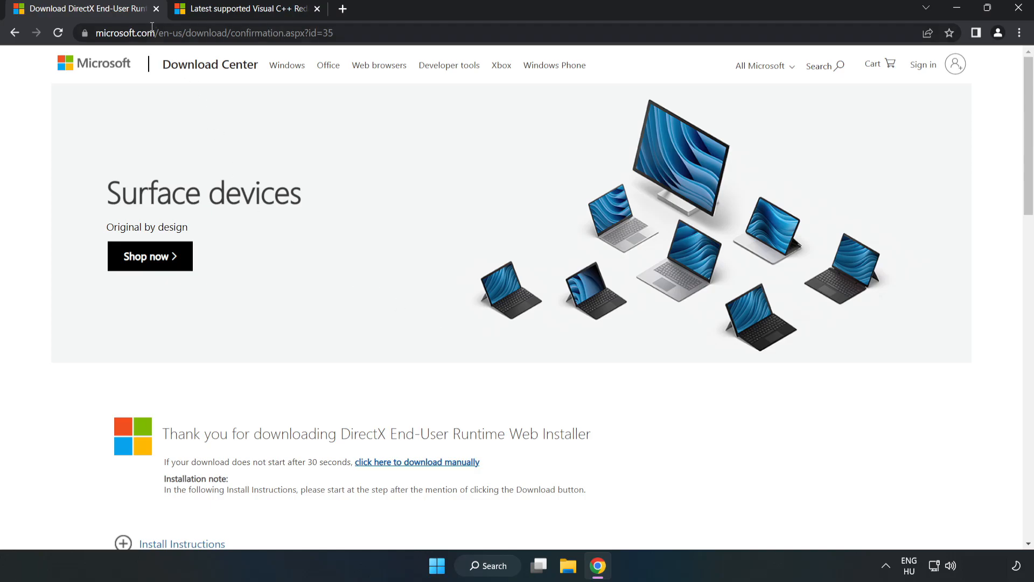
Step: Close the DirectX tab, download the ARM64, x86 and x64 Visual C++ redistributables, and run the ARM64 installer
click(156, 8)
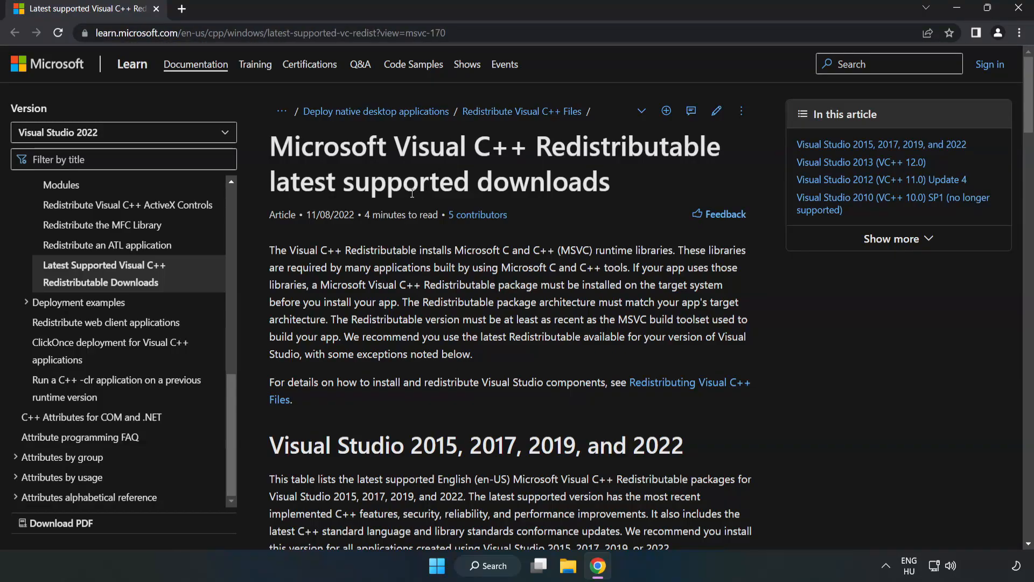
scroll(down, 3)
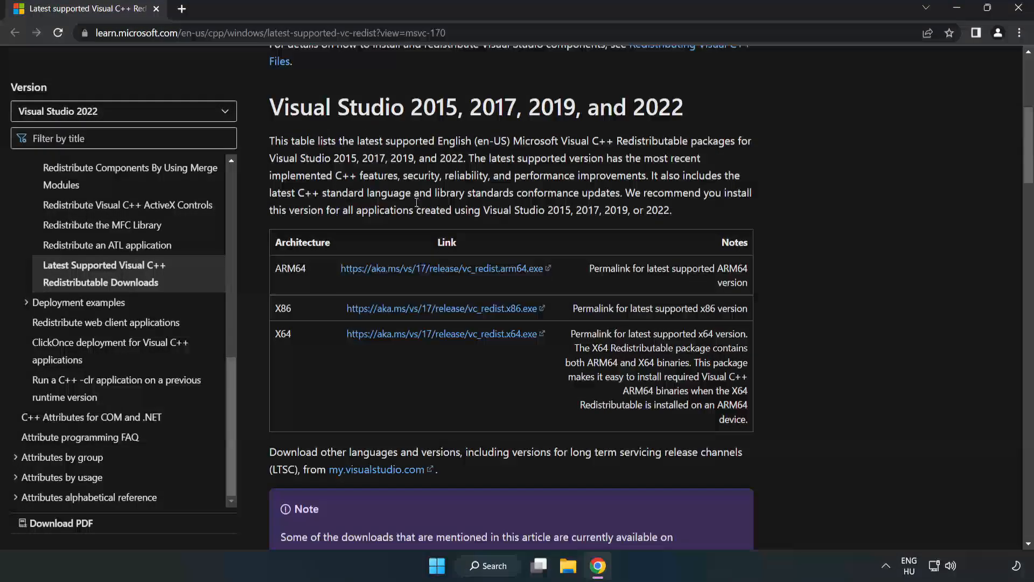
mouse_move(269, 114)
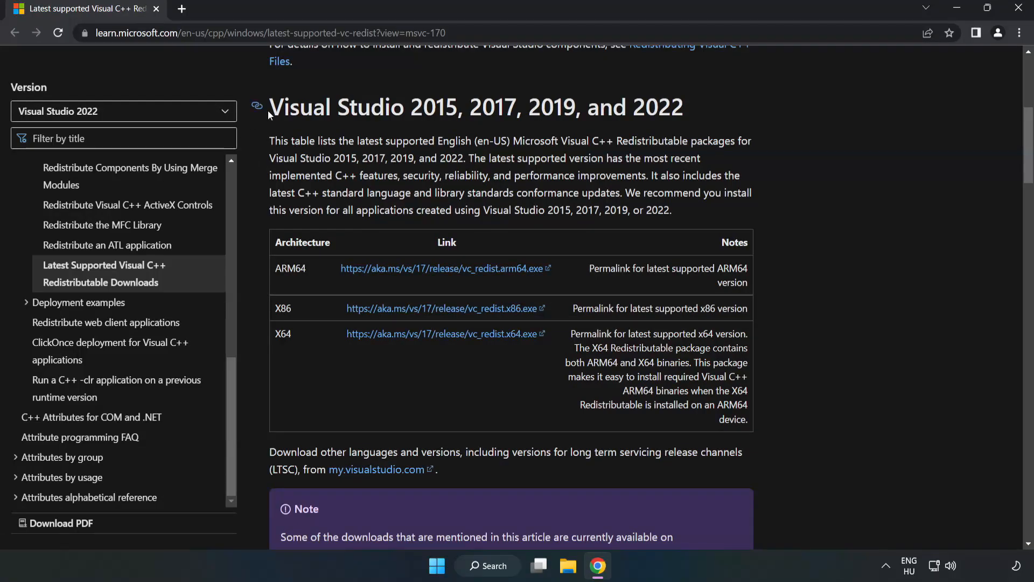
mouse_move(653, 132)
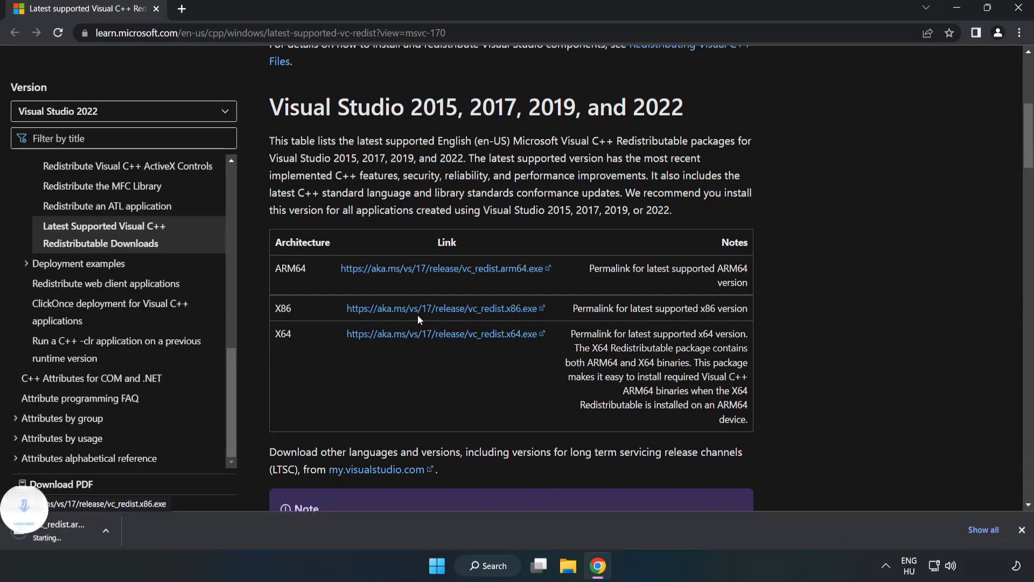
click(442, 333)
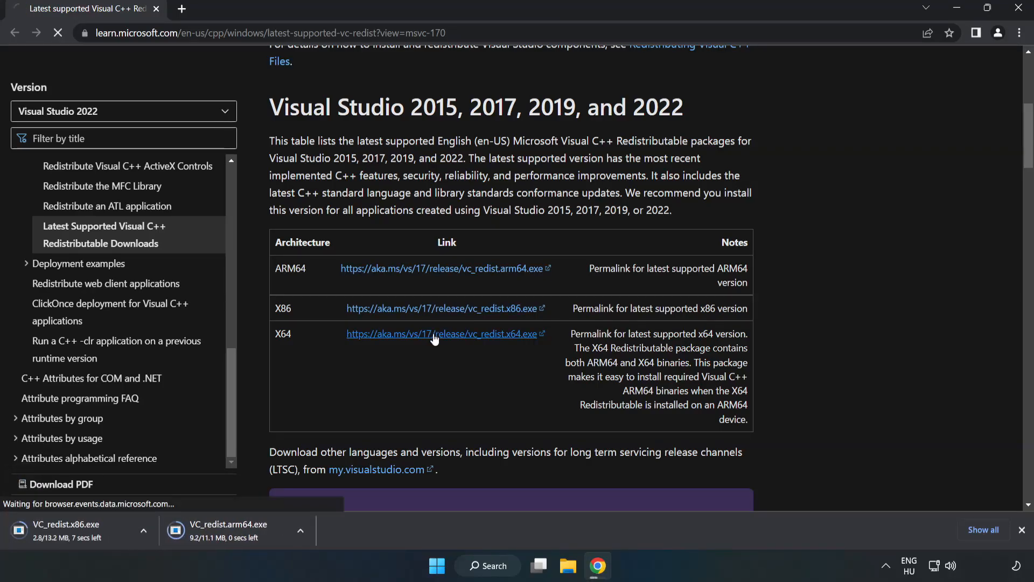
click(441, 333)
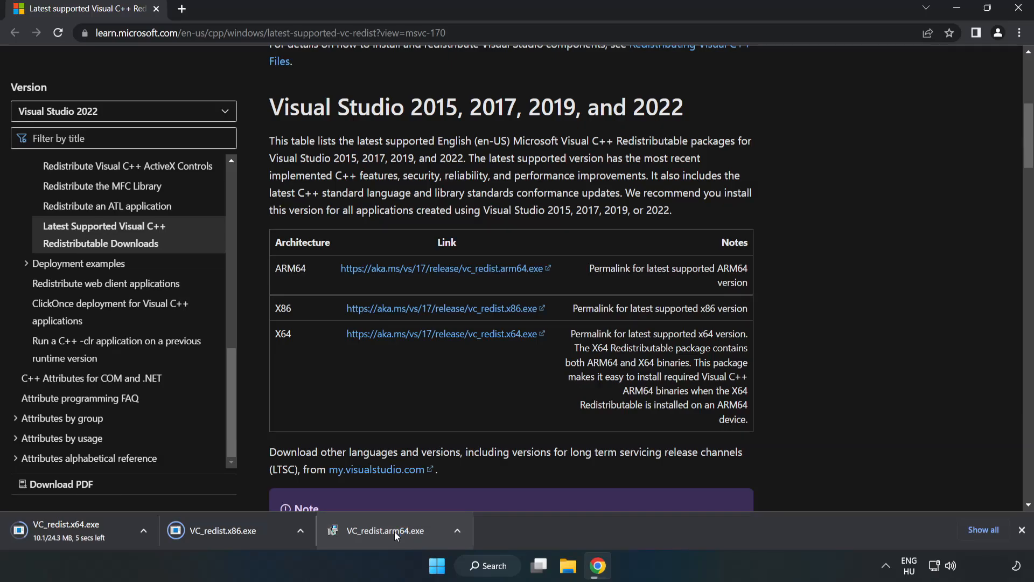
click(385, 530)
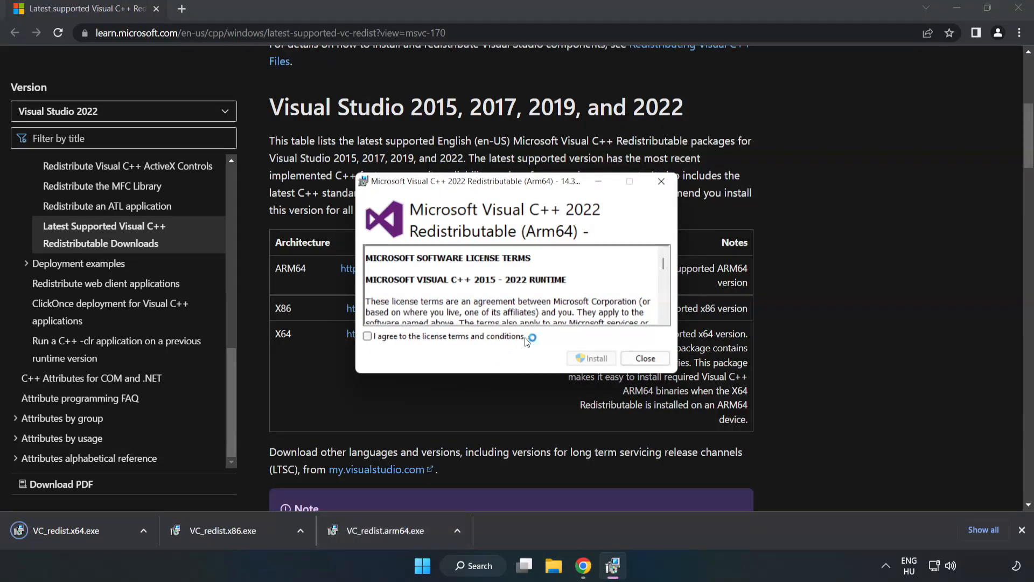
Step: Agree to the ARM64 licence, attempt installation, and dismiss the unsupported-processor failure
scroll(down, 3)
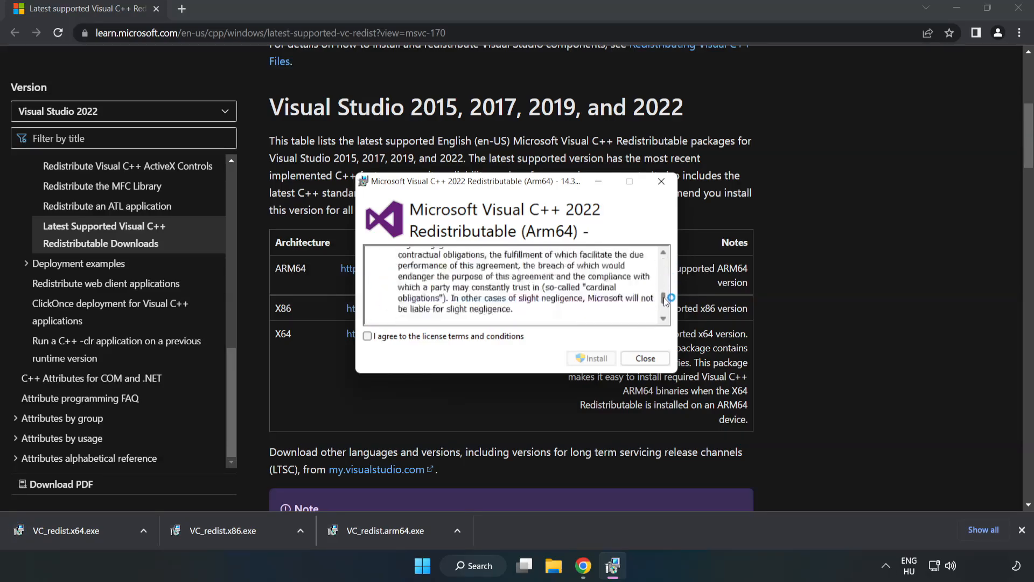
scroll(down, 3)
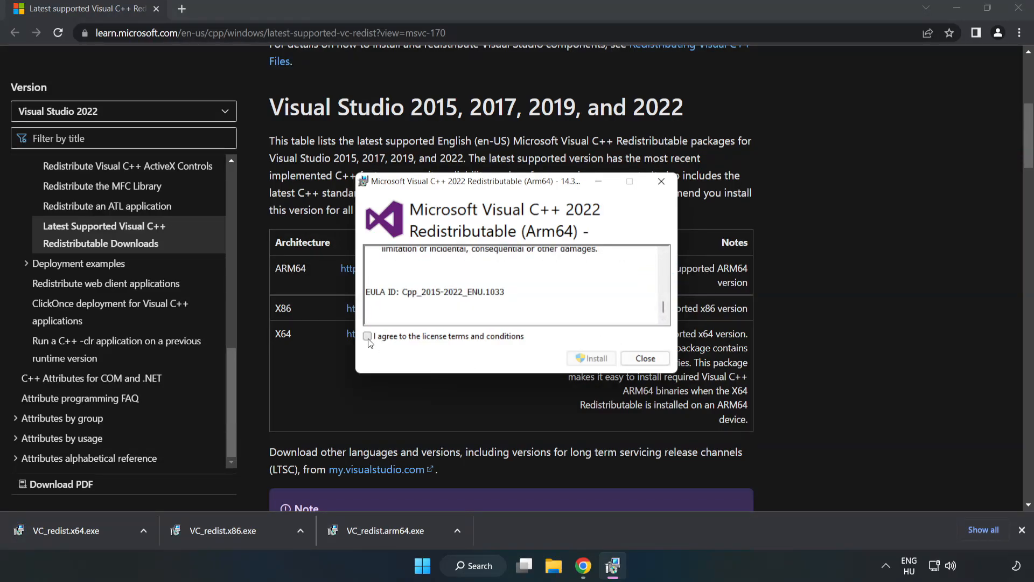
click(368, 336)
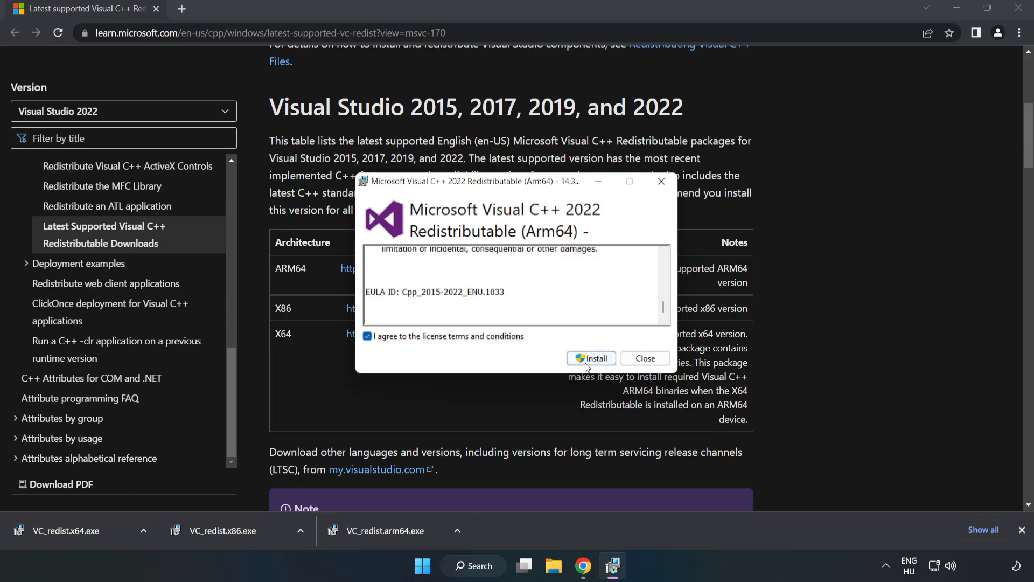
click(591, 359)
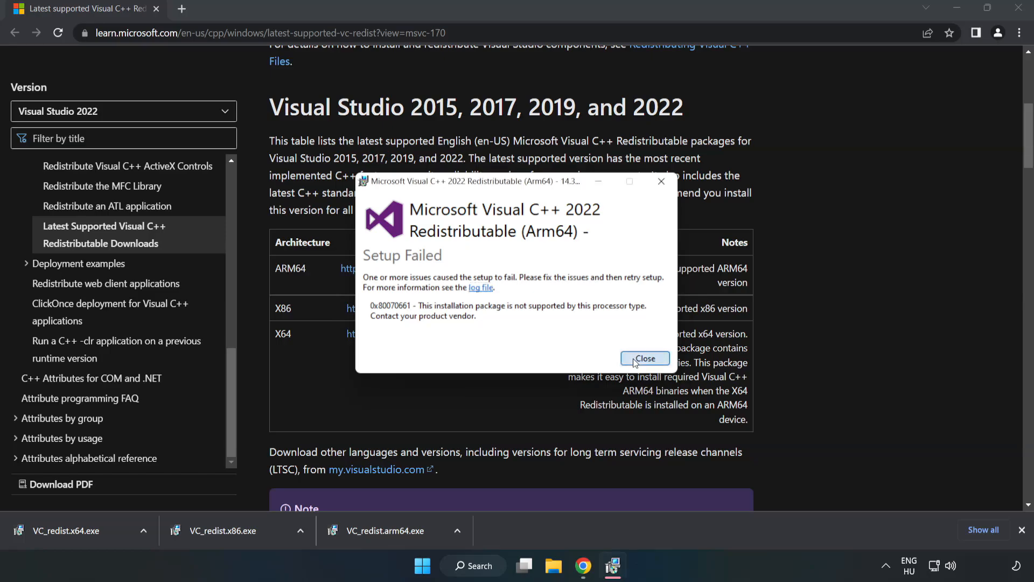
click(645, 358)
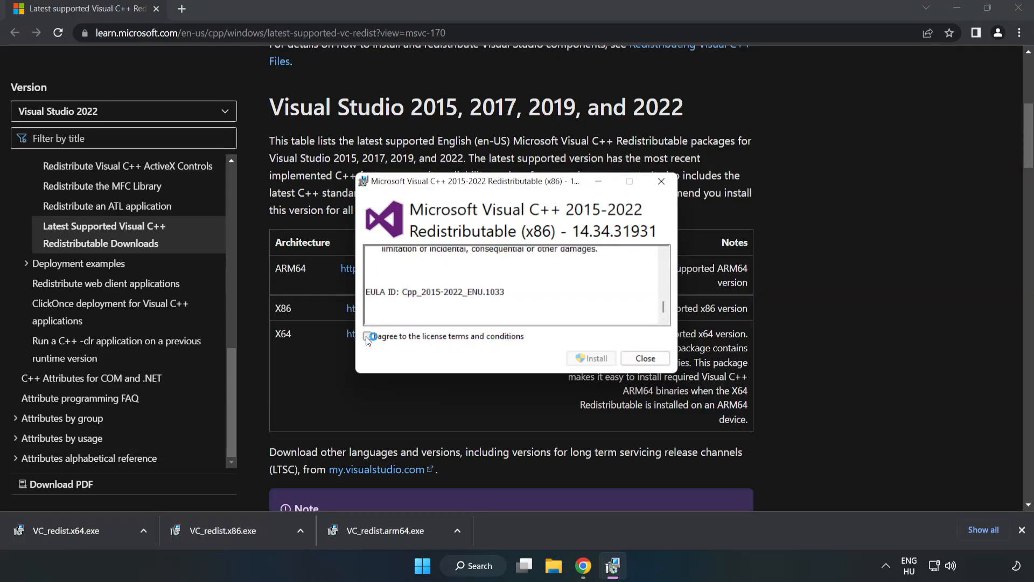
Step: Install the x86 Visual C++ 2015-2022 Redistributable and close its setup
click(591, 358)
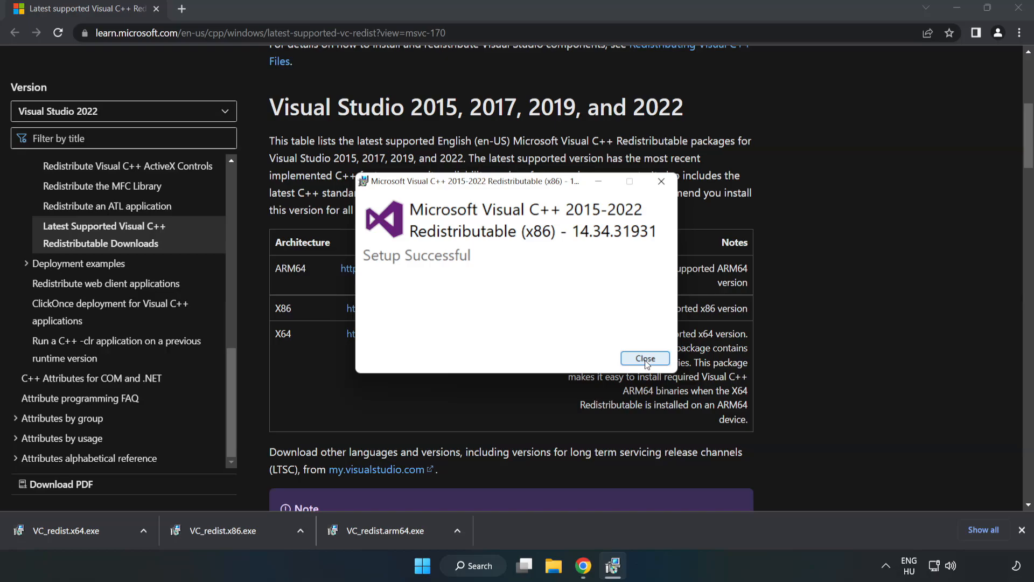
click(644, 359)
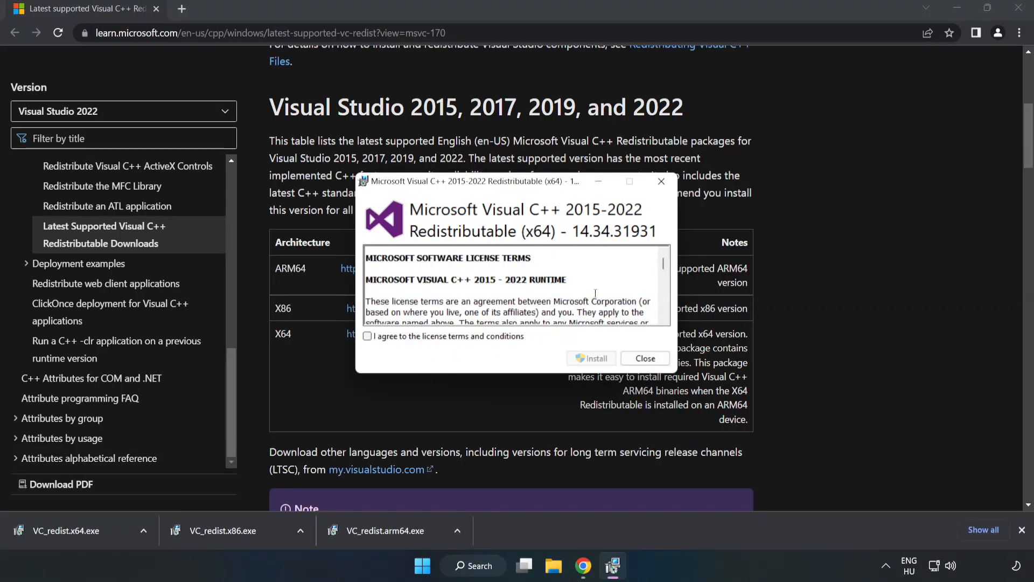
Step: Install the x64 Visual C++ 2015-2022 Redistributable, close its setup, and close Chrome
scroll(down, 3)
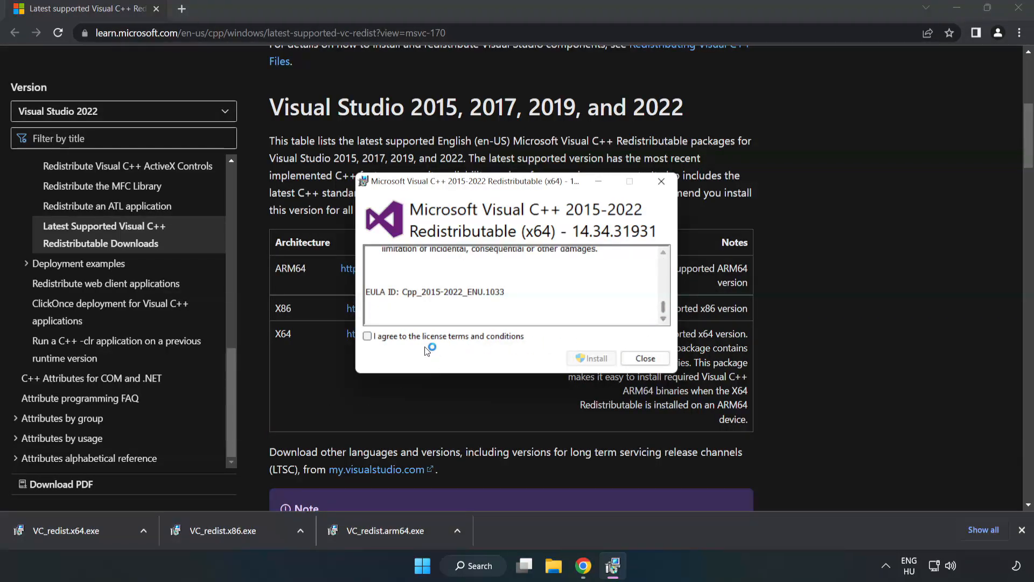
click(591, 359)
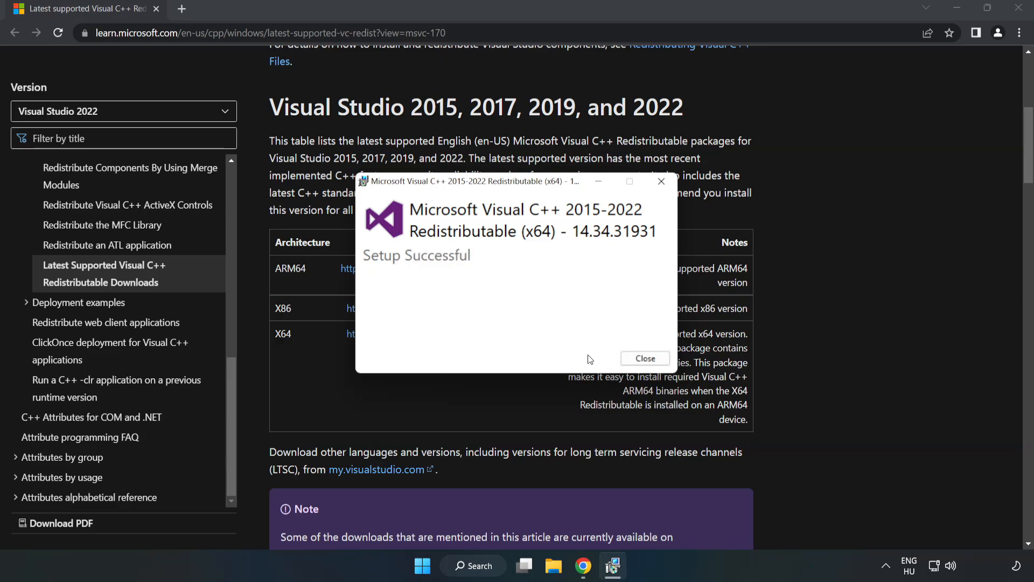
mouse_move(646, 358)
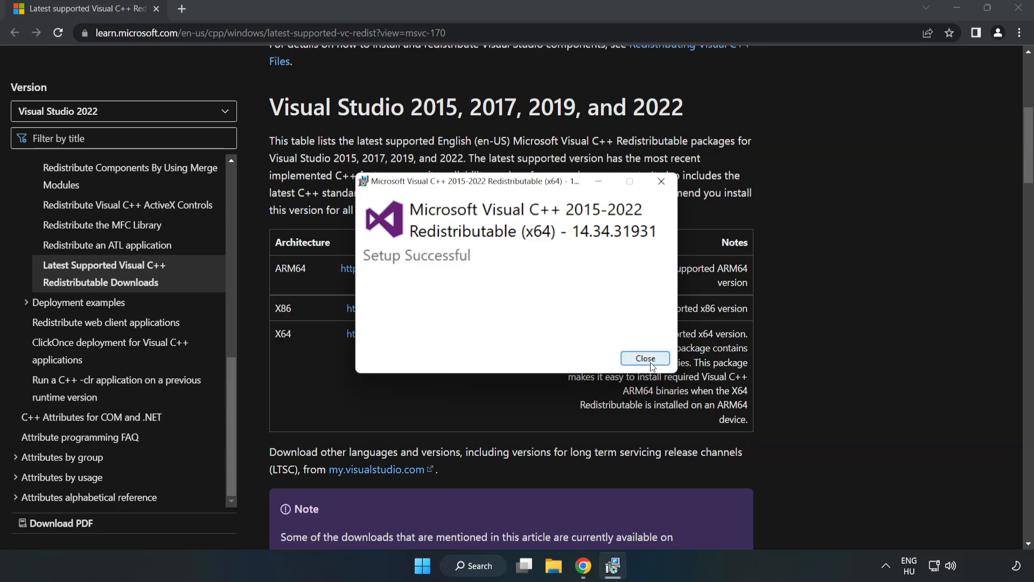
click(644, 358)
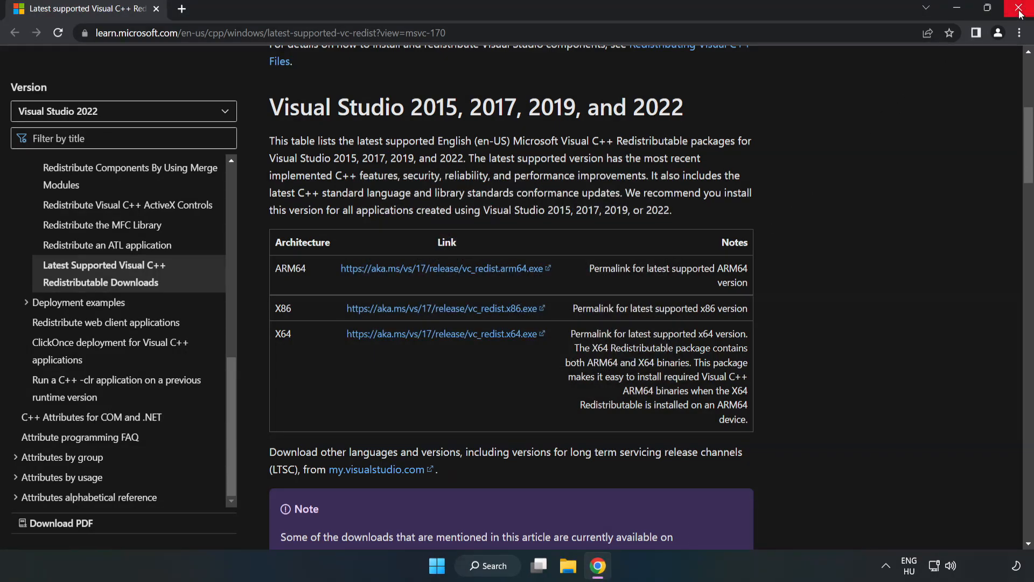
mouse_move(1020, 12)
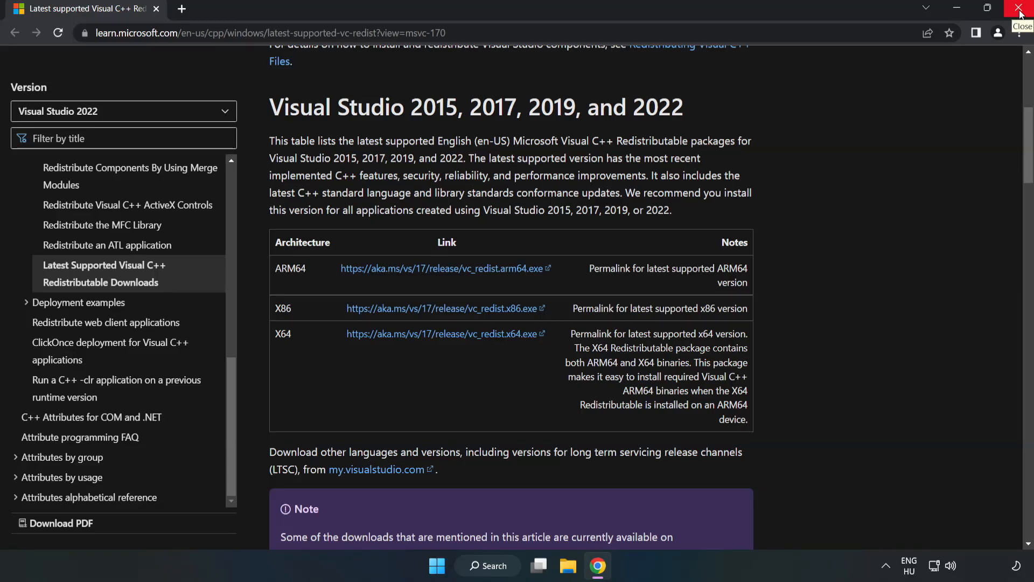
click(1021, 10)
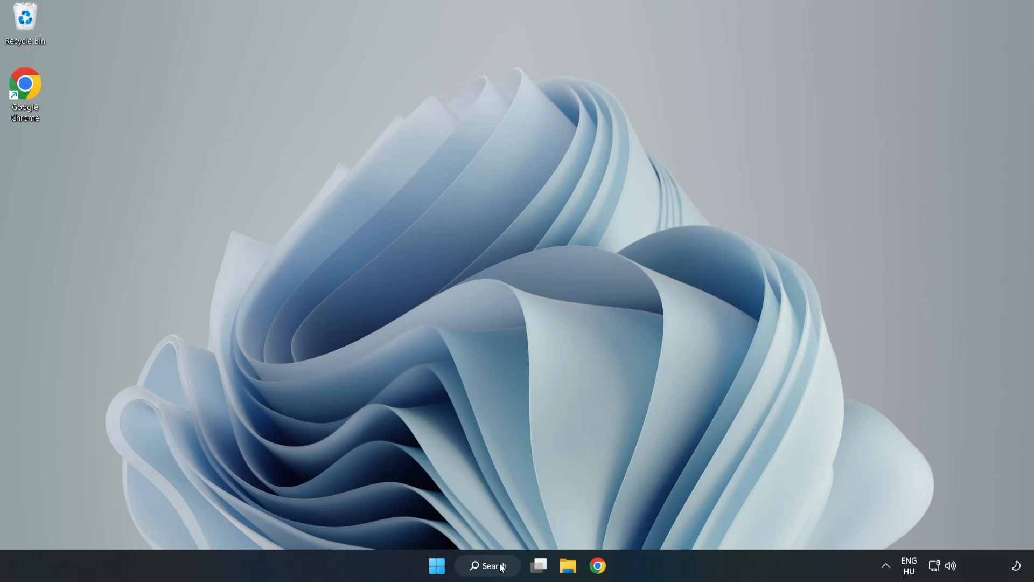
Step: Search for cmd and run Command Prompt as administrator
click(488, 566)
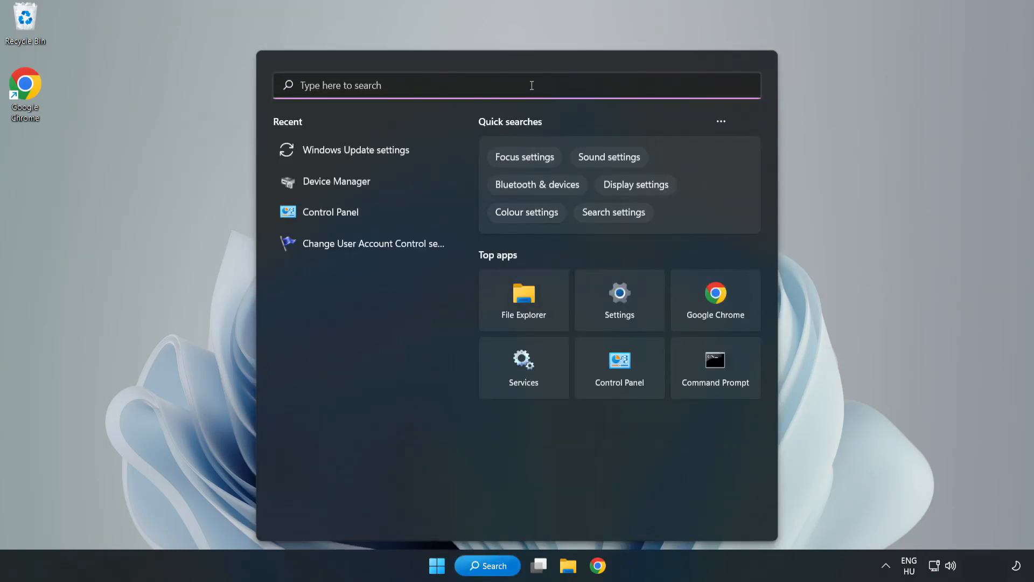
text(cmd)
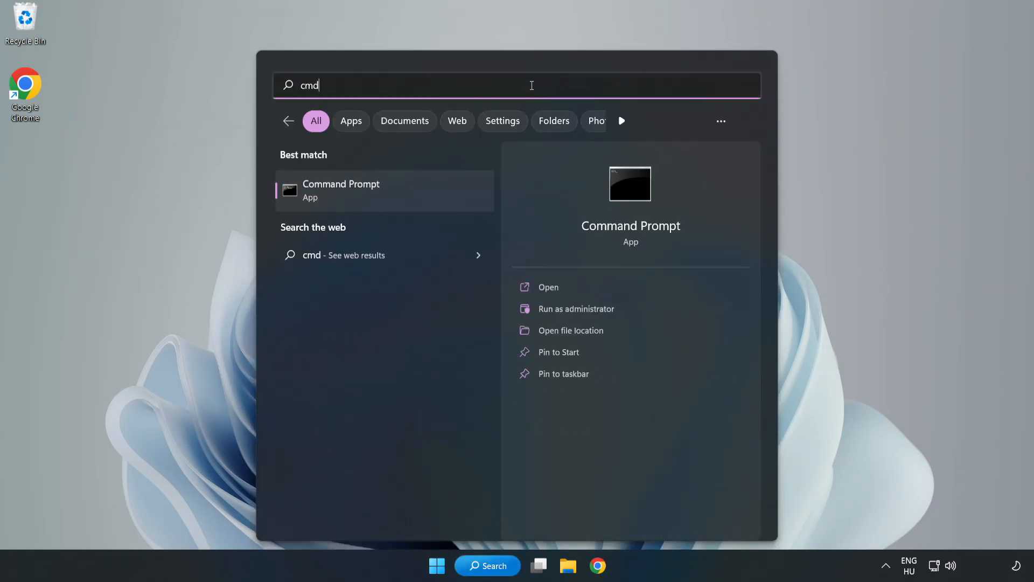
mouse_move(367, 197)
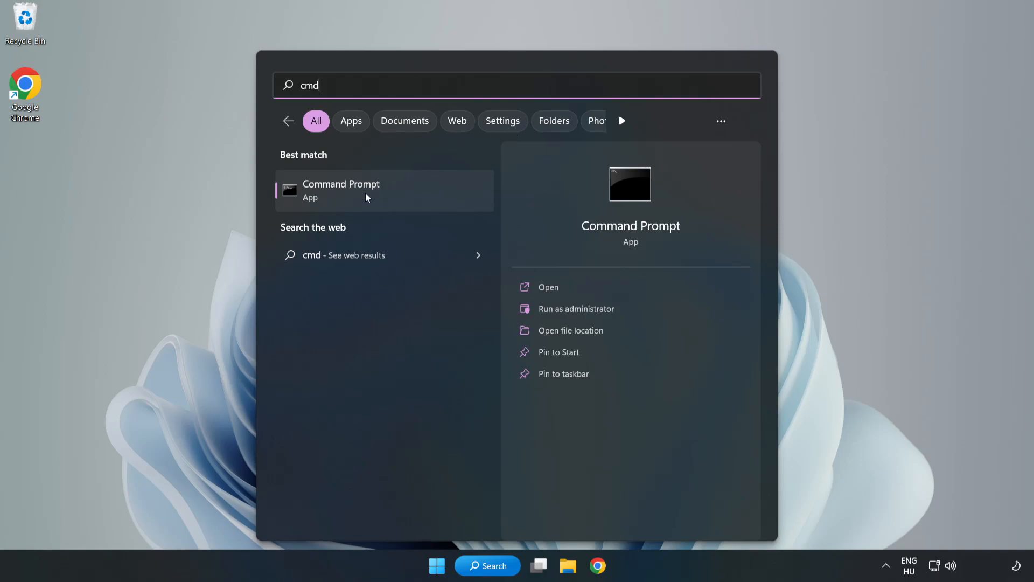
right_click(366, 191)
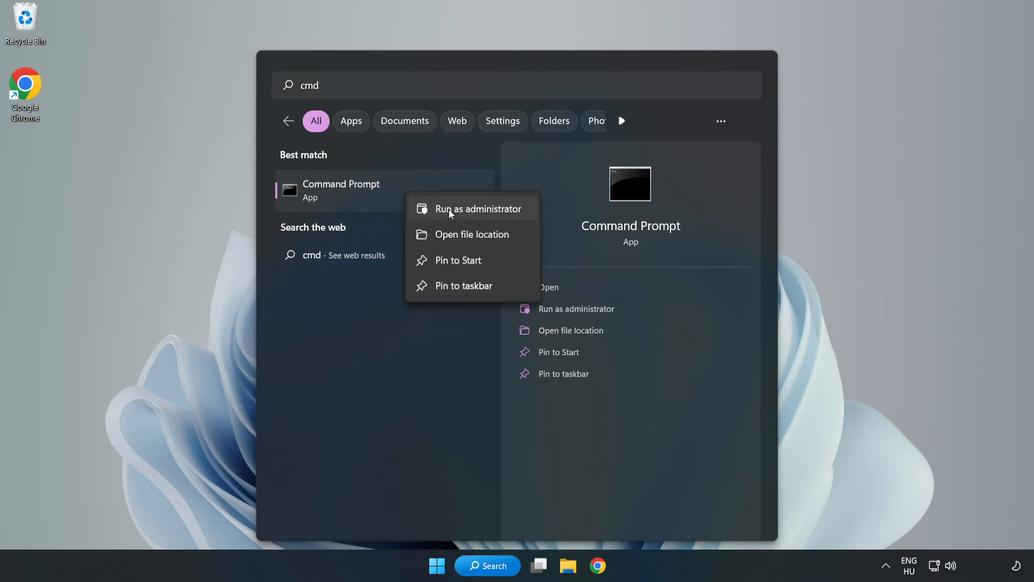
click(479, 209)
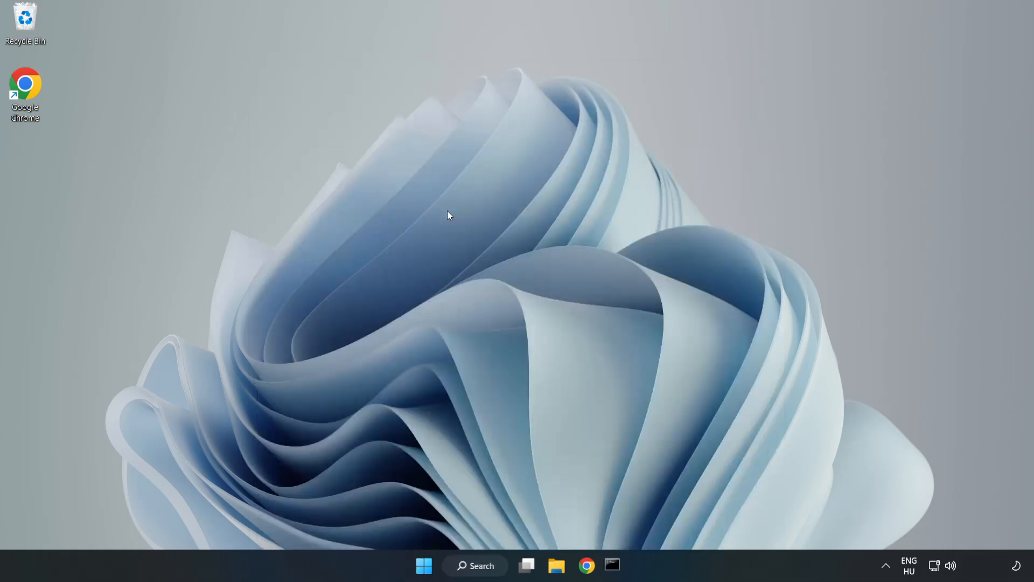
Step: Run sfc /scannow in the elevated Command Prompt and close it once no violations are found
click(611, 565)
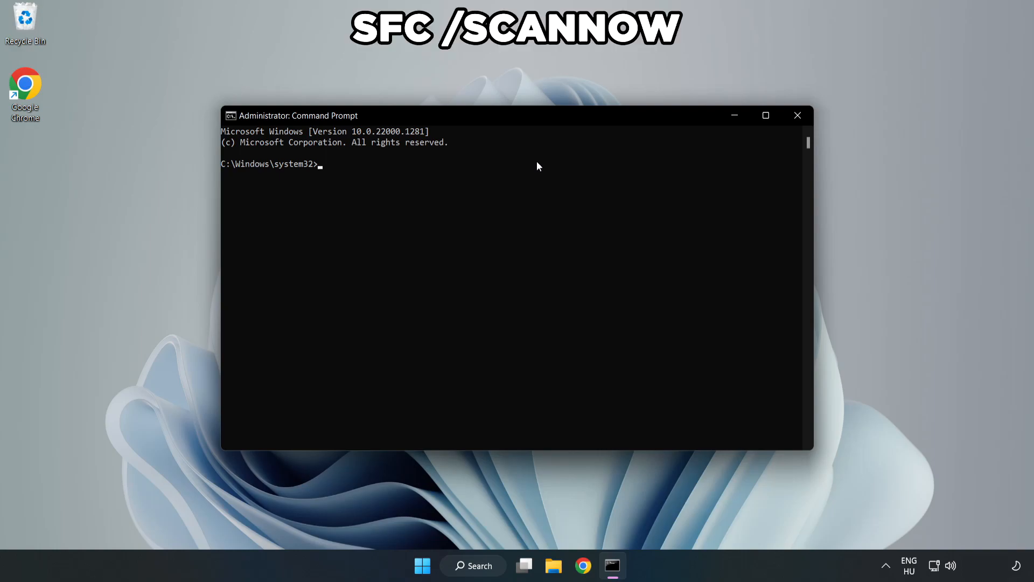
text(sfc /)
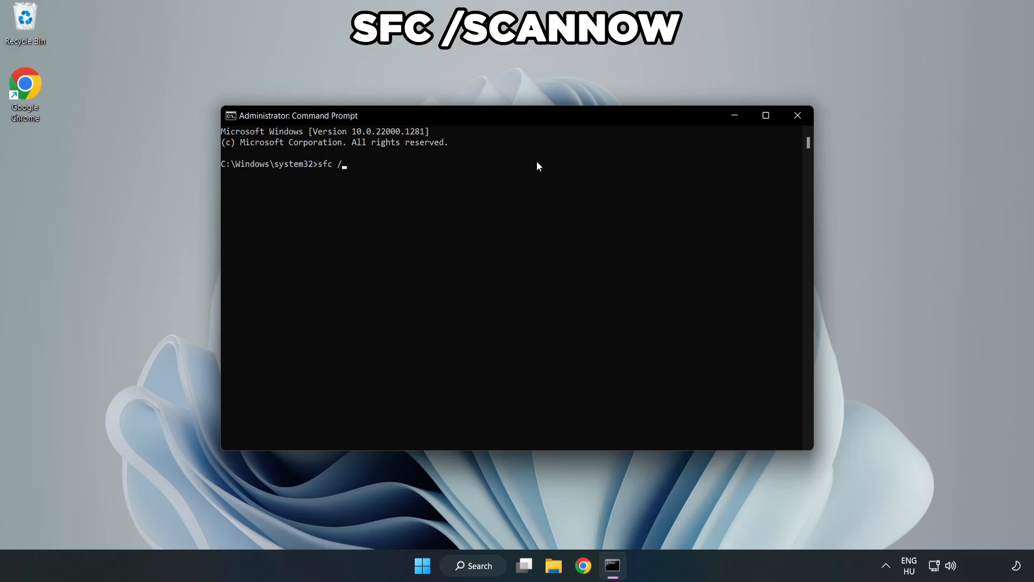
text(scannow)
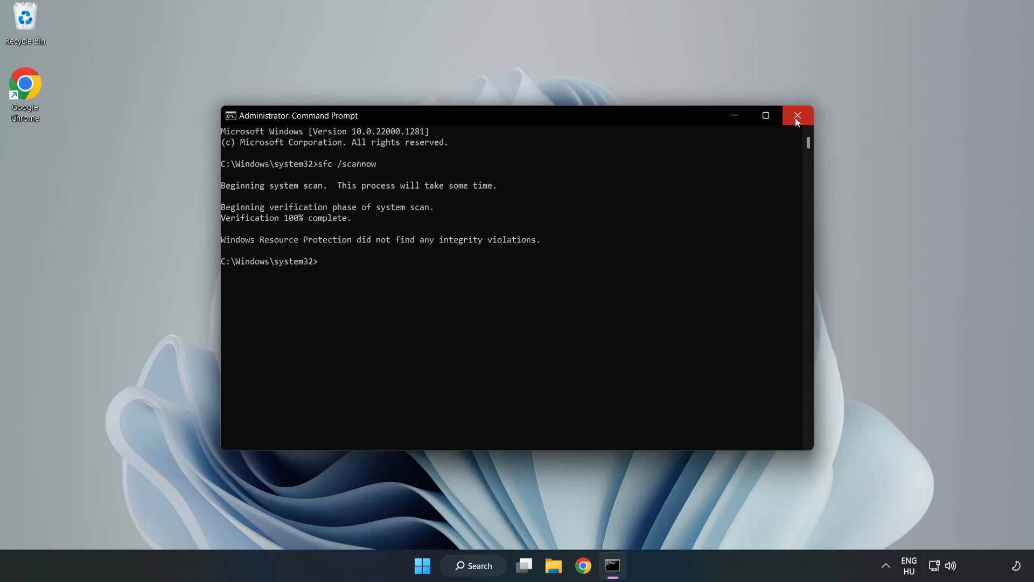
click(797, 115)
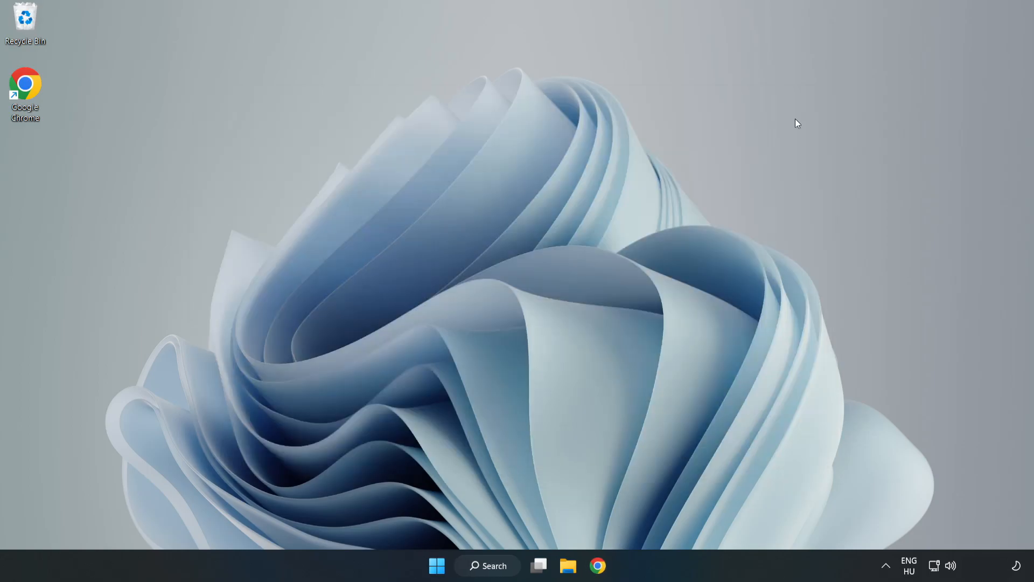
mouse_move(679, 214)
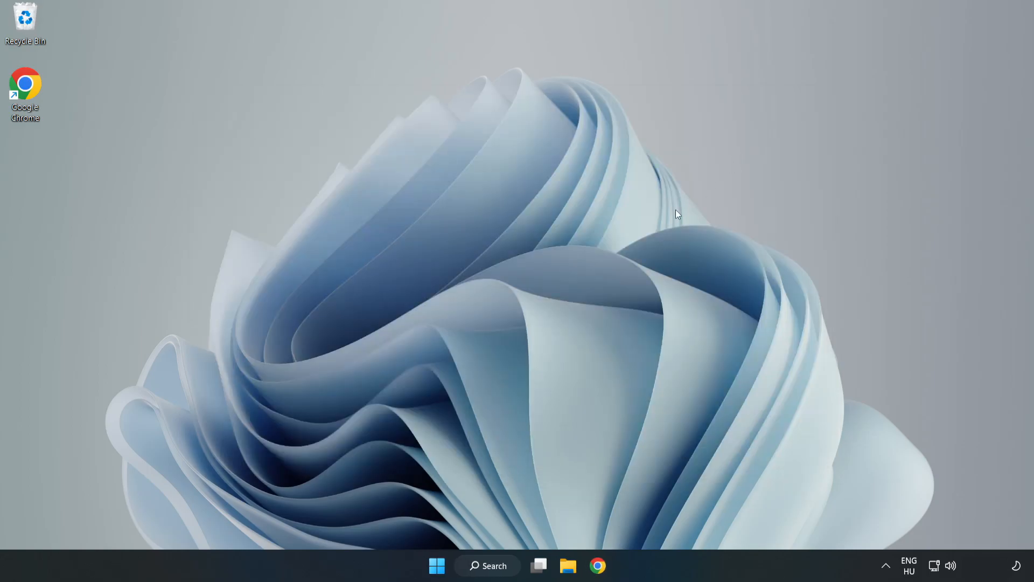
mouse_move(515, 406)
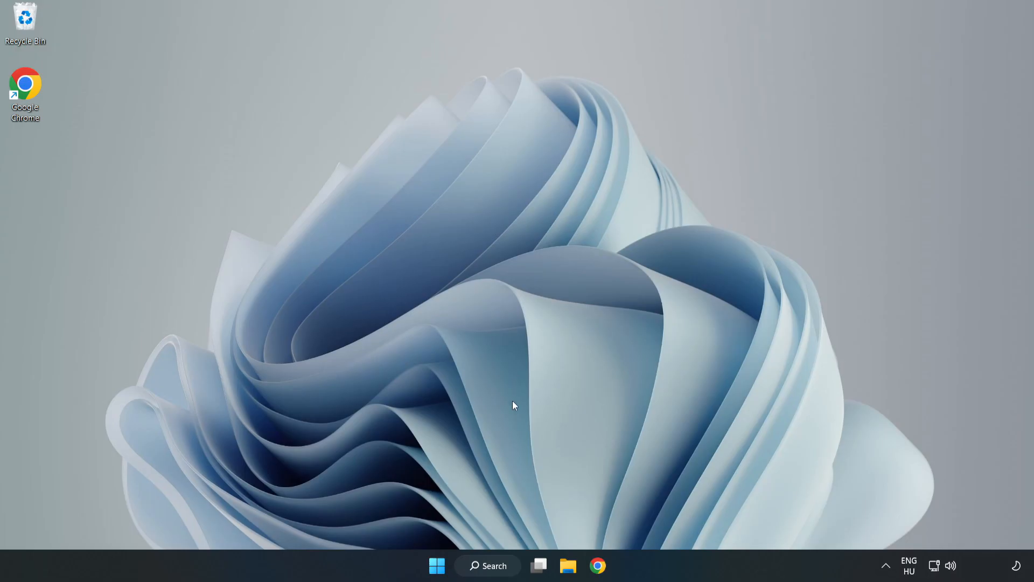
Step: Search for 'security' to open the Windows Security app
click(487, 565)
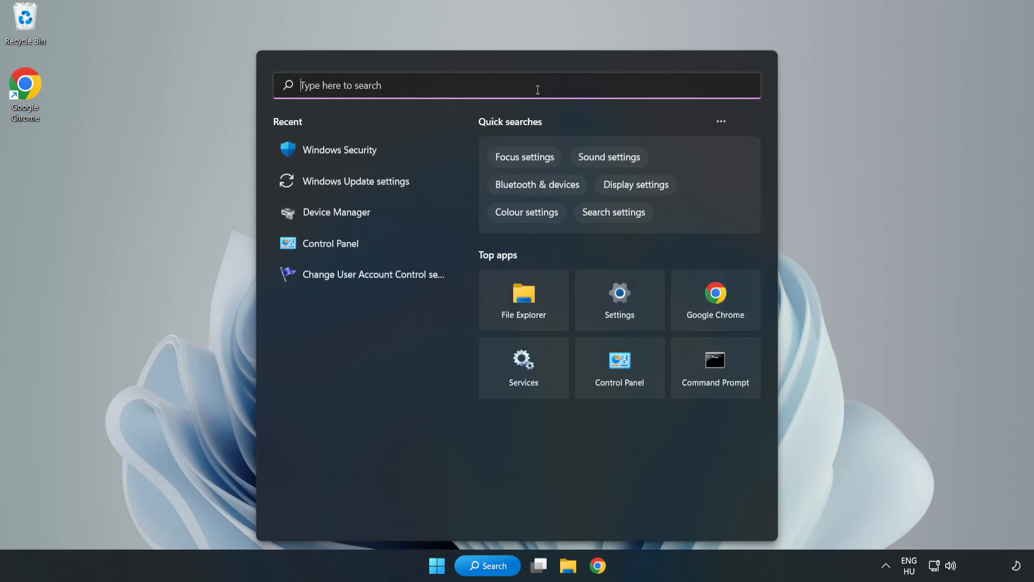
text(sec)
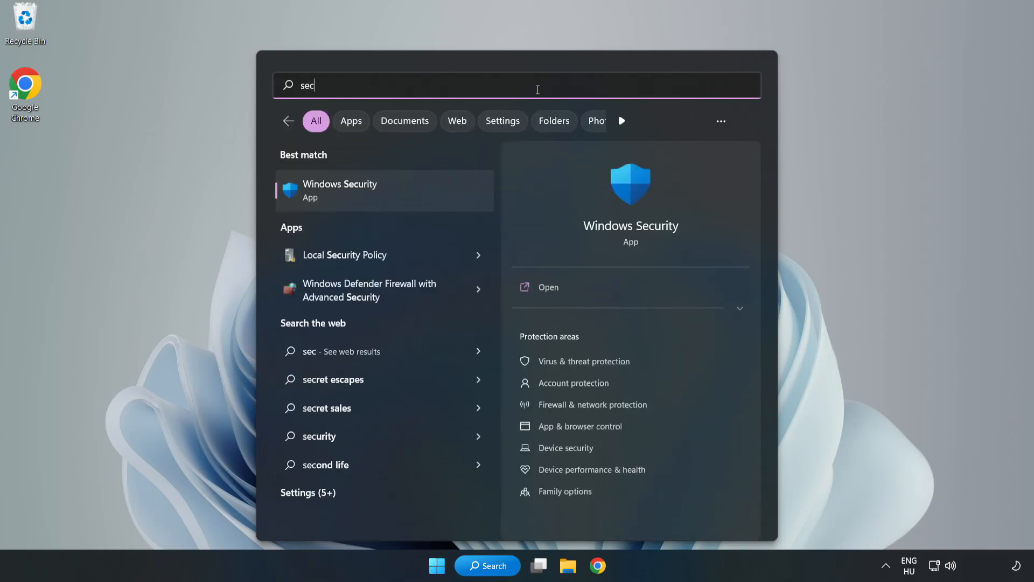
text(urity)
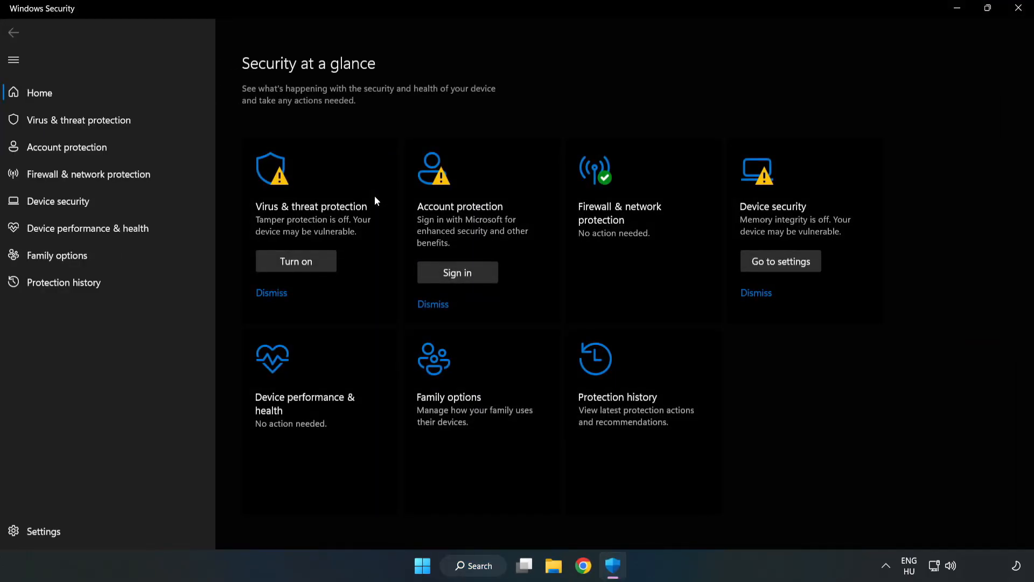
mouse_move(86, 124)
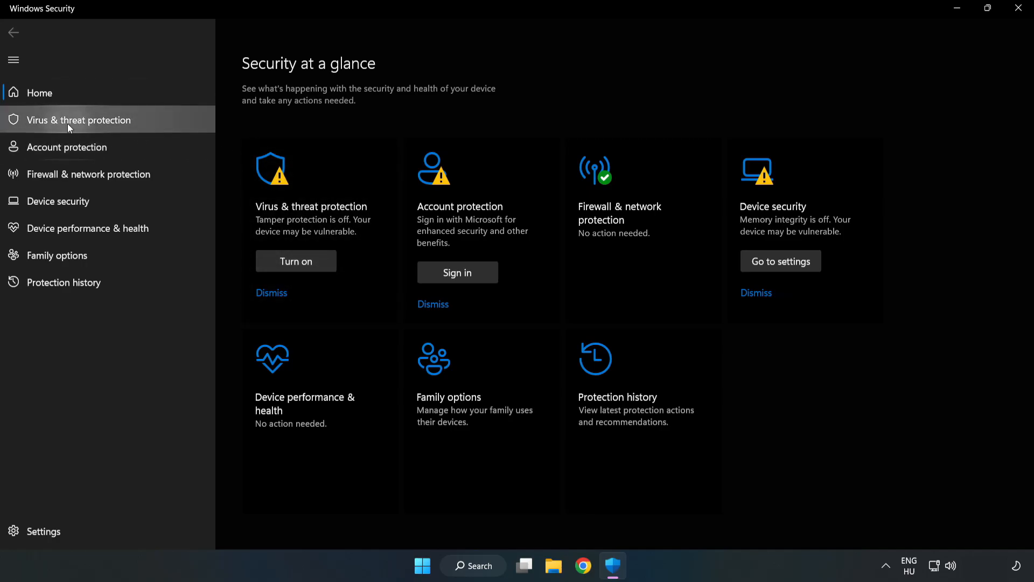
Step: Open Virus & threat protection's Manage settings and scroll down to Exclusions
click(77, 119)
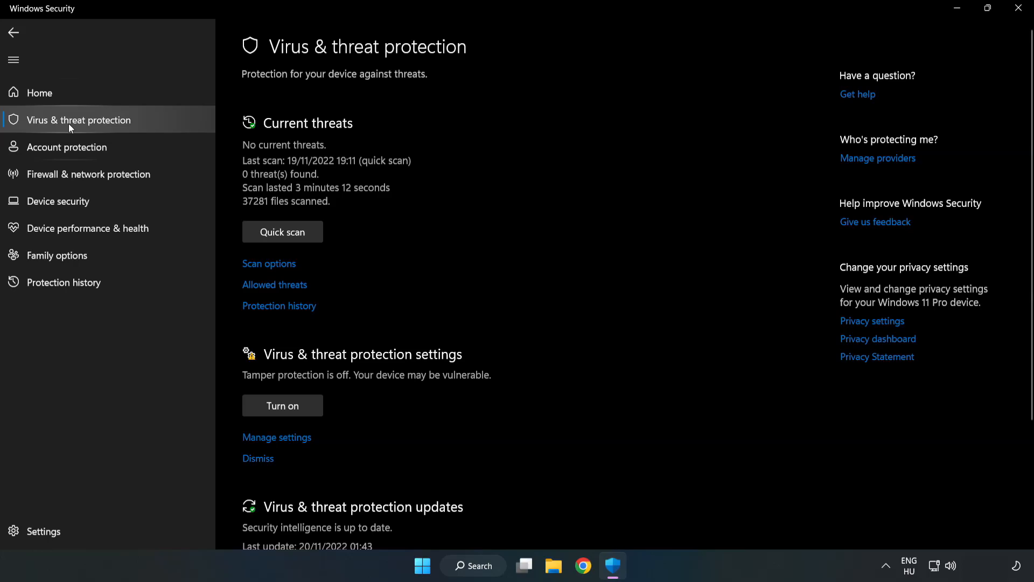
scroll(down, 3)
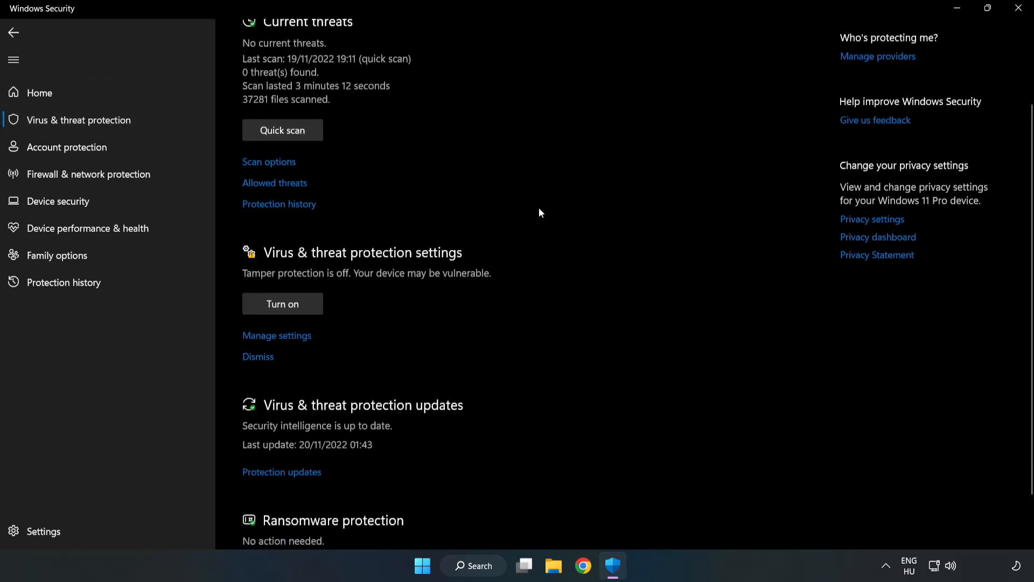
scroll(down, 3)
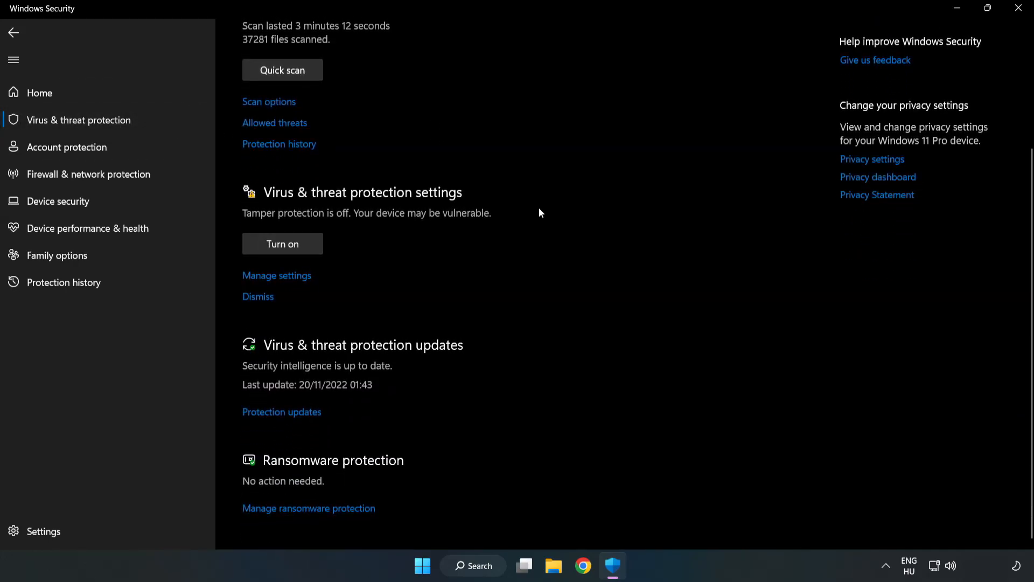
mouse_move(276, 276)
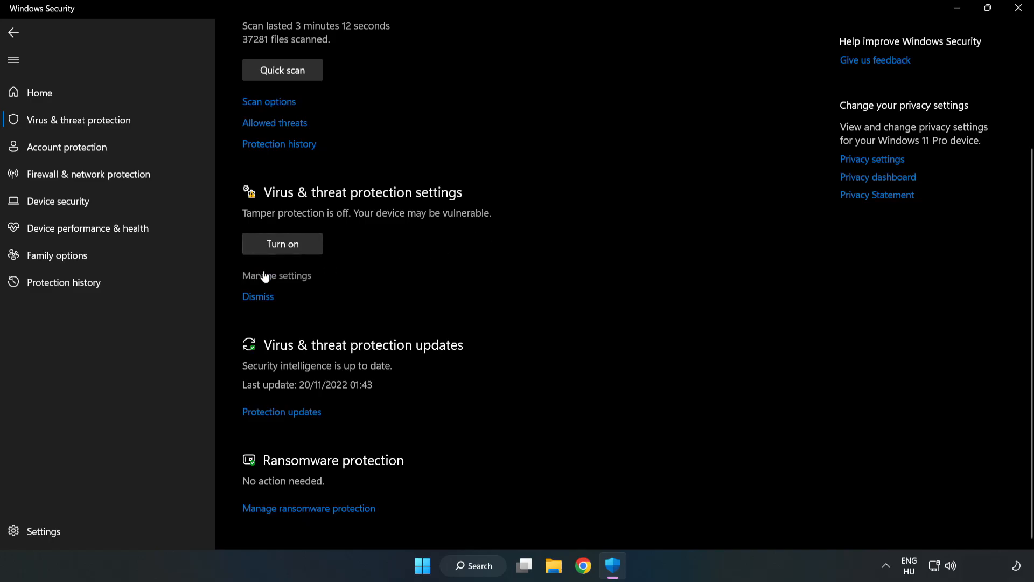
scroll(up, 3)
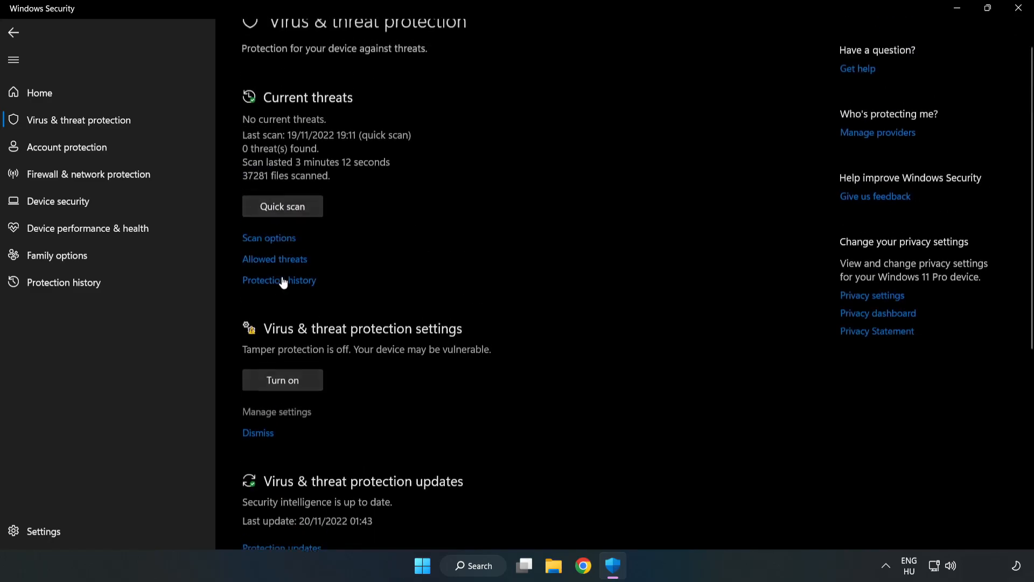
click(276, 412)
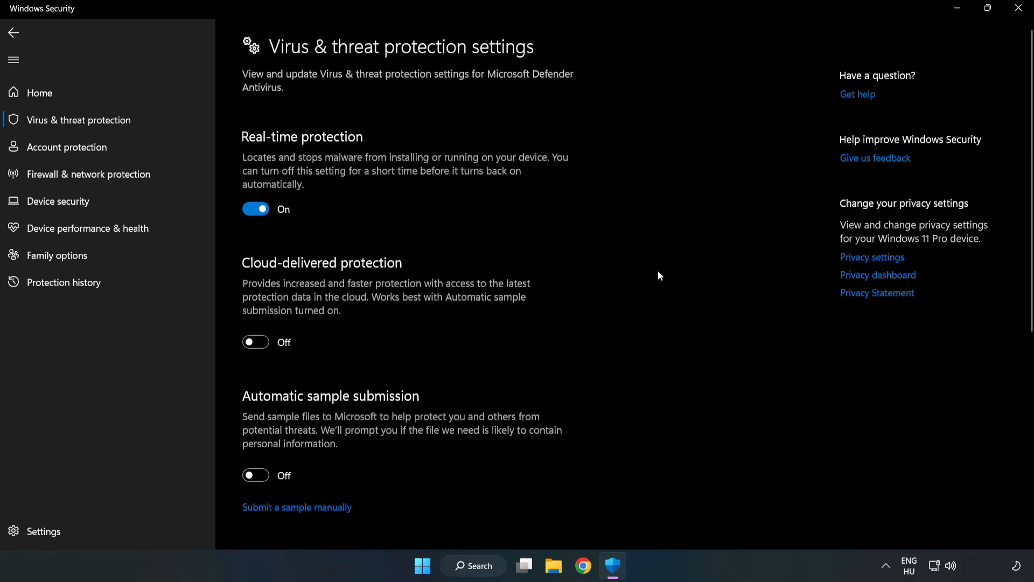
scroll(down, 3)
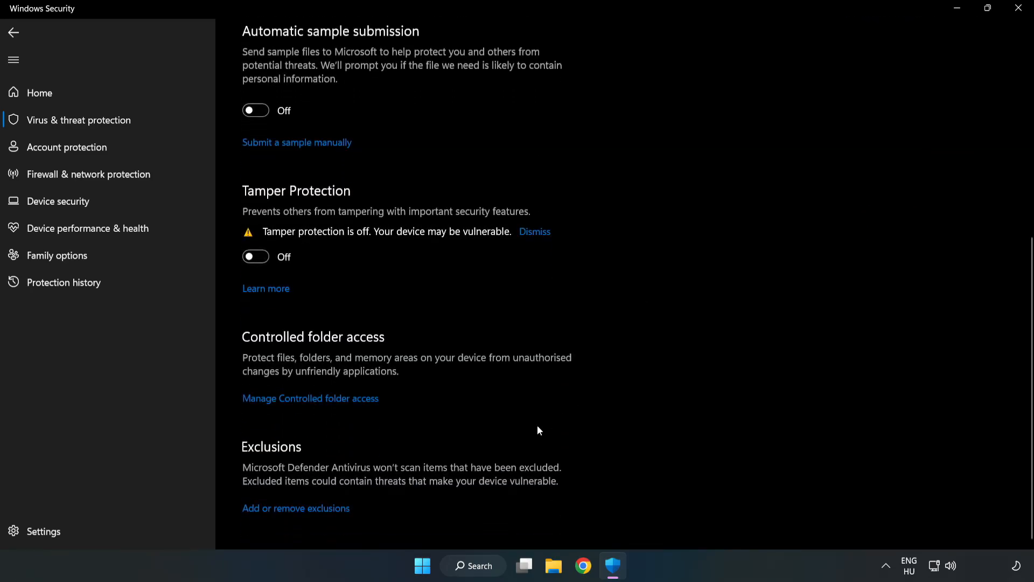
mouse_move(289, 514)
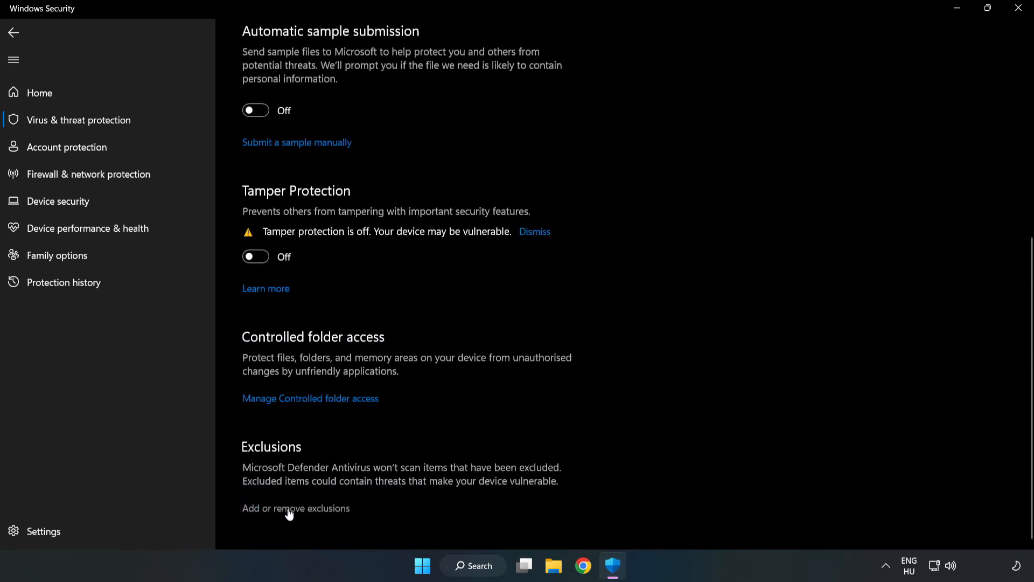
Step: Open the Defender exclusions list and begin adding a new exclusion
click(296, 508)
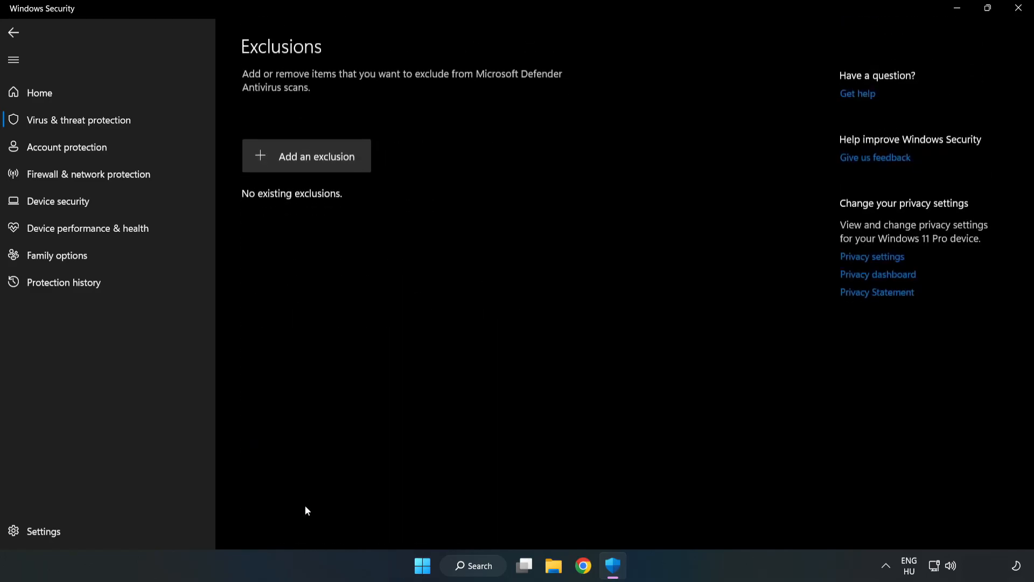
mouse_move(306, 155)
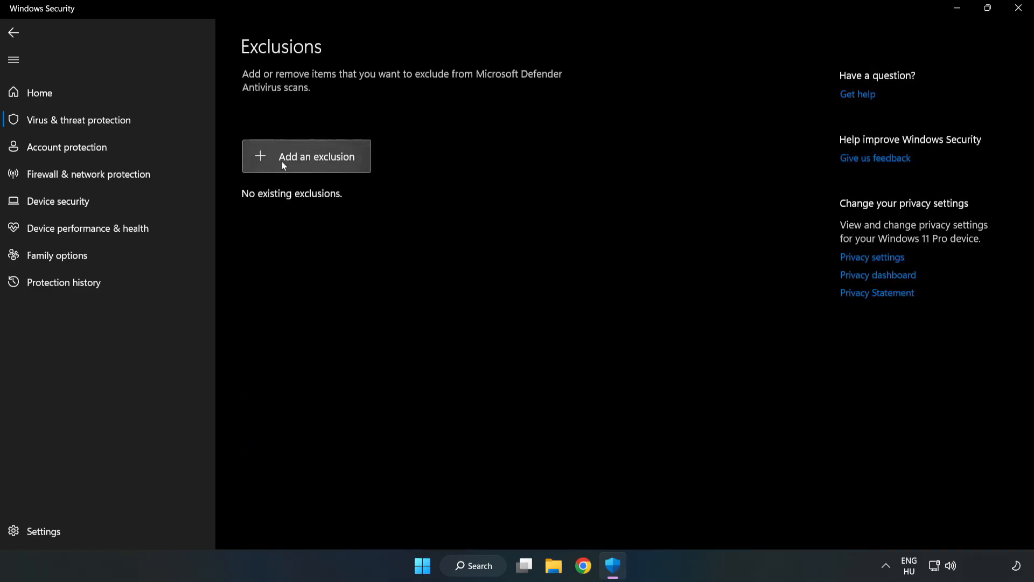
click(317, 157)
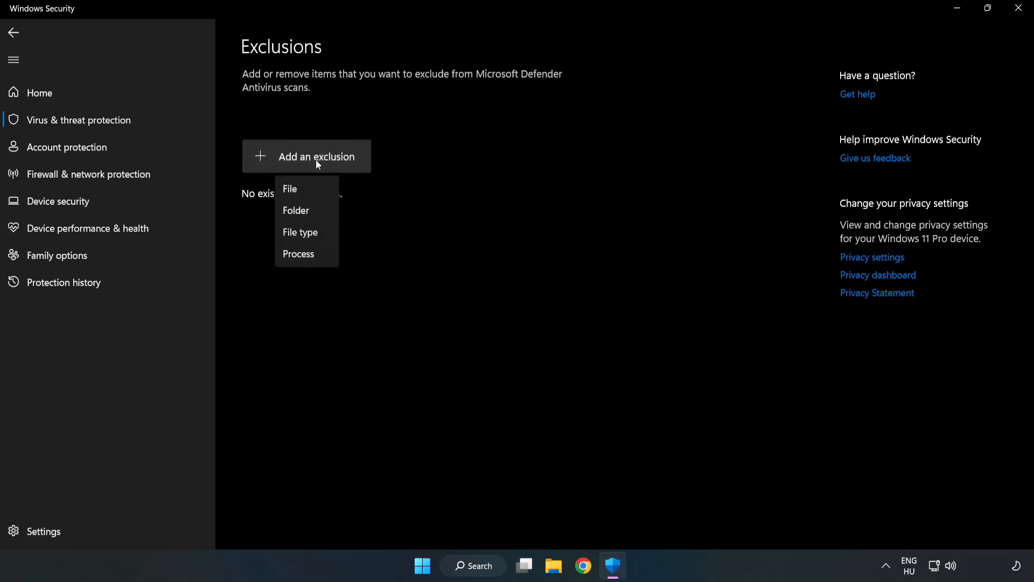
mouse_move(289, 189)
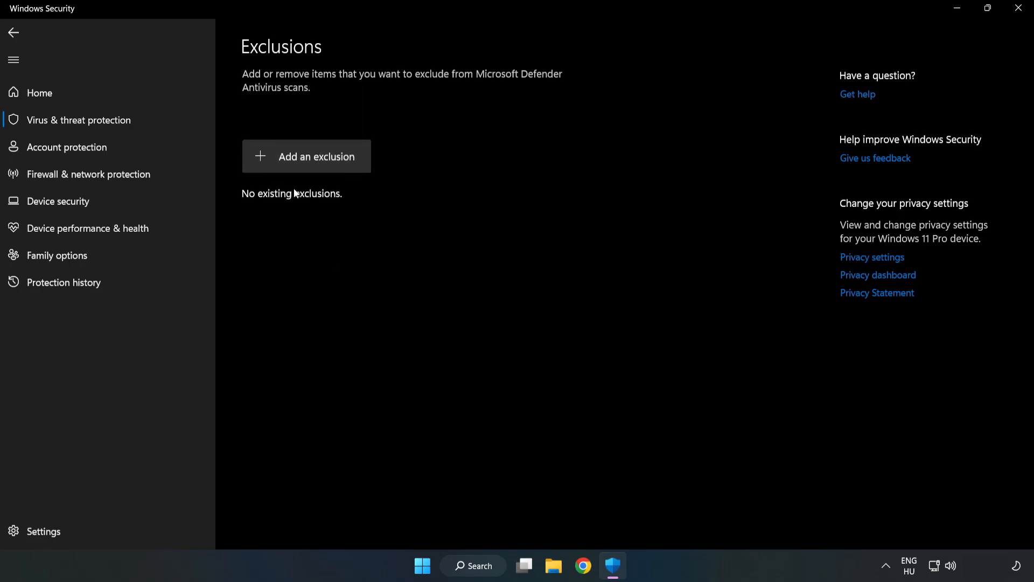
Step: Add a file exclusion for the NOT WORKING APP shortcut in C:\Program Files (x86)\NOT WORKING APP
click(306, 156)
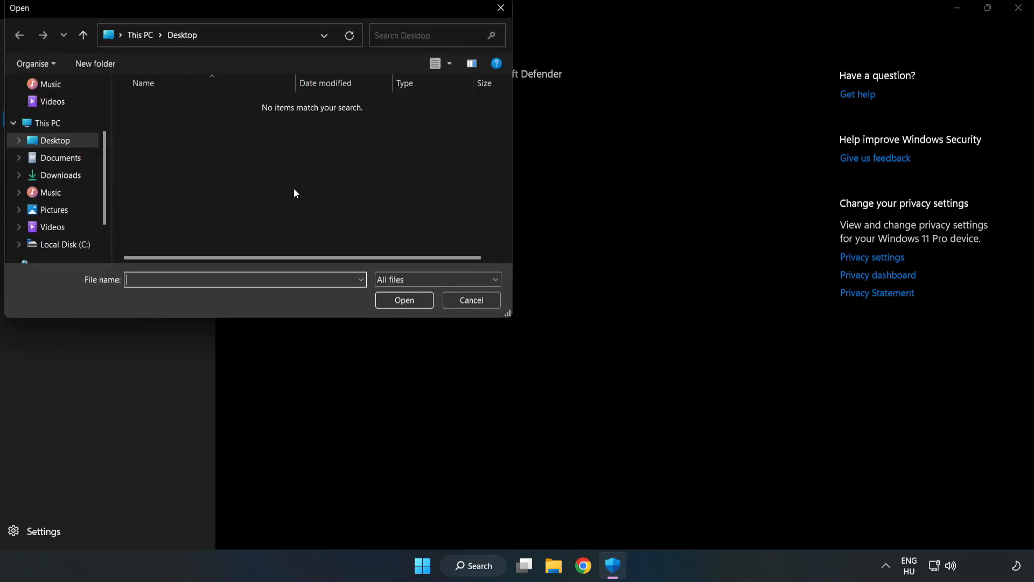
mouse_move(282, 50)
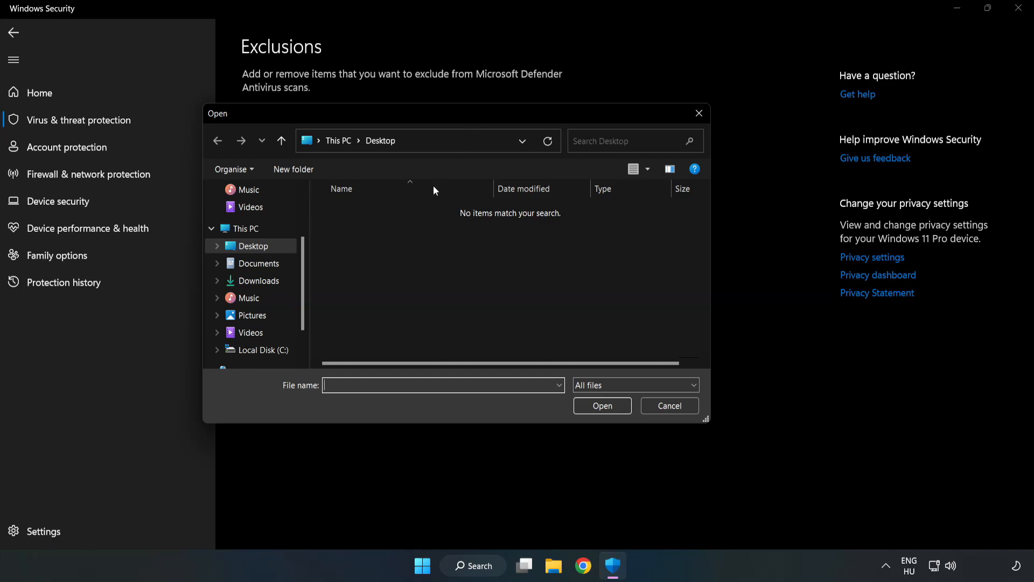
click(262, 350)
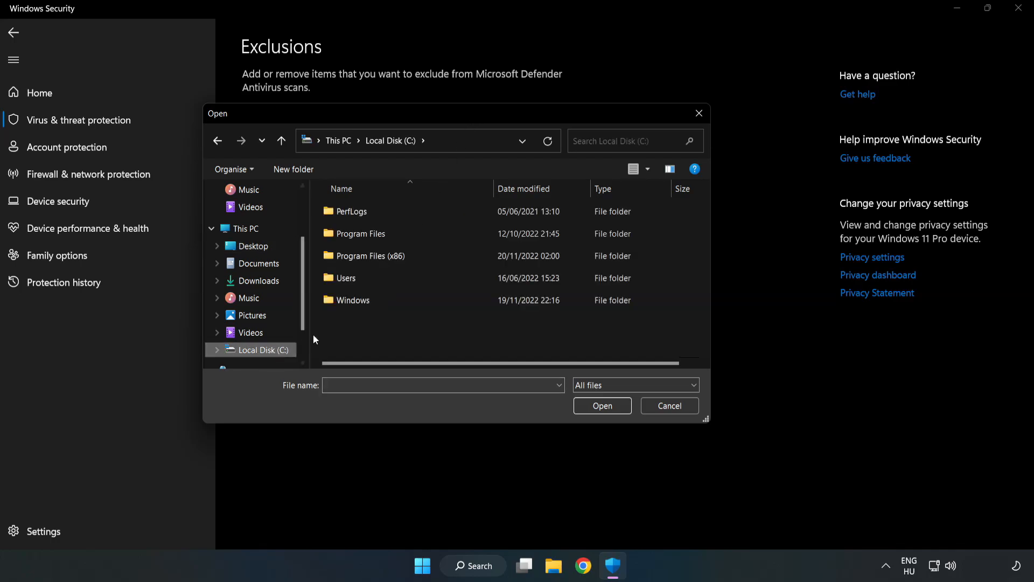
double_click(365, 255)
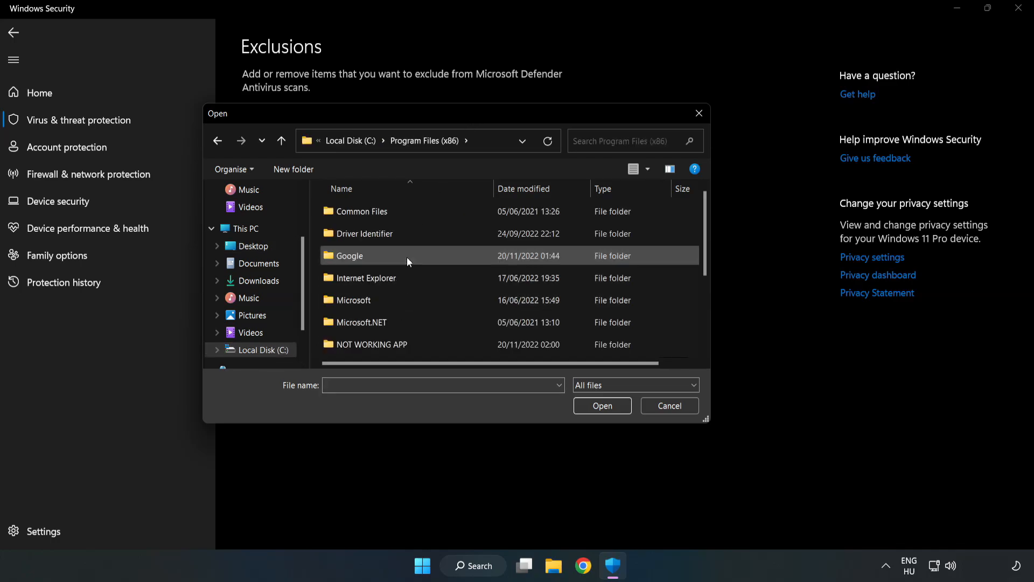
double_click(371, 344)
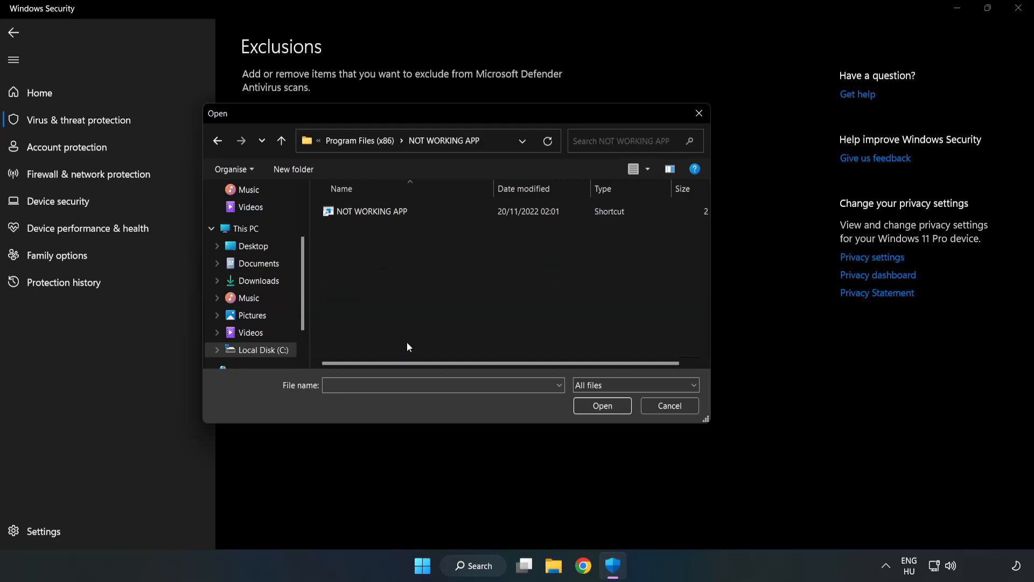
click(372, 211)
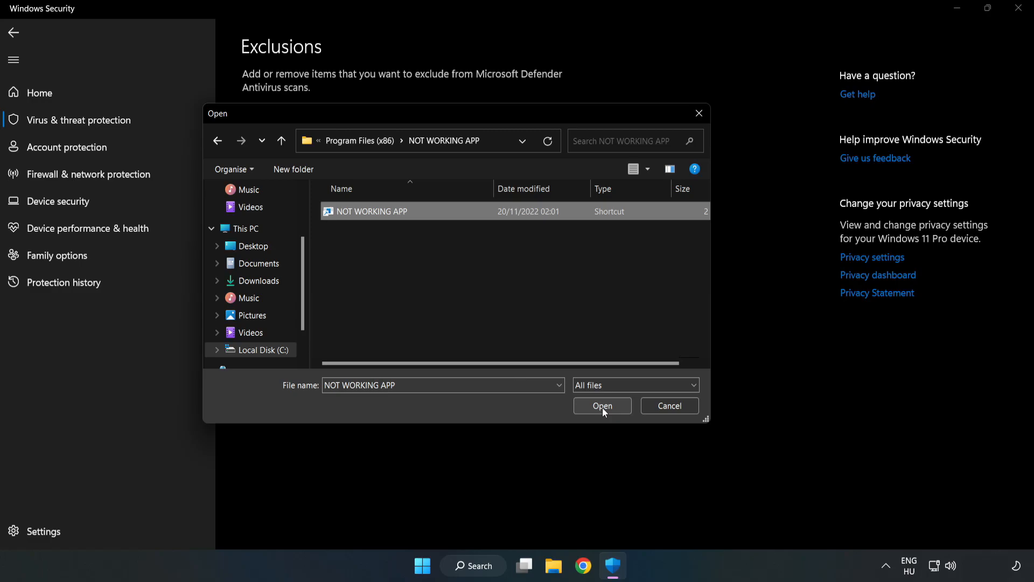
click(601, 405)
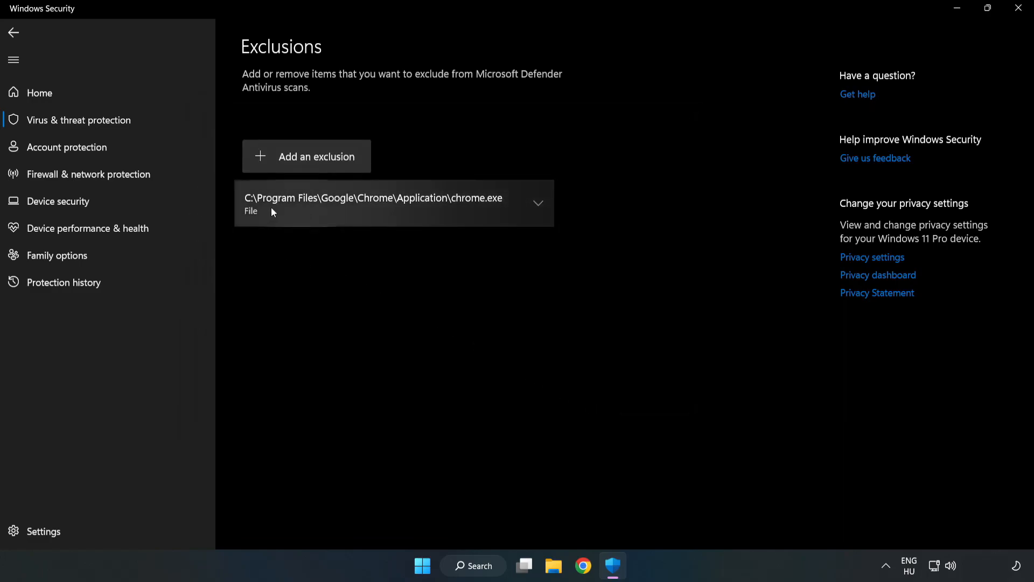
mouse_move(581, 294)
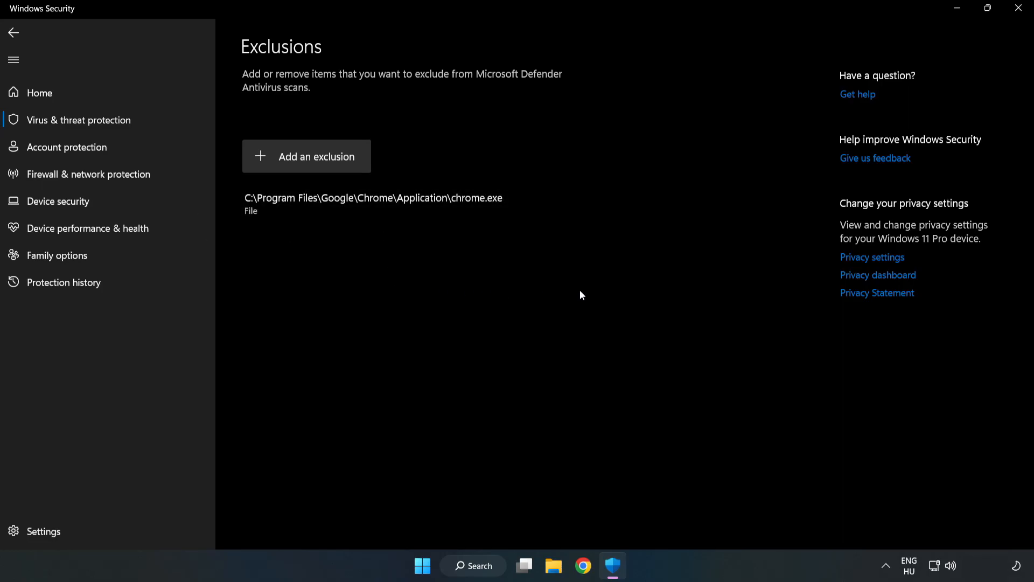
mouse_move(1018, 8)
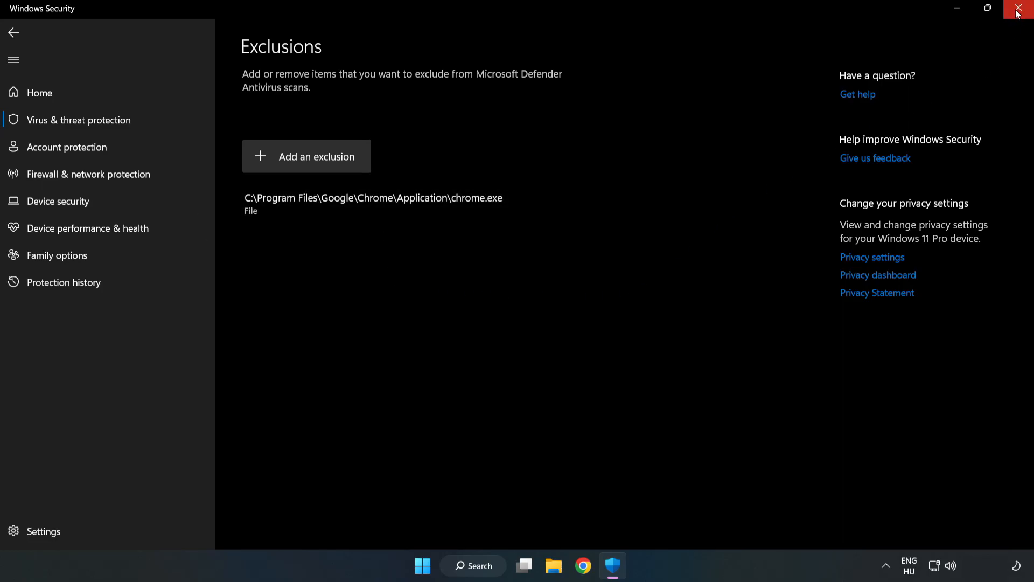
mouse_move(1019, 12)
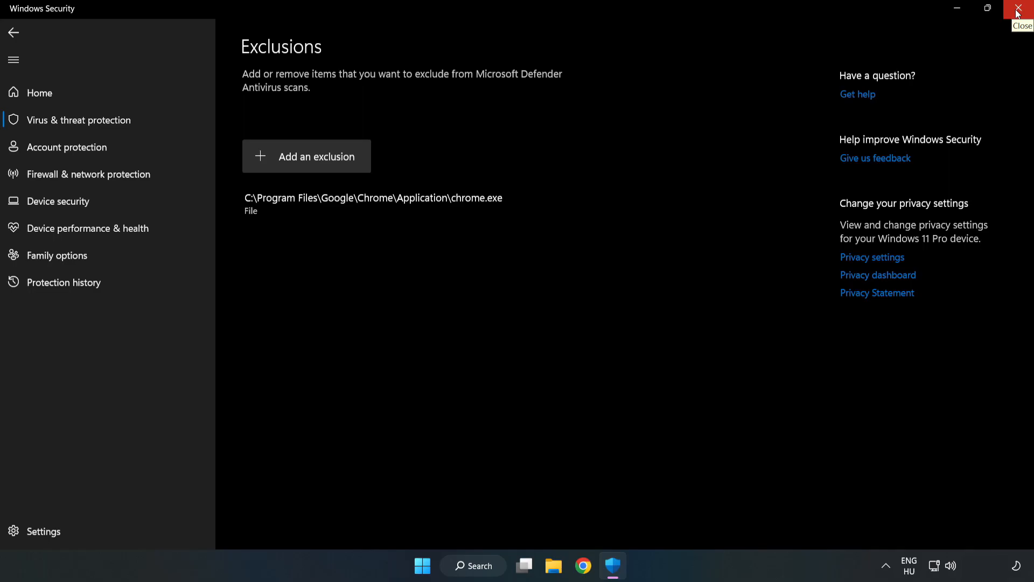
Step: Close Windows Security and bring up the Start menu
click(1022, 9)
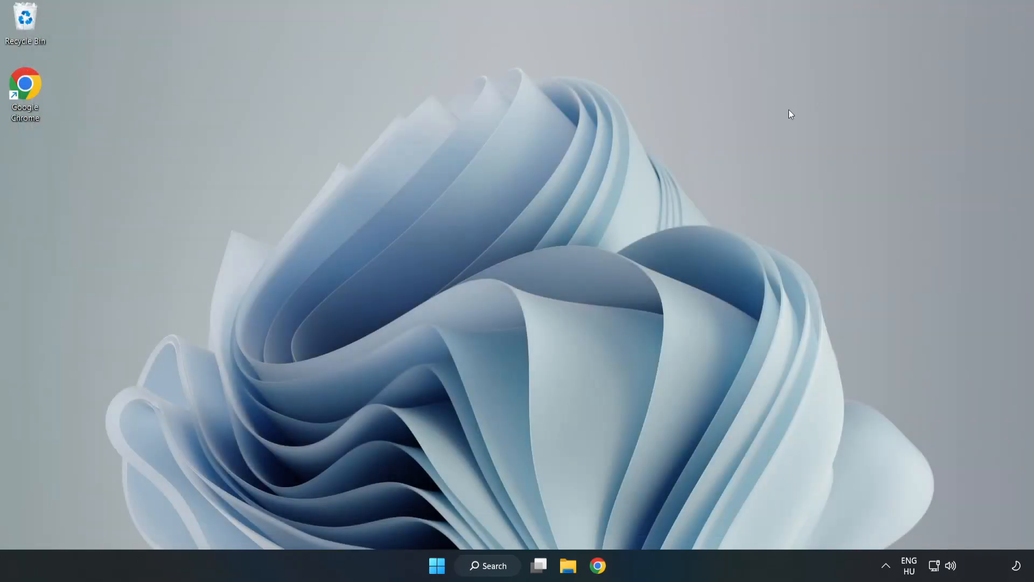
mouse_move(524, 291)
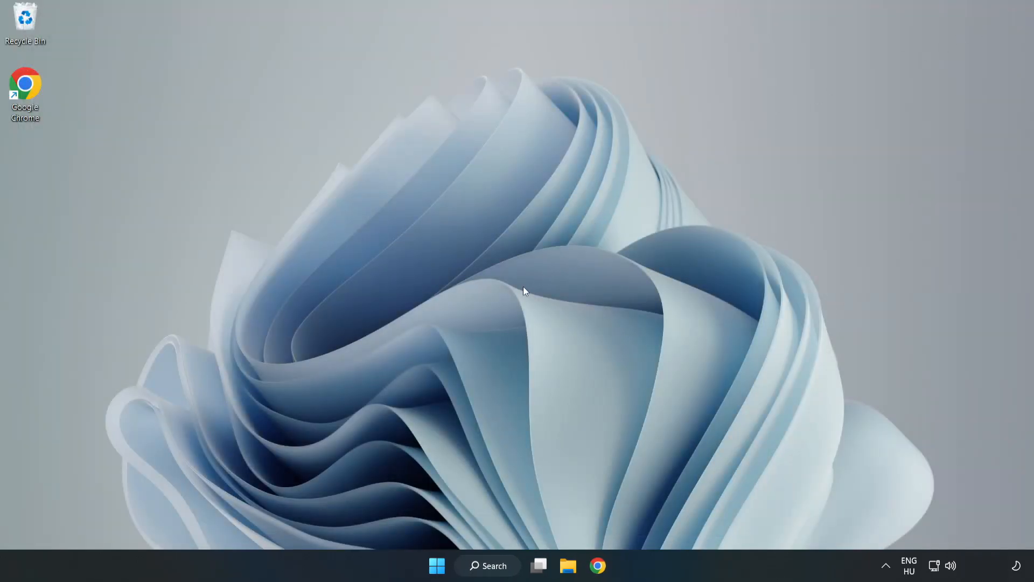
mouse_move(437, 565)
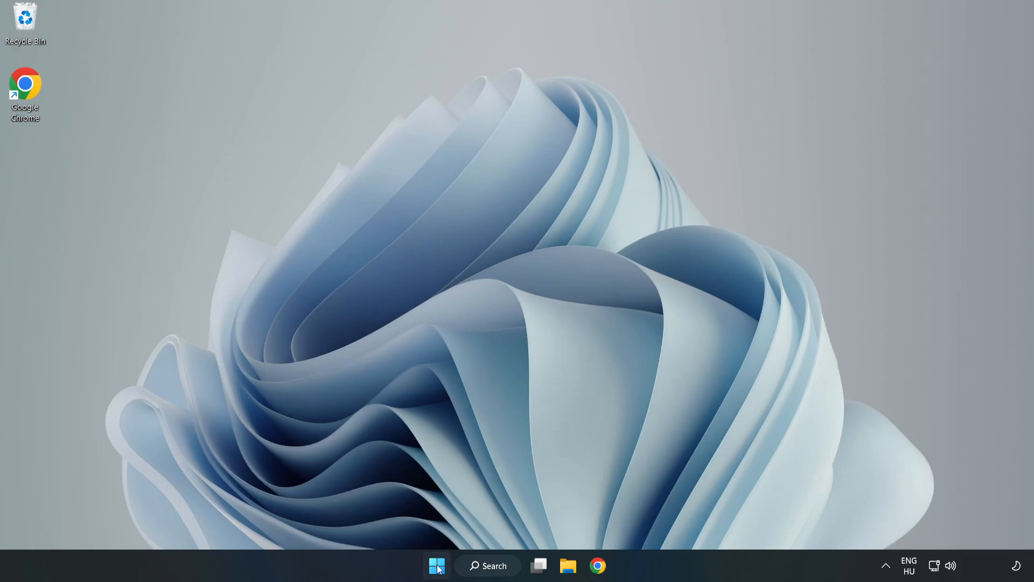
click(437, 565)
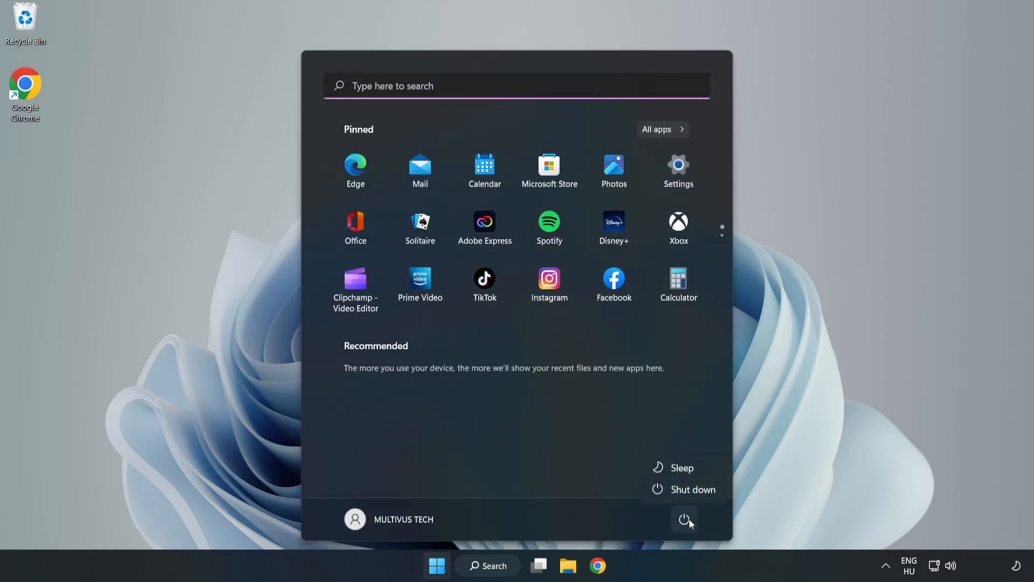
mouse_move(685, 491)
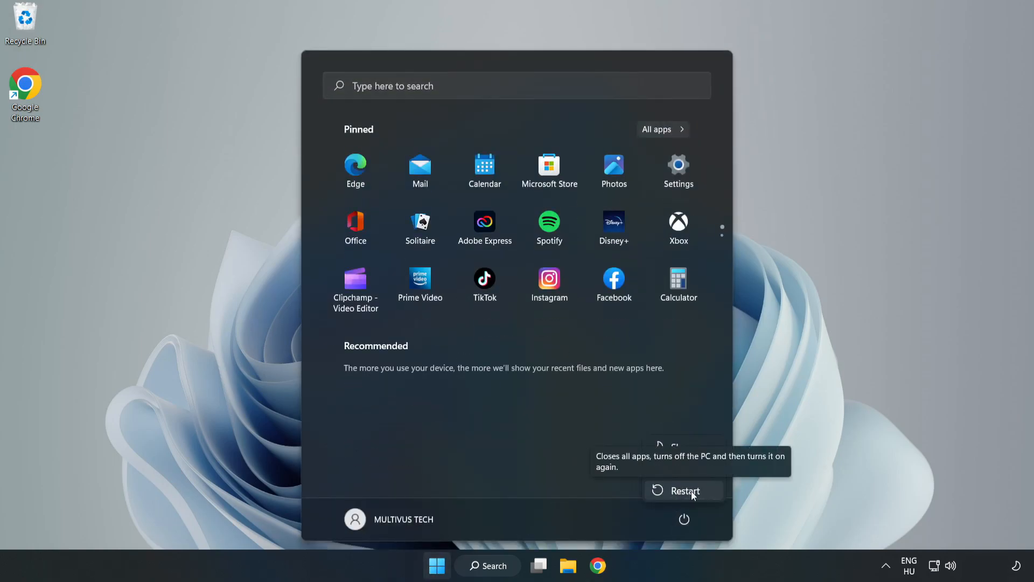